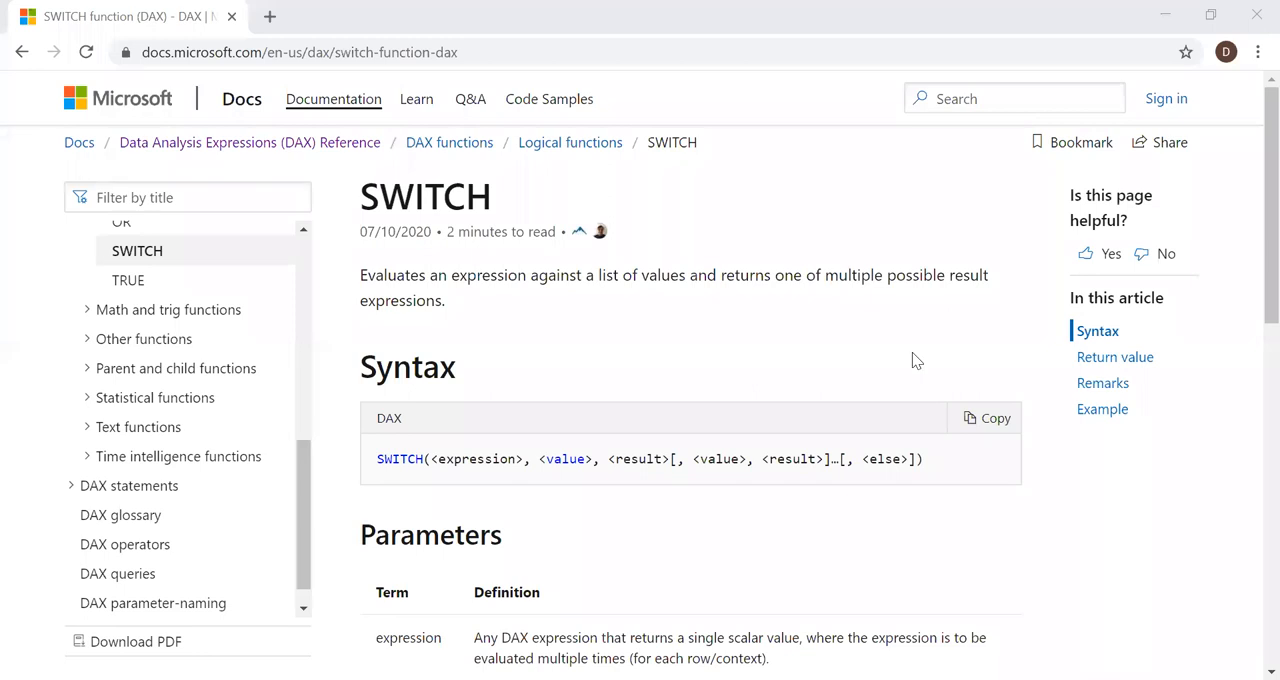
pyautogui.moveTo(488, 178)
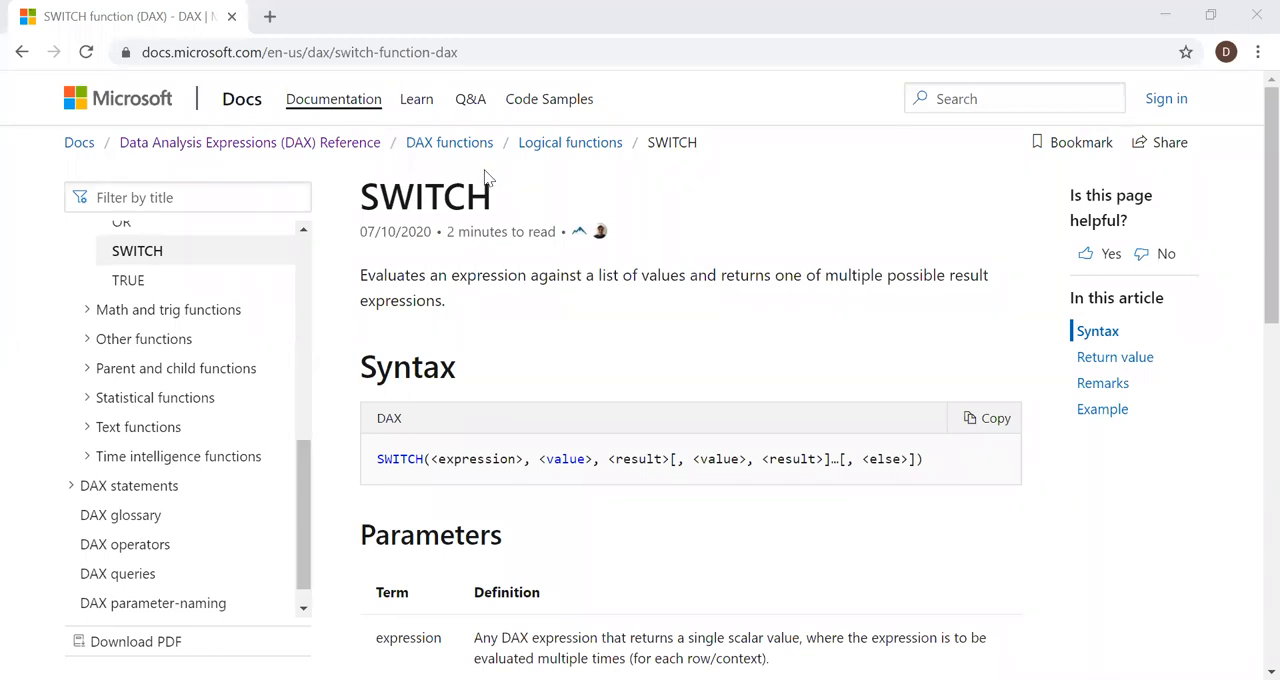
pyautogui.moveTo(700, 274)
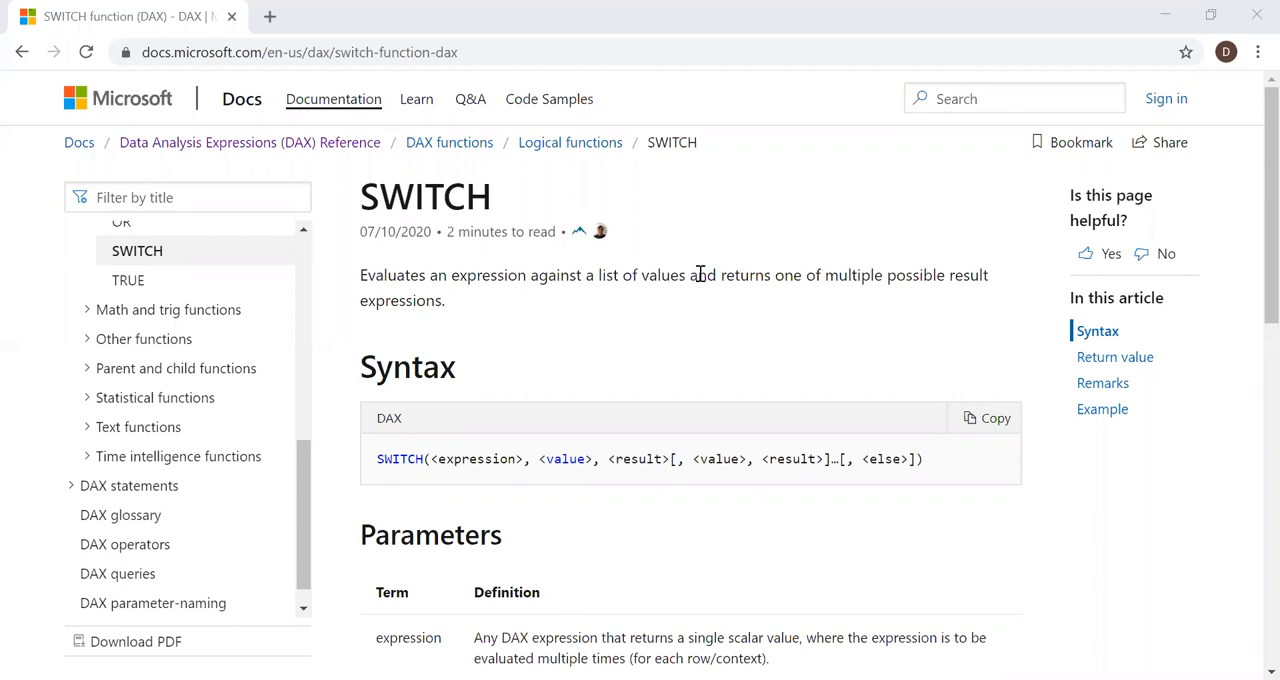
pyautogui.moveTo(890, 276)
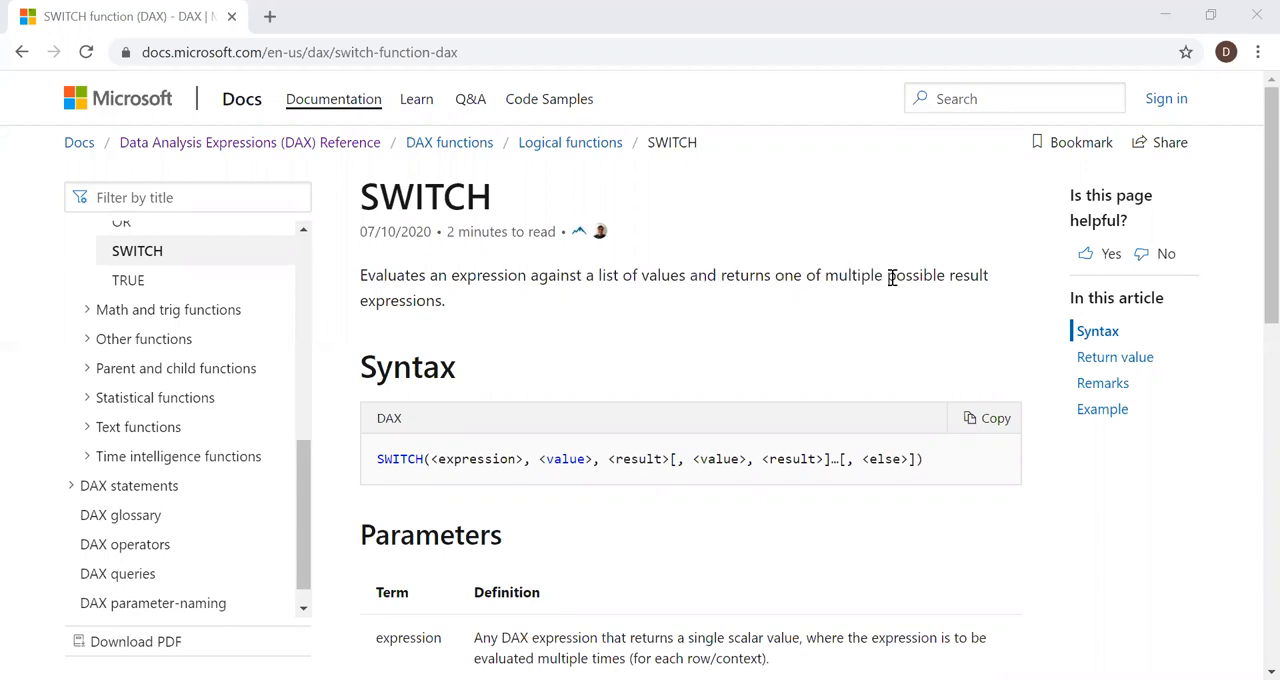
pyautogui.moveTo(424, 340)
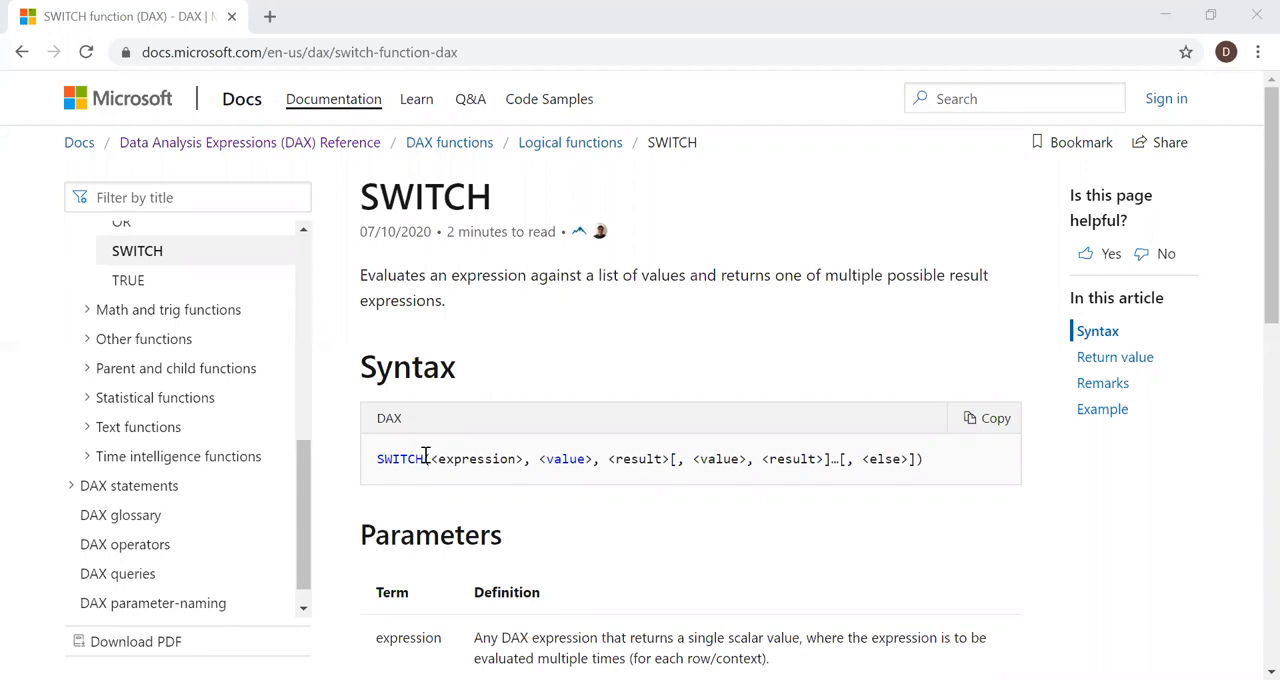
pyautogui.moveTo(608, 458)
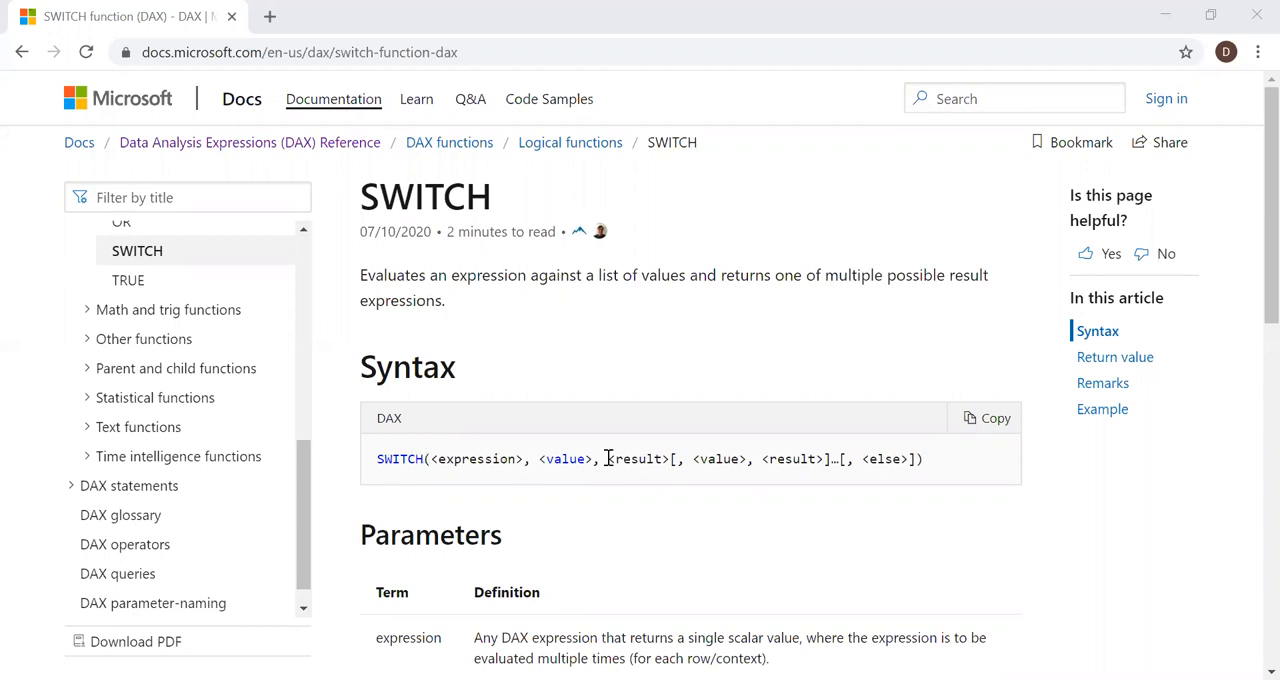
# Step: Review the SWITCH syntax, highlighting its expression, value, result and else placeholders
pyautogui.doubleClick(568, 458)
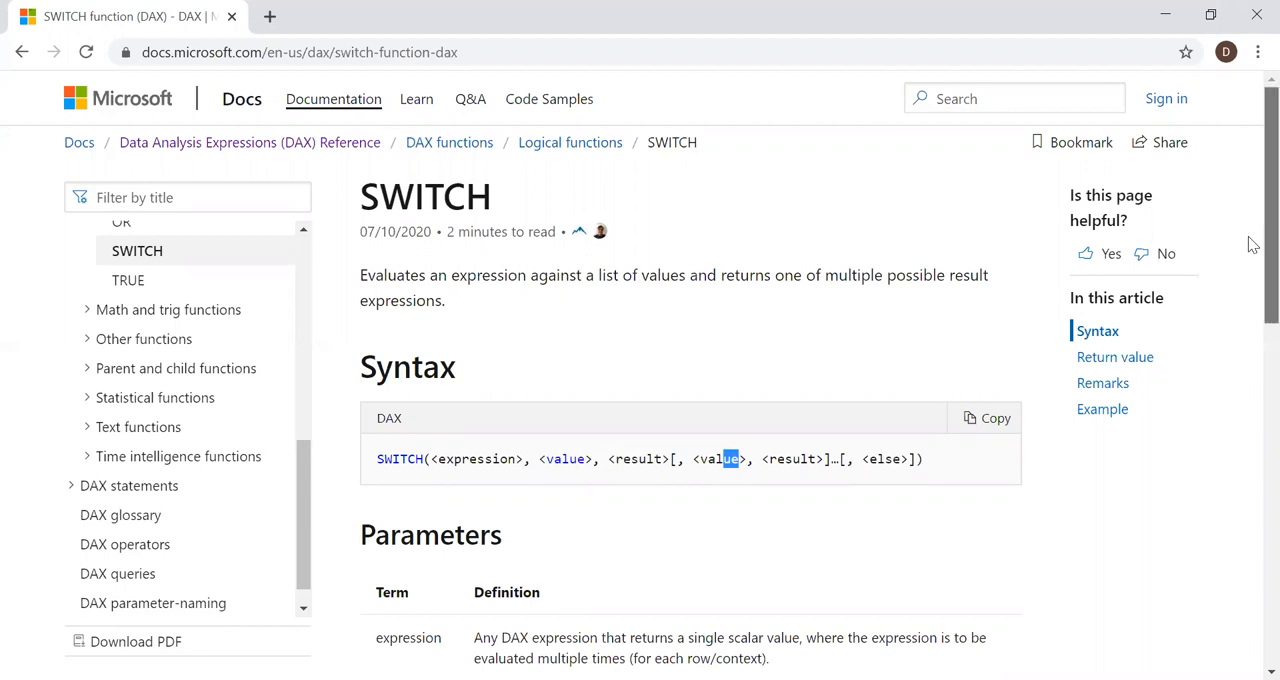
pyautogui.scroll(-3)
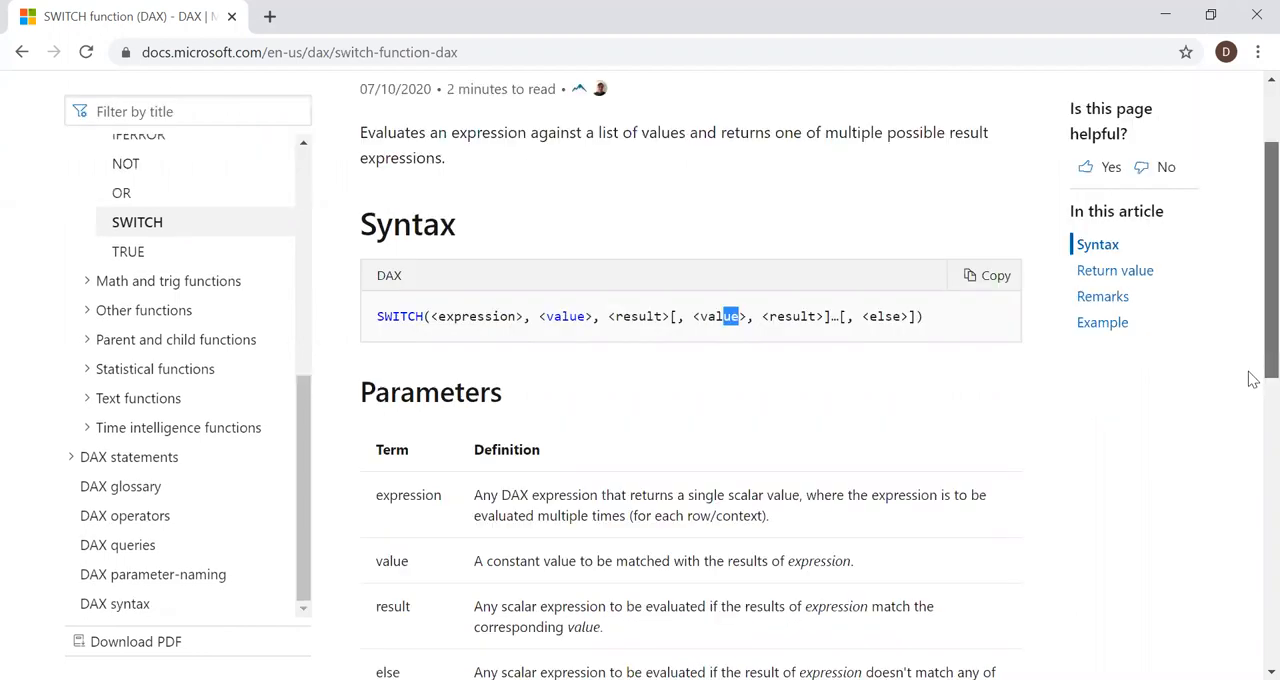
pyautogui.scroll(-3)
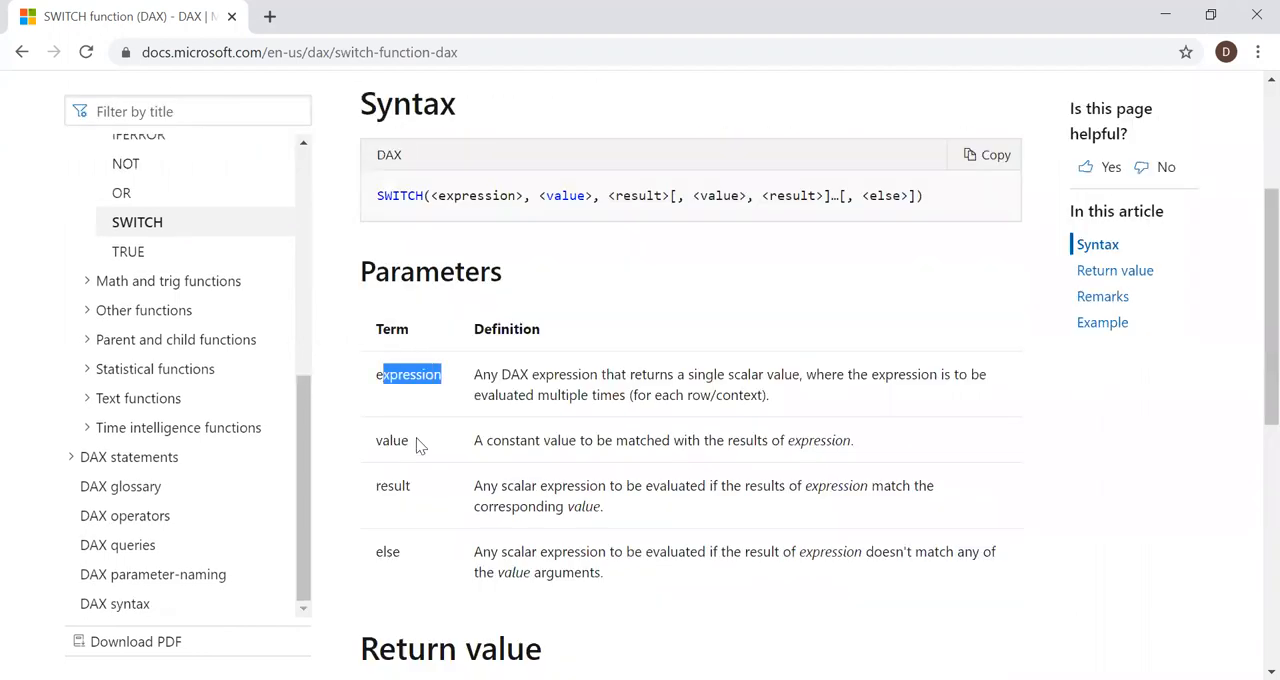
pyautogui.doubleClick(392, 484)
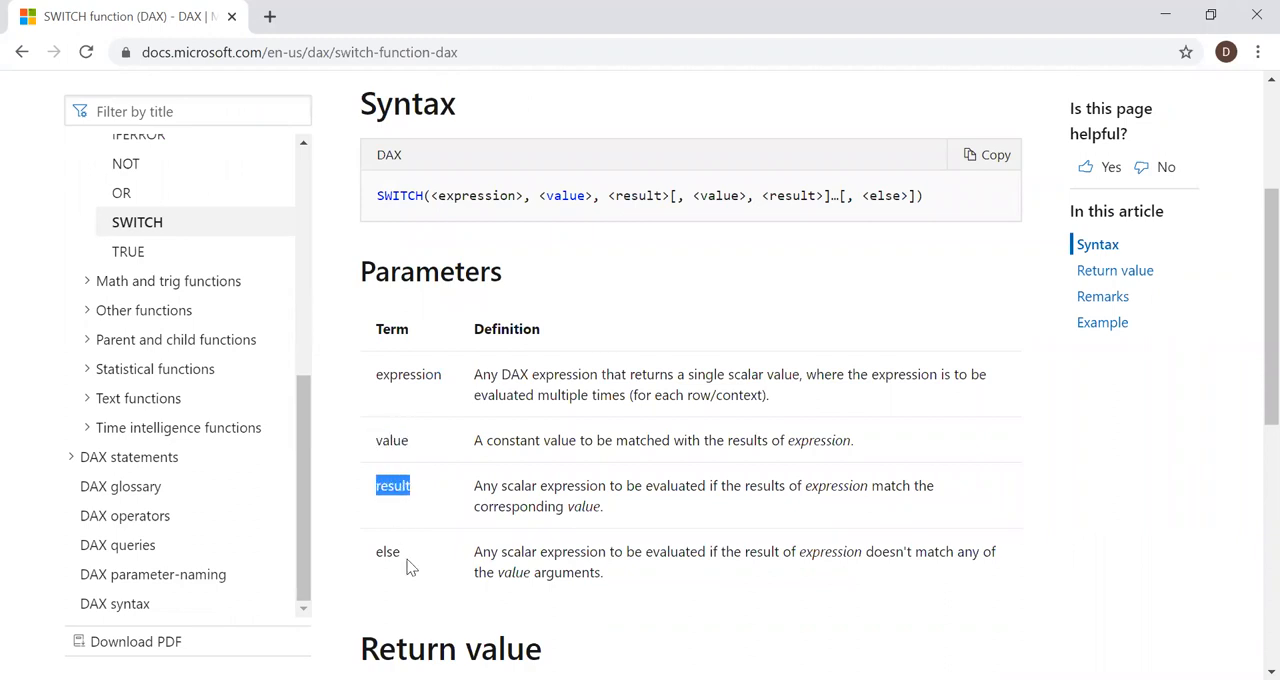
pyautogui.doubleClick(388, 552)
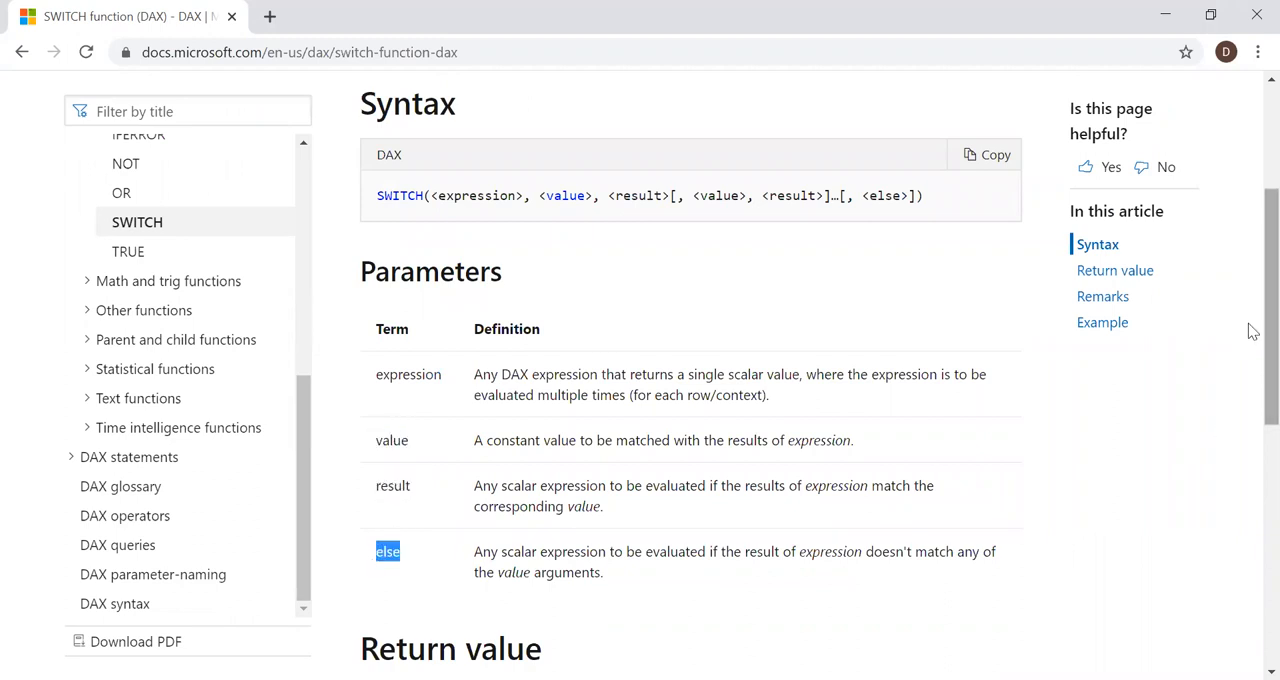
pyautogui.scroll(3)
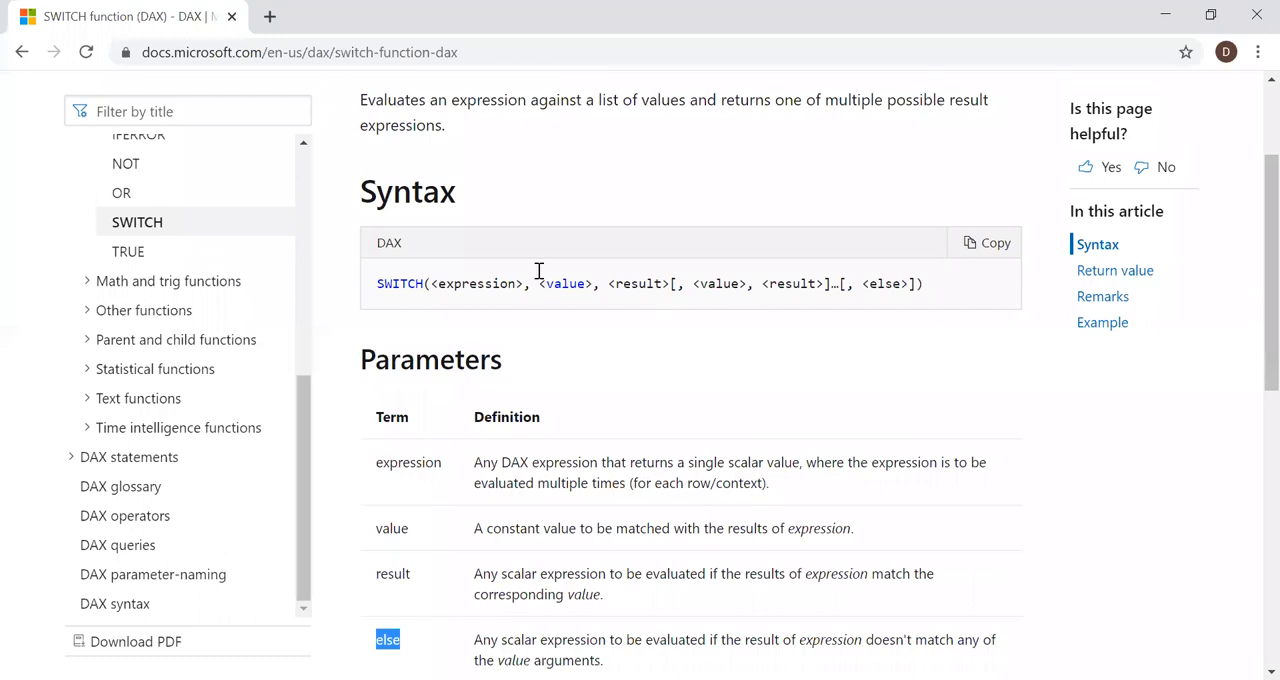
pyautogui.doubleClick(476, 284)
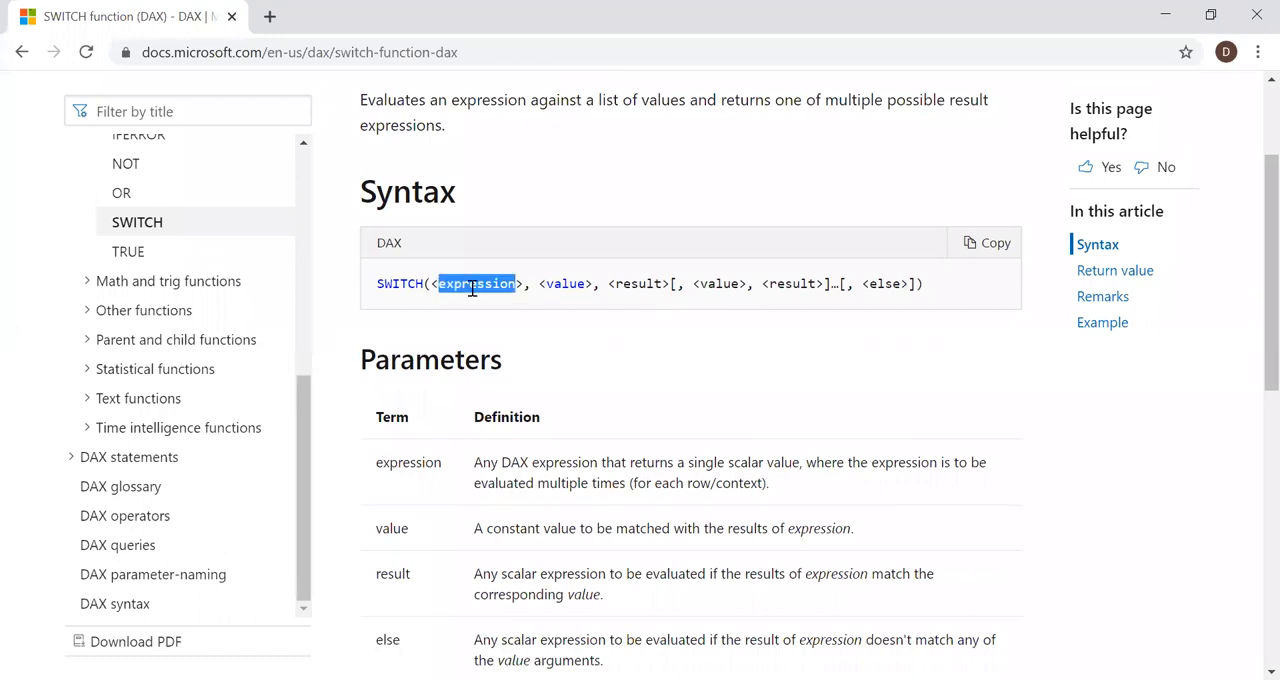
pyautogui.moveTo(536, 288)
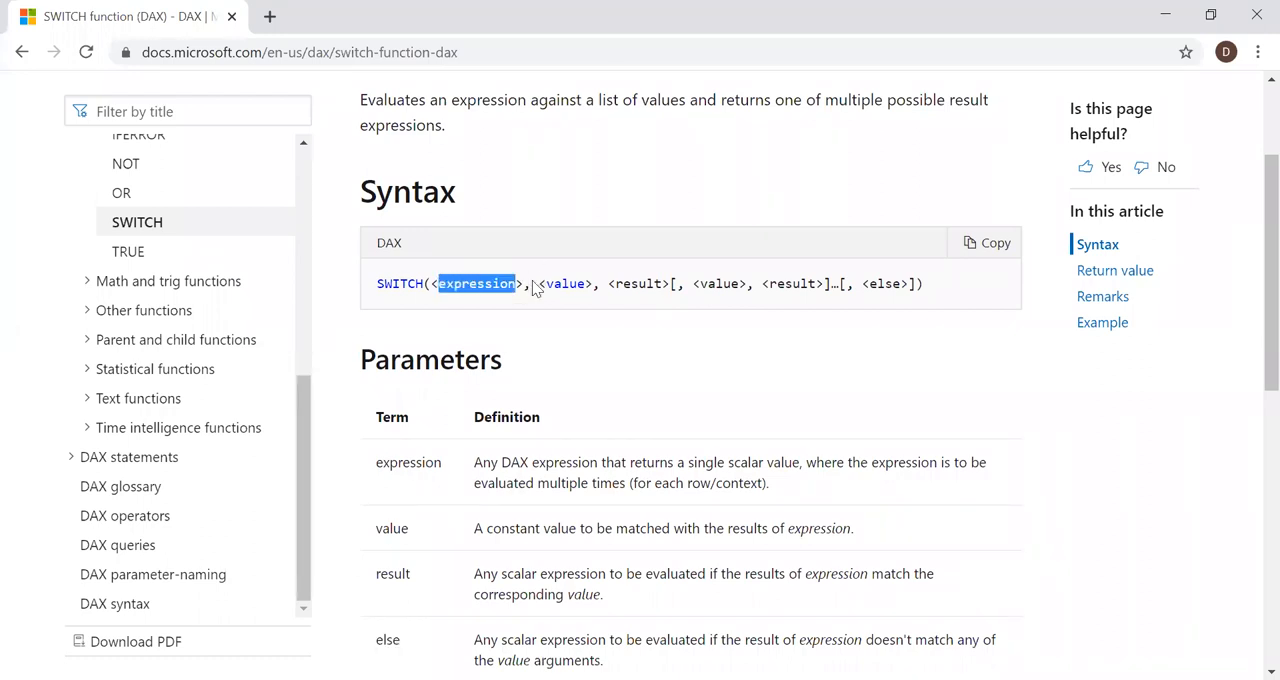
pyautogui.click(544, 284)
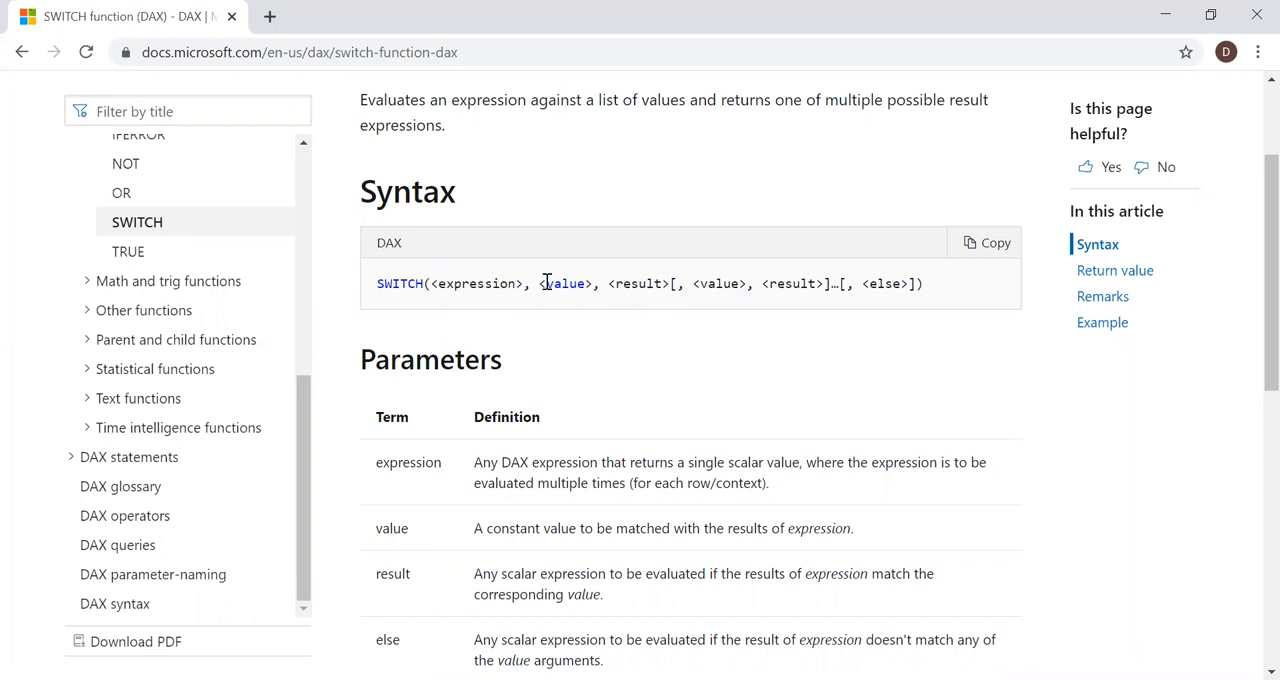
pyautogui.doubleClick(564, 284)
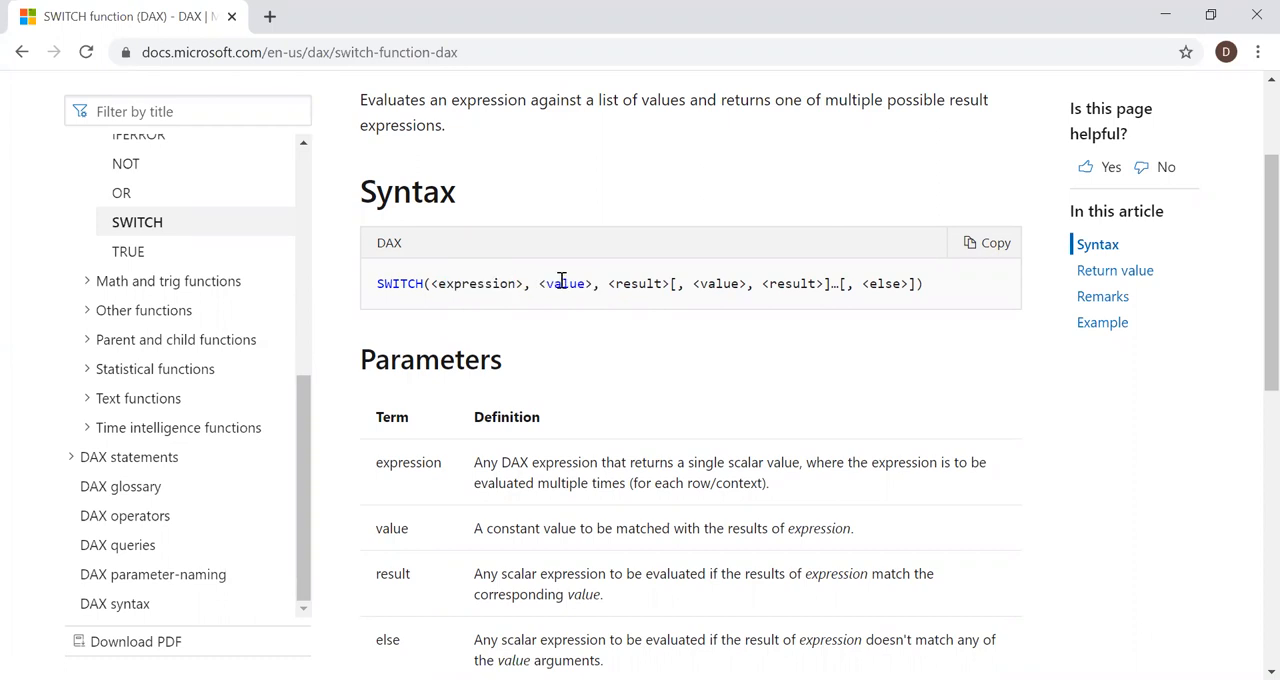
pyautogui.doubleClick(636, 284)
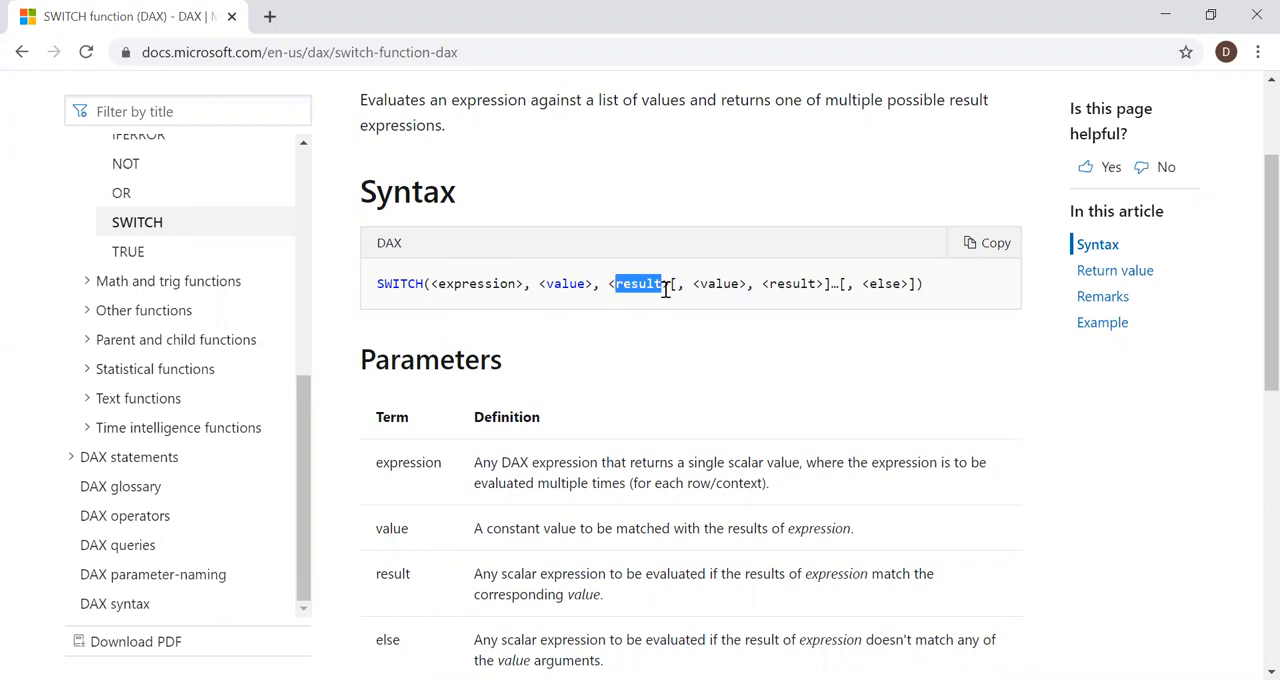
pyautogui.moveTo(658, 288)
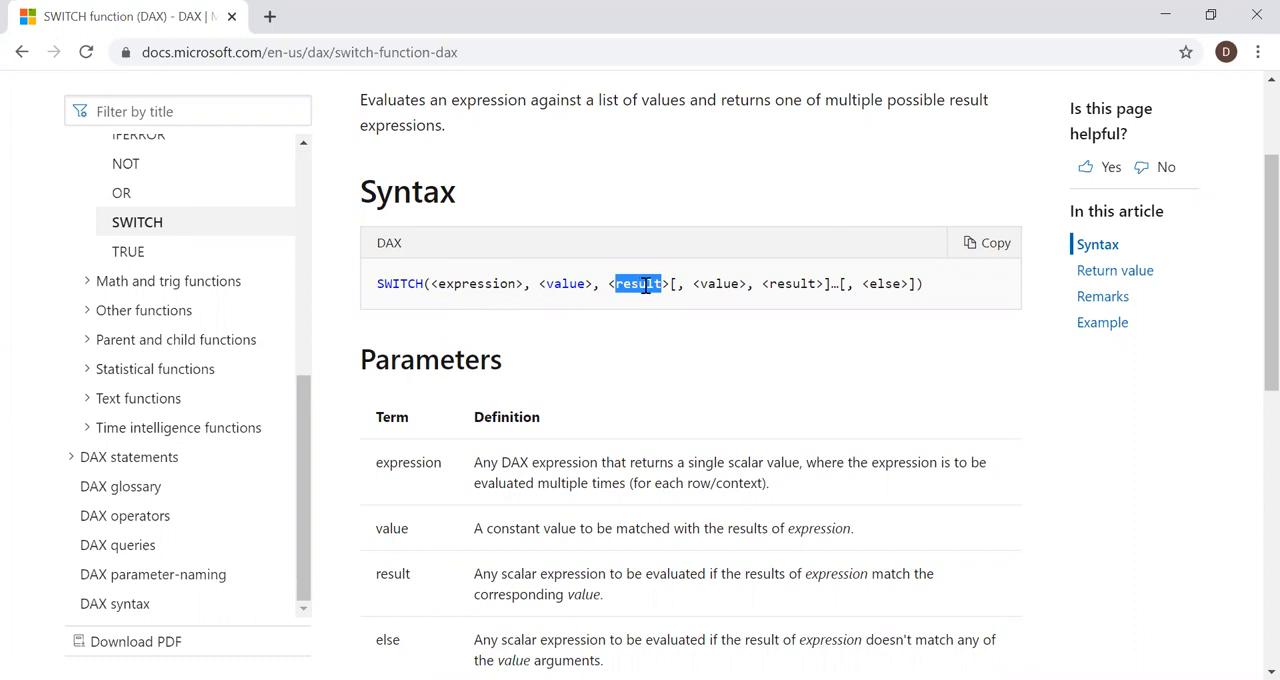
pyautogui.moveTo(1252, 272)
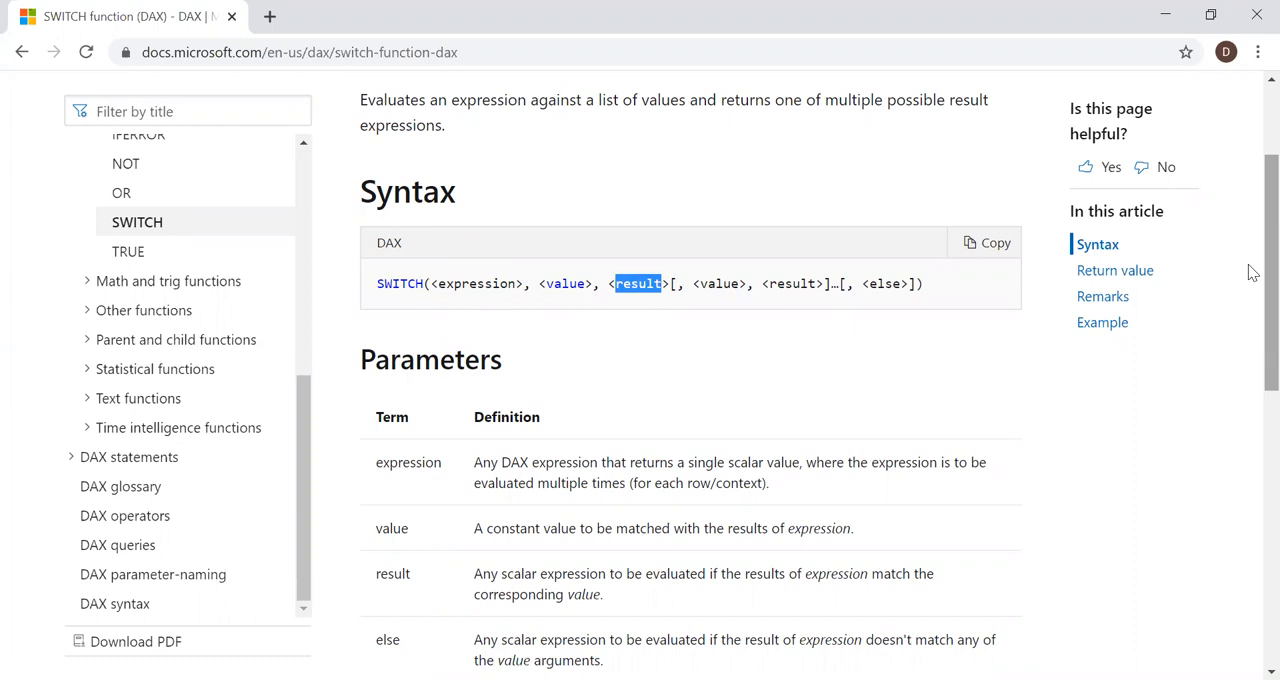
pyautogui.moveTo(912, 556)
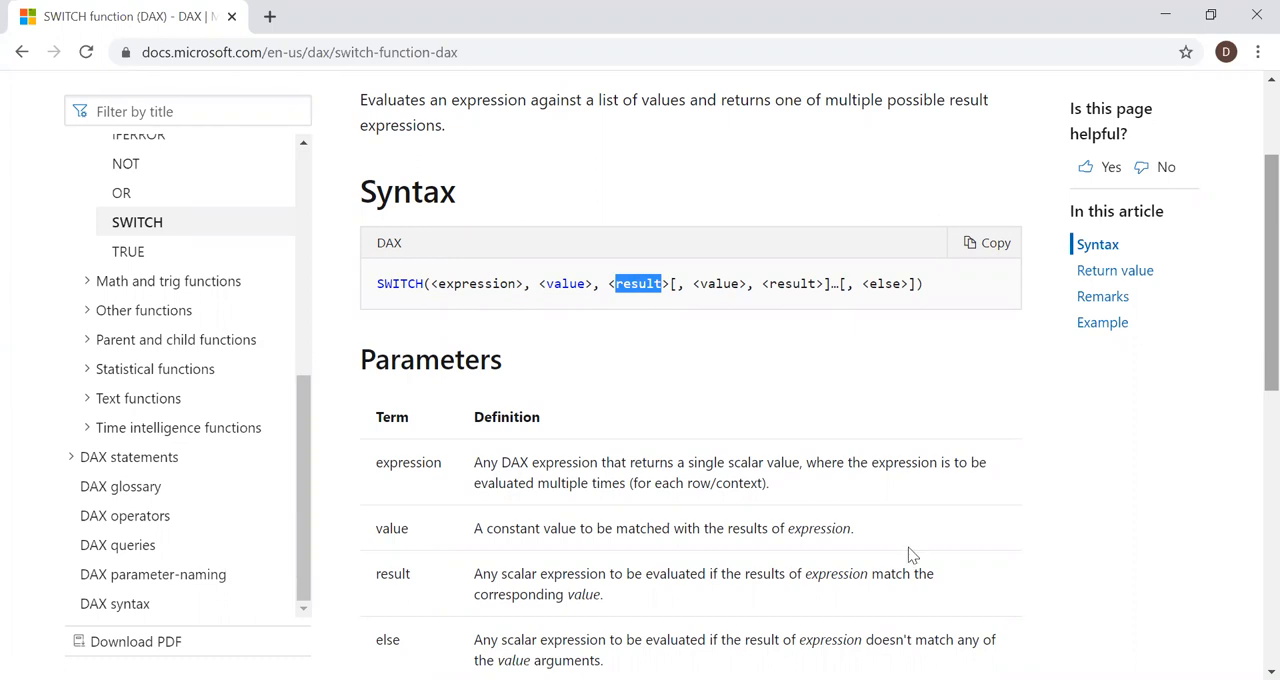
pyautogui.moveTo(810, 648)
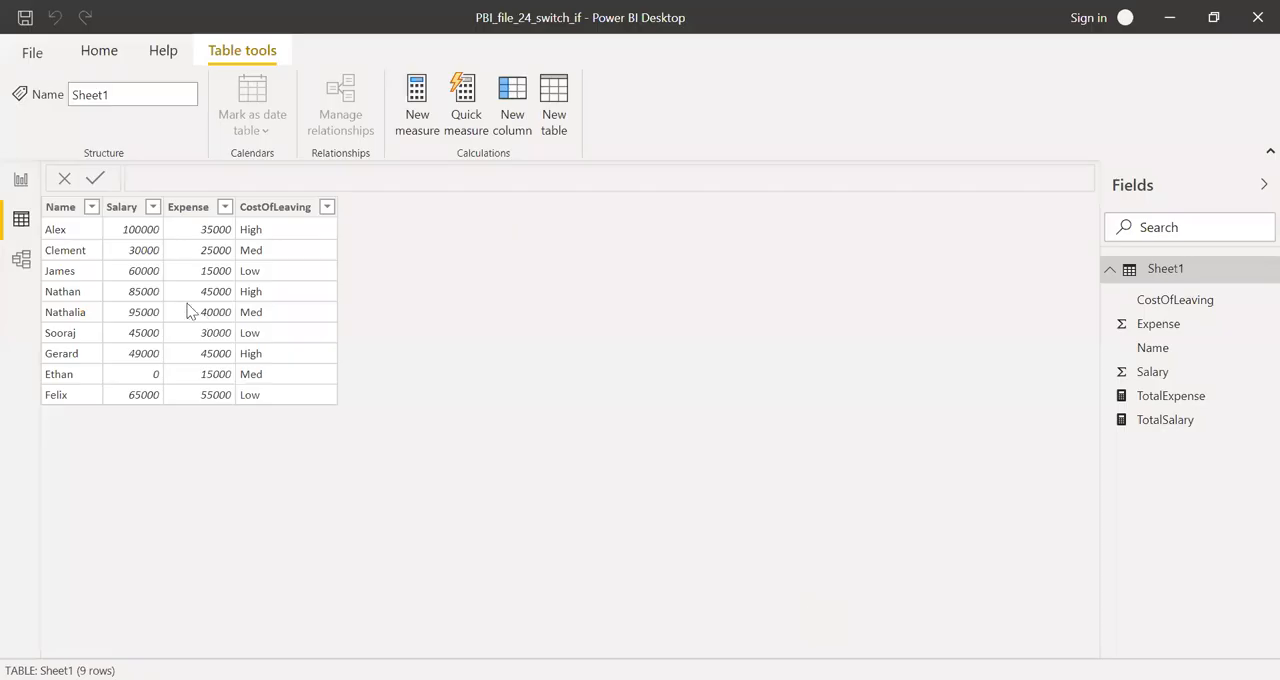
pyautogui.moveTo(64, 232)
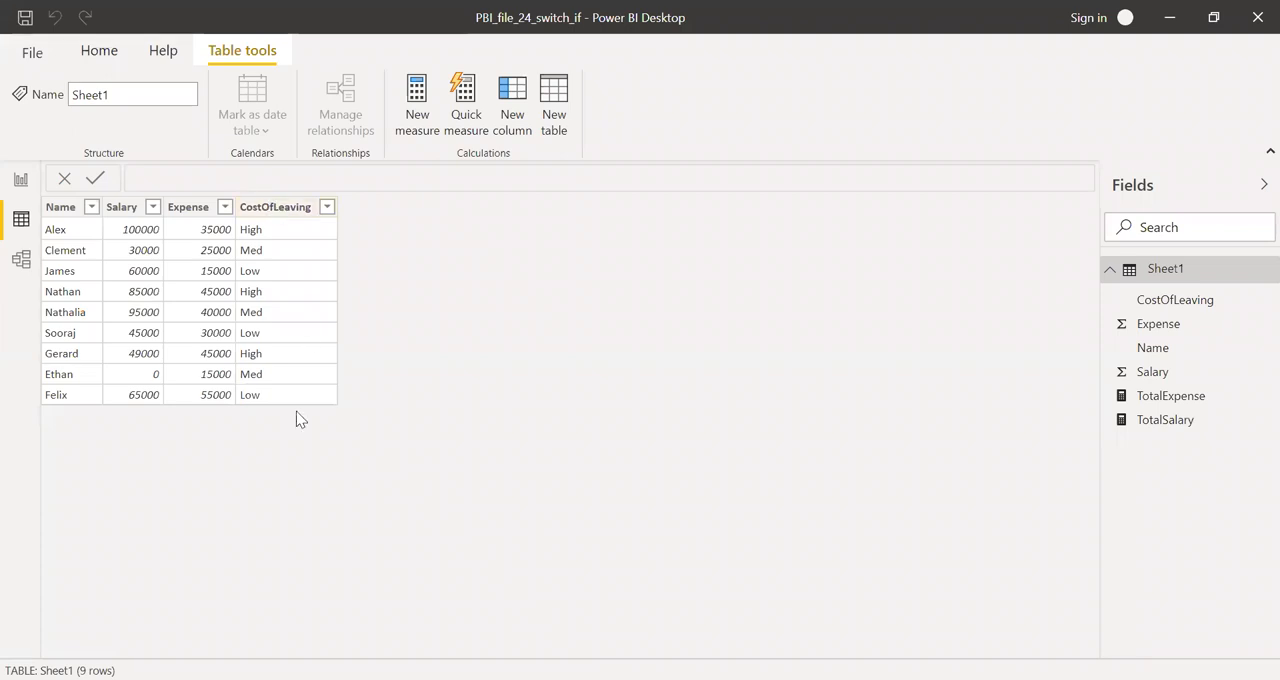
pyautogui.moveTo(124, 408)
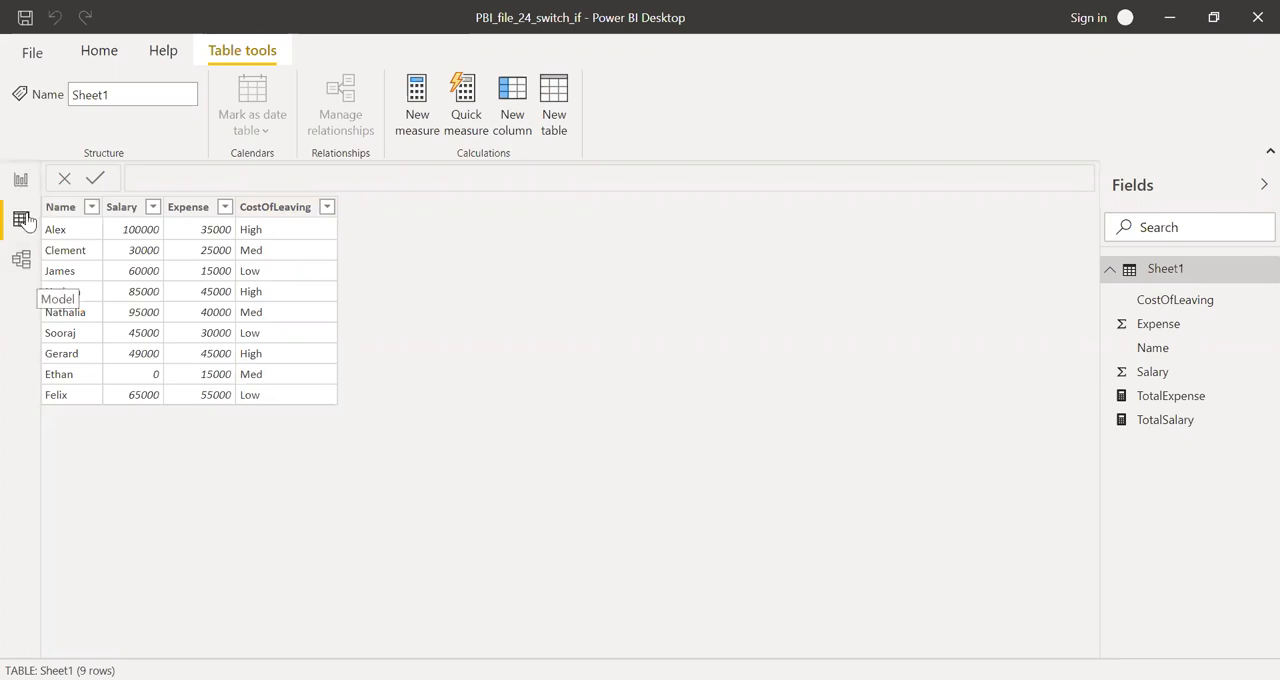
pyautogui.moveTo(584, 332)
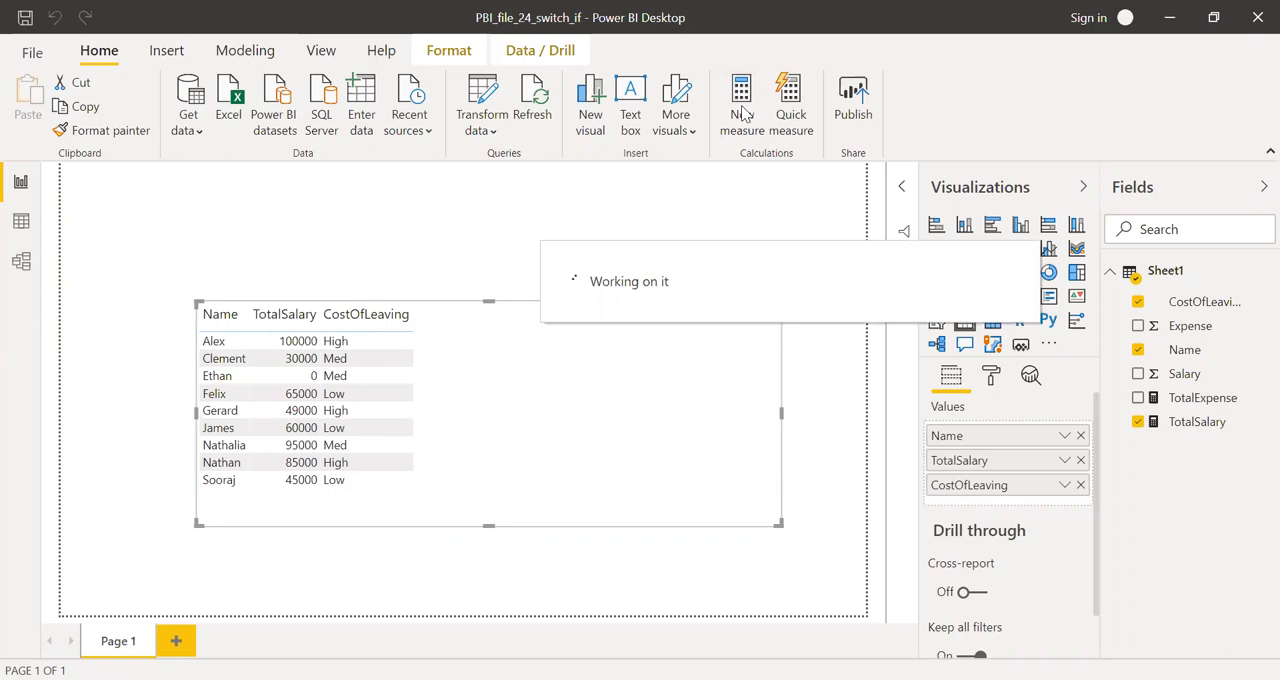
# Step: Create a new measure named Swtich_ex1 and begin its formula with SWITCH
pyautogui.click(740, 100)
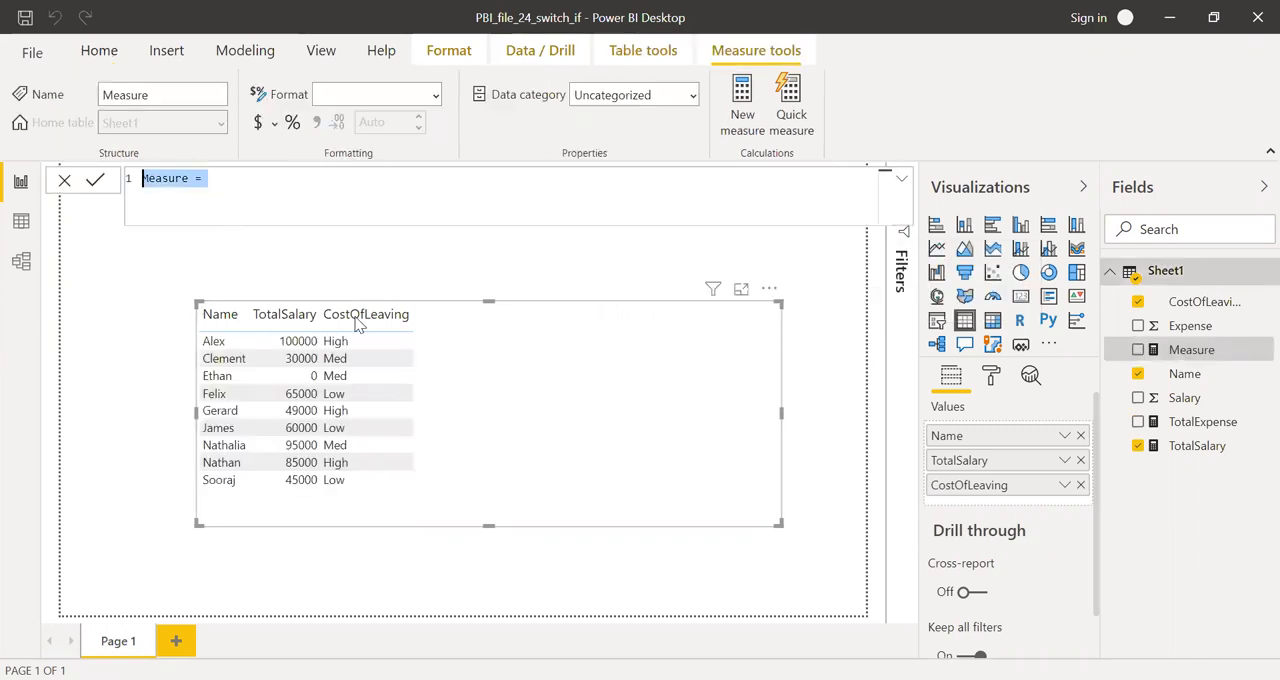
pyautogui.write('Swti')
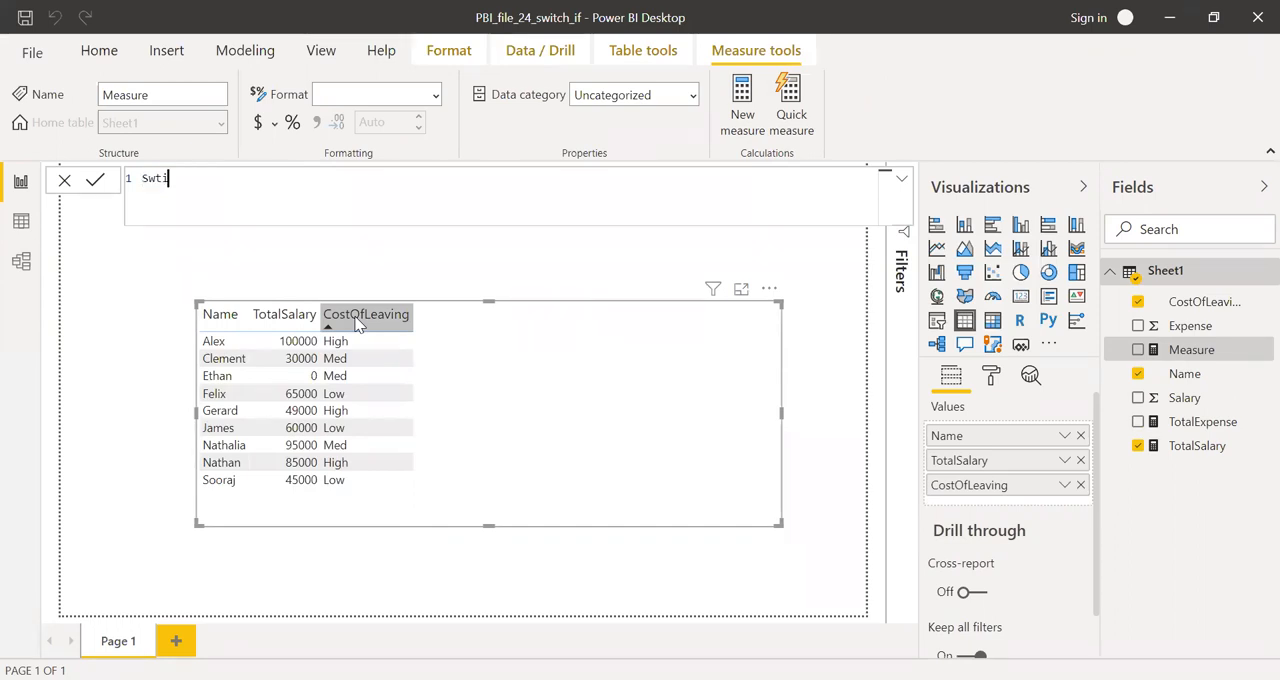
pyautogui.write('ch_ex')
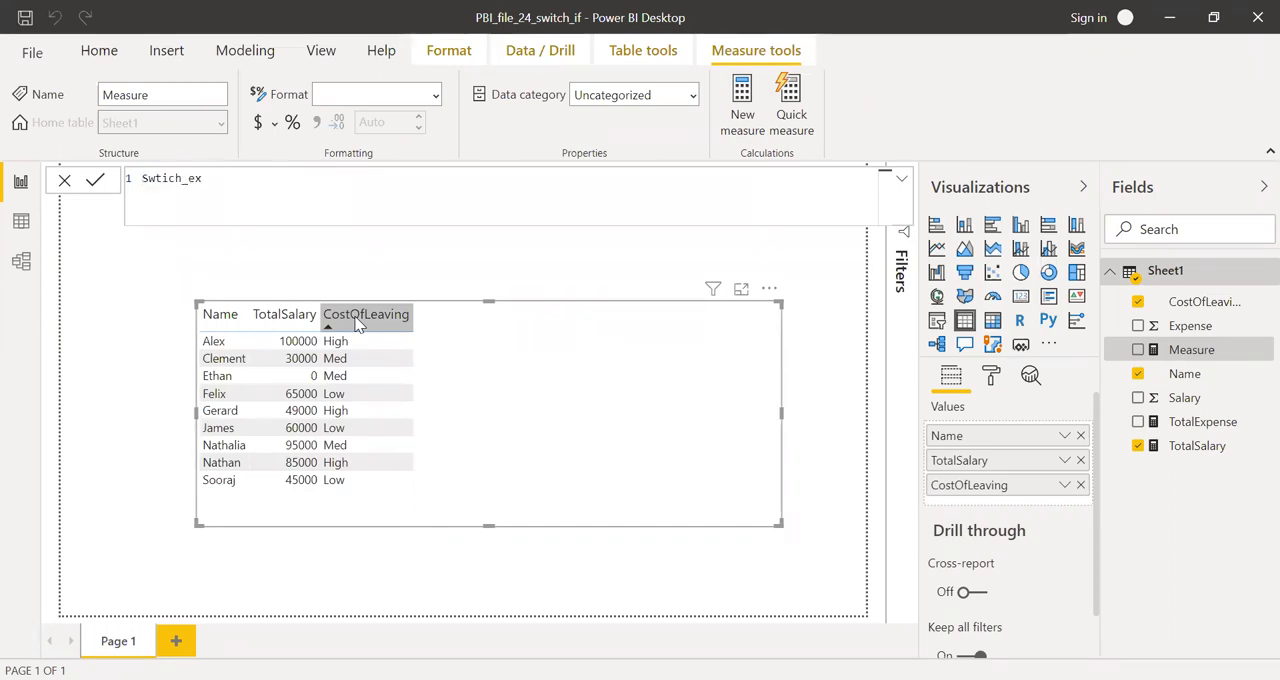
pyautogui.write('1')
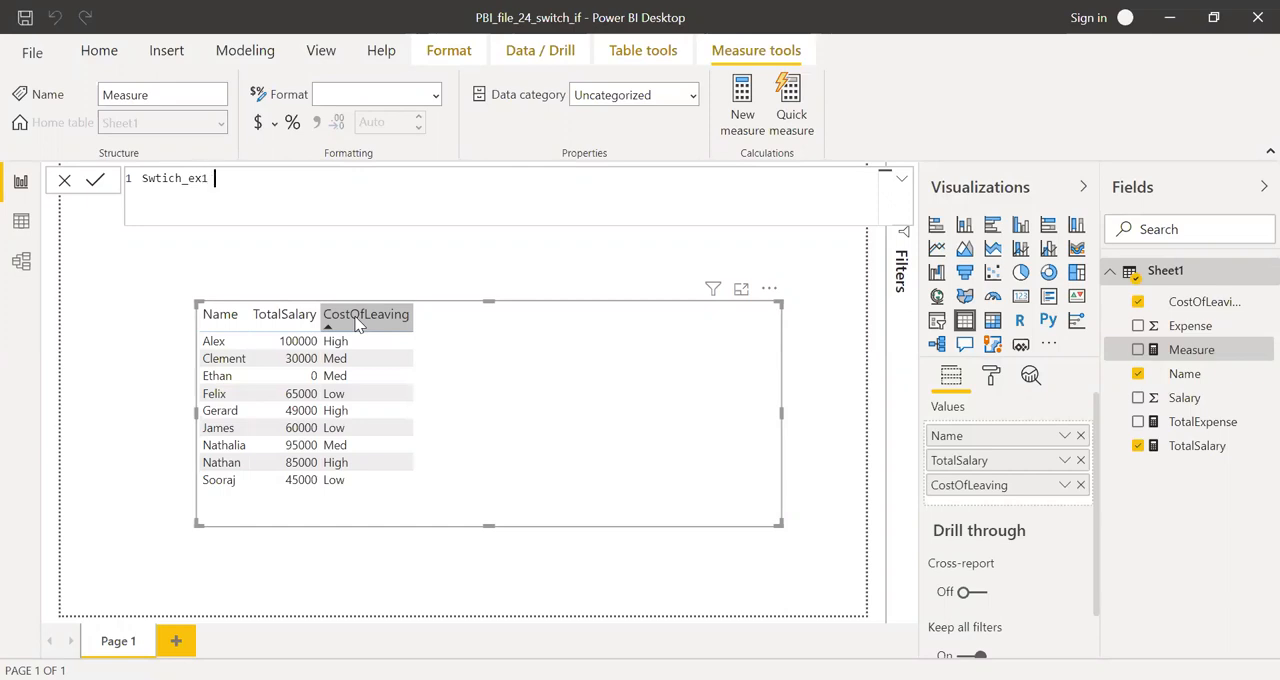
pyautogui.write('= swi')
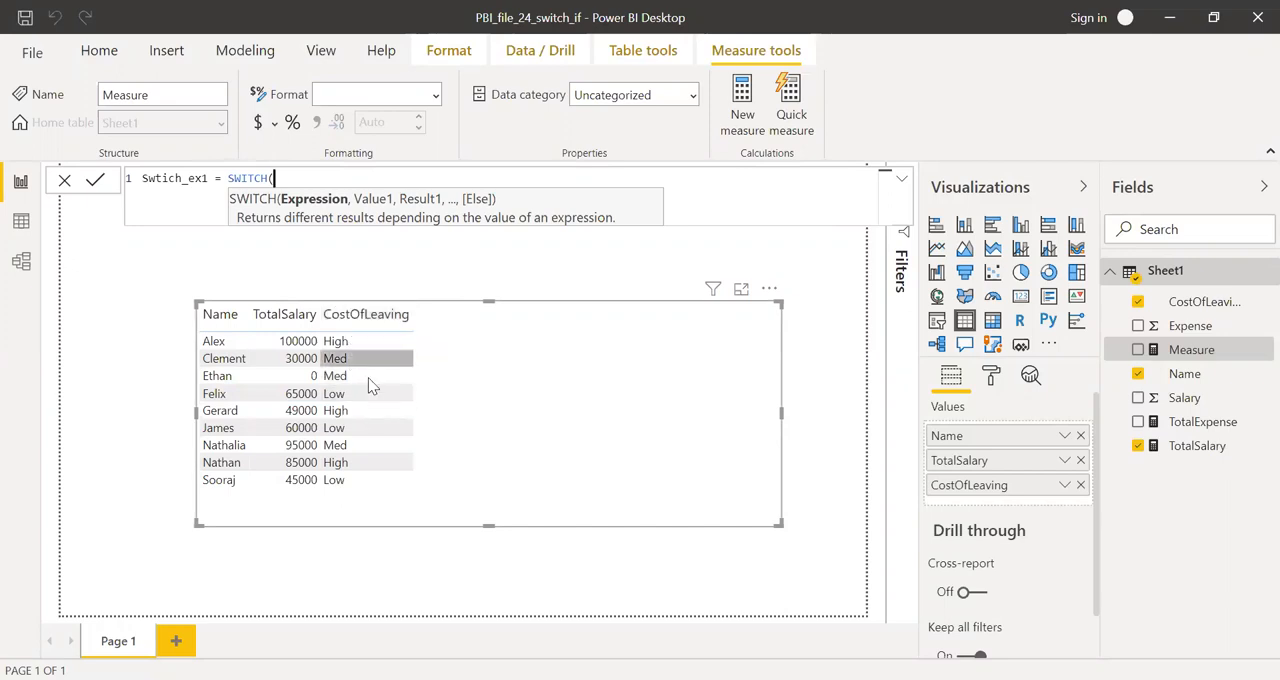
pyautogui.moveTo(290, 168)
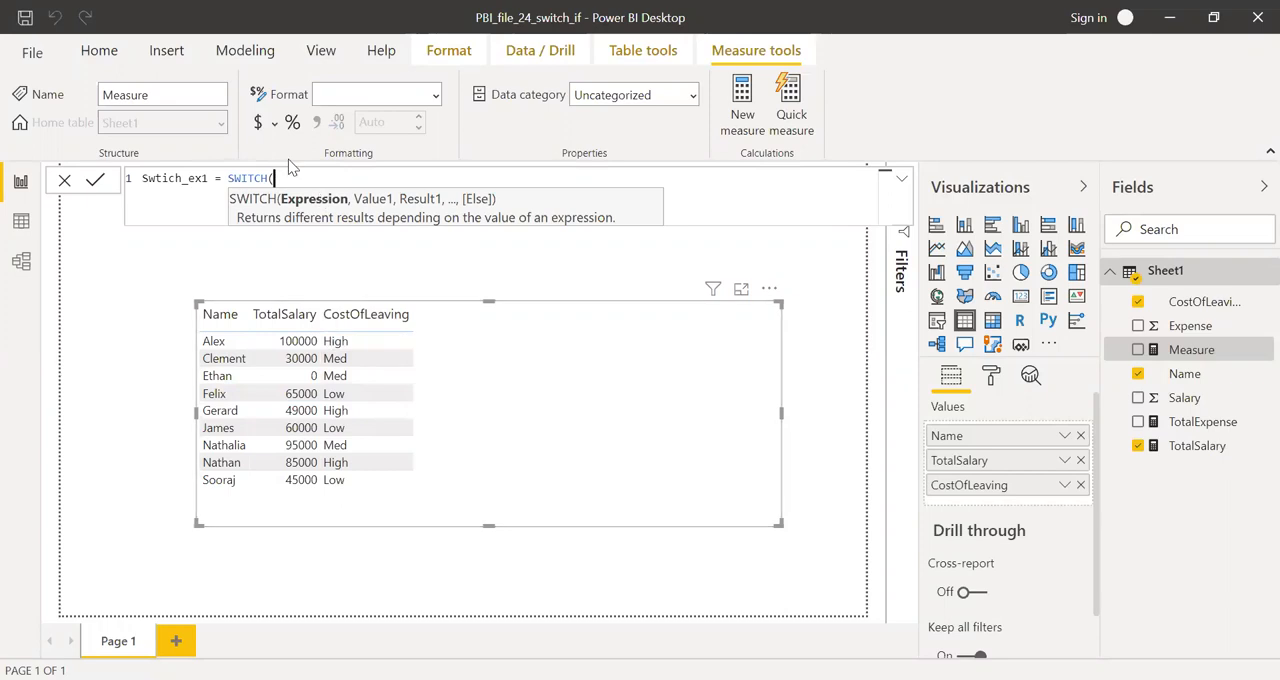
pyautogui.moveTo(362, 416)
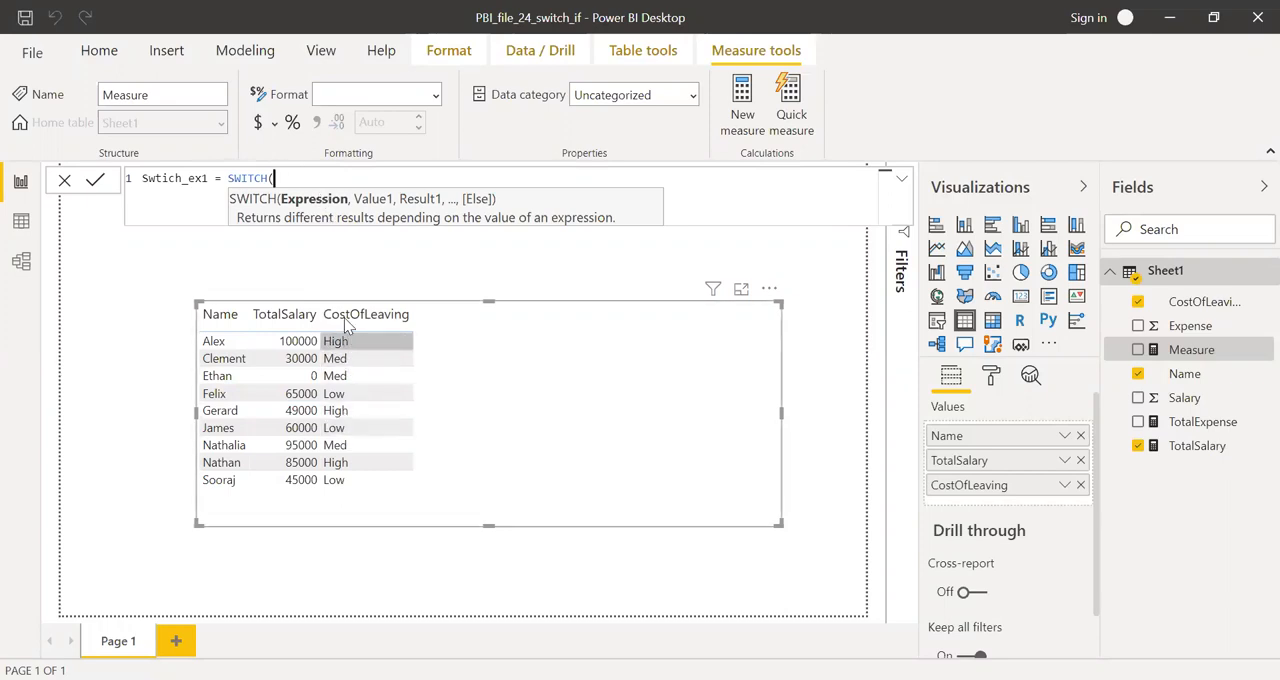
pyautogui.moveTo(348, 376)
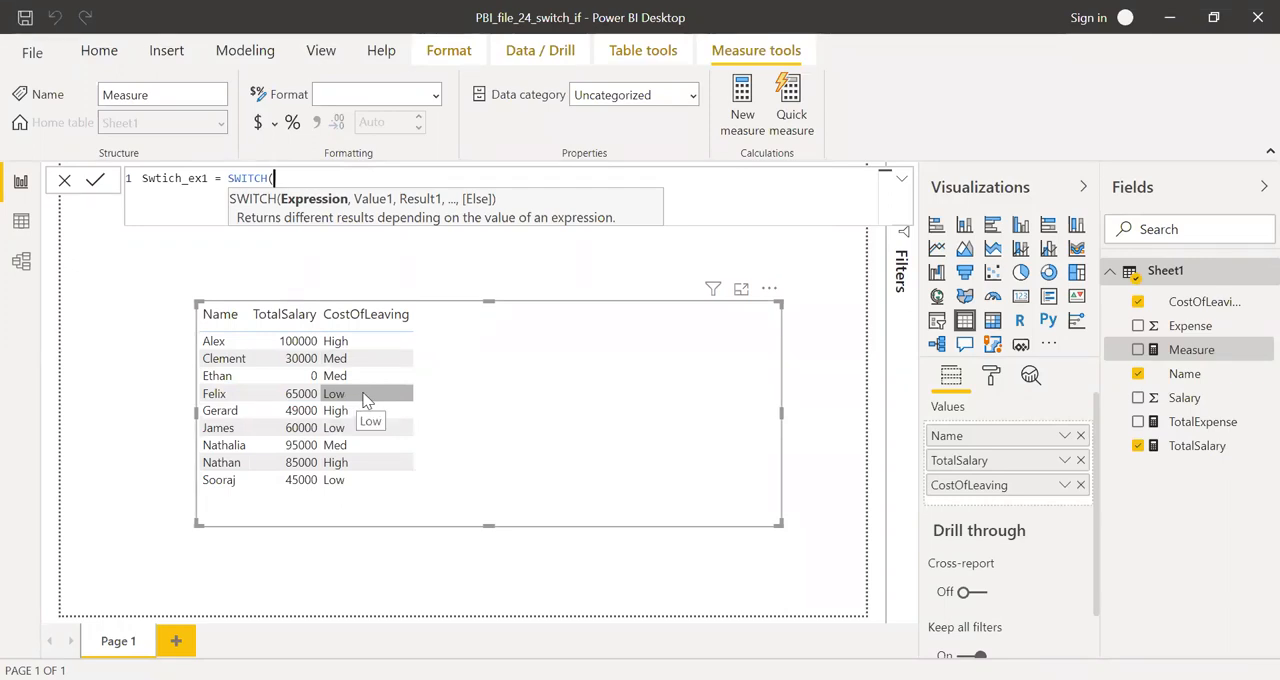
pyautogui.moveTo(340, 358)
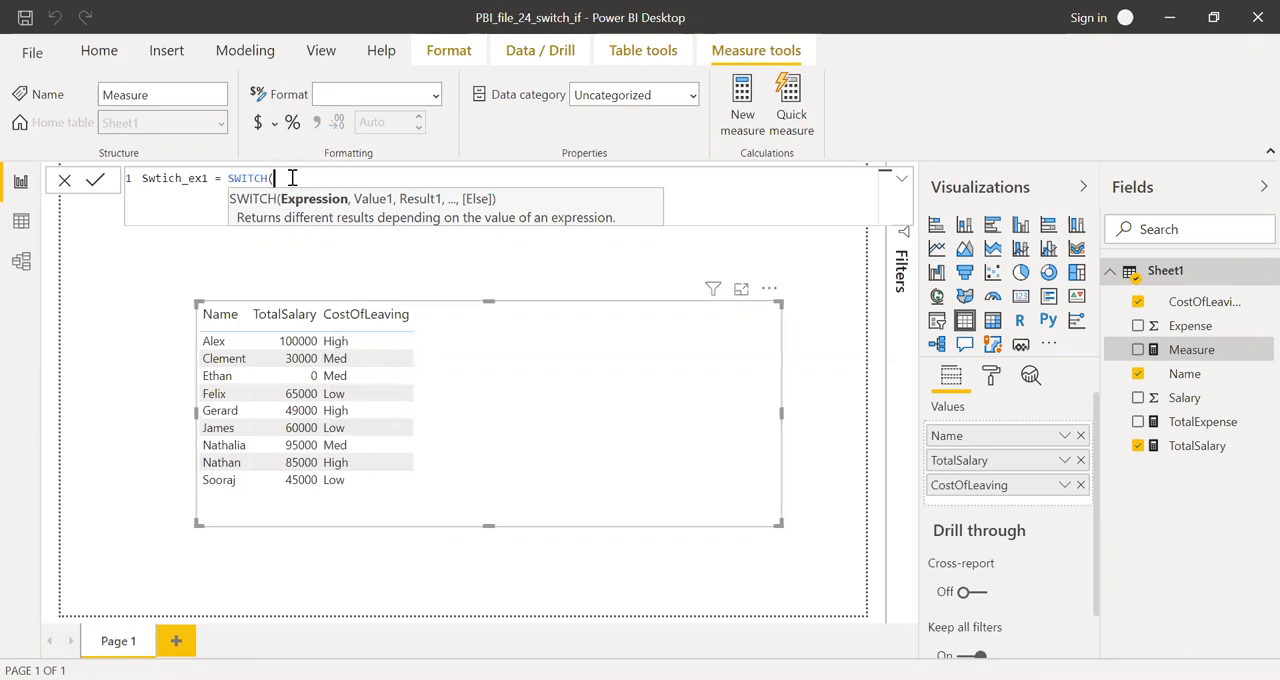
pyautogui.moveTo(348, 346)
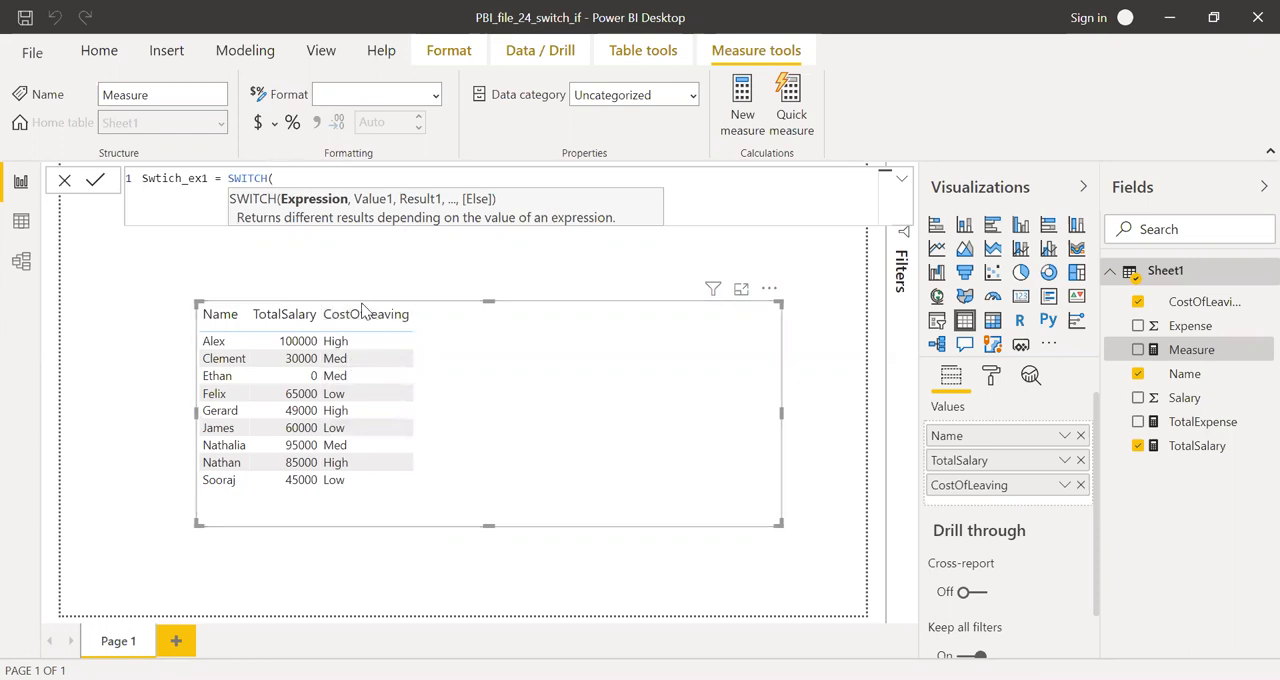
pyautogui.click(366, 314)
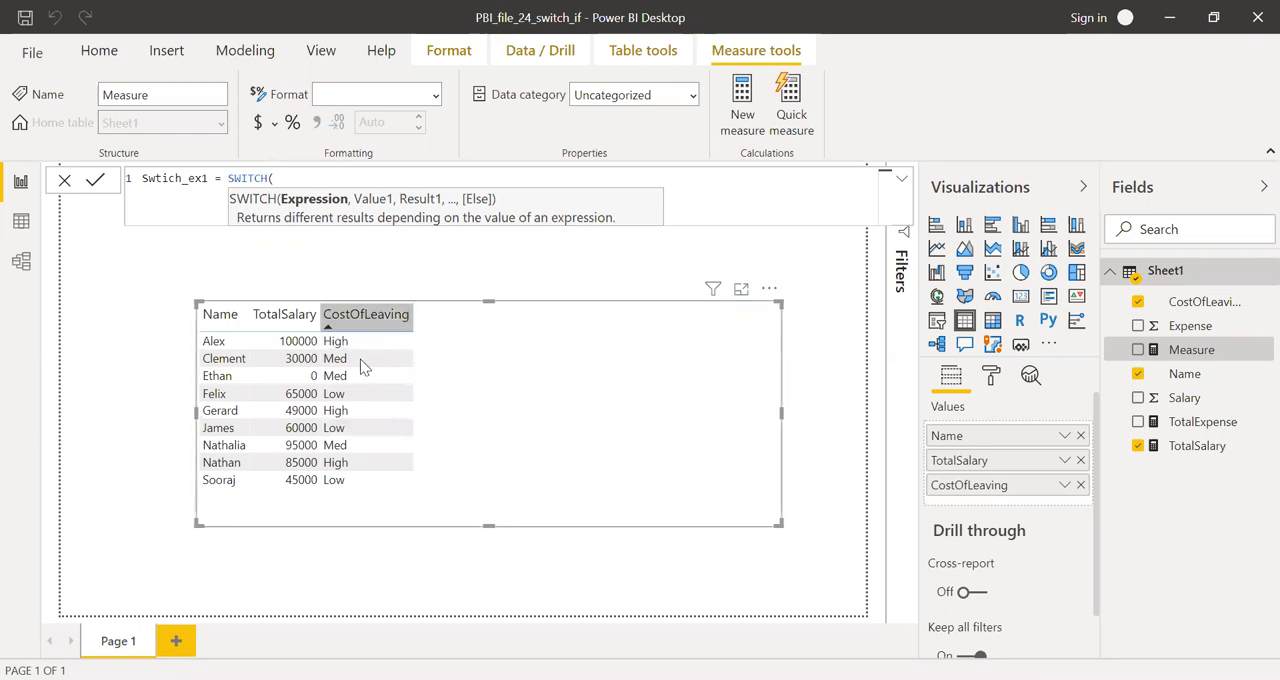
pyautogui.click(276, 176)
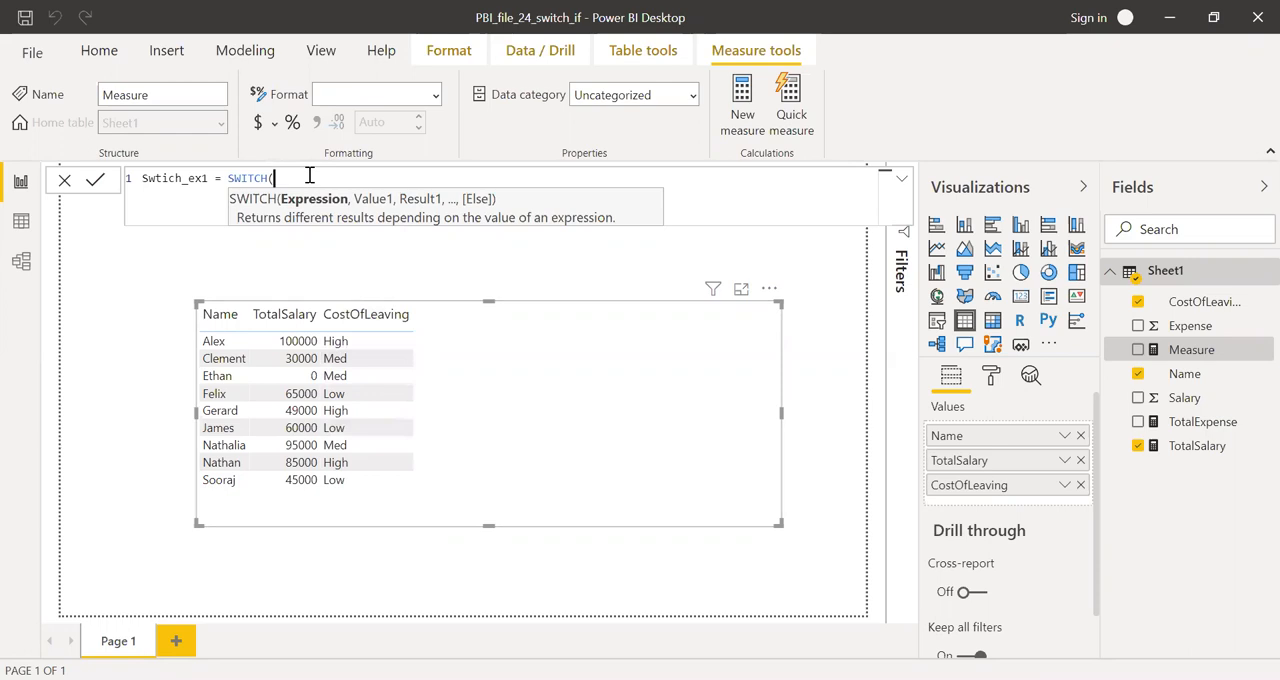
# Step: Make the SWITCH expression MAX(Sheet1[CostOfLeaving]) and map "Low" to 0.8
pyautogui.write('MAX(Cos')
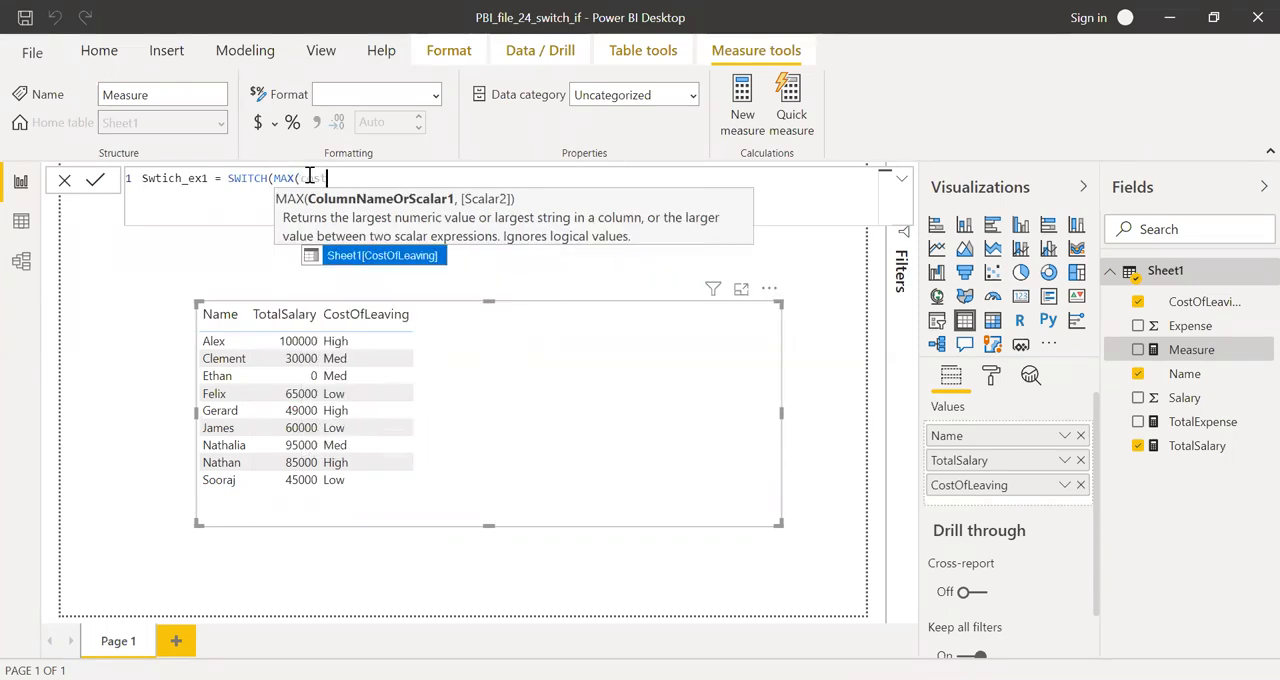
pyautogui.click(382, 256)
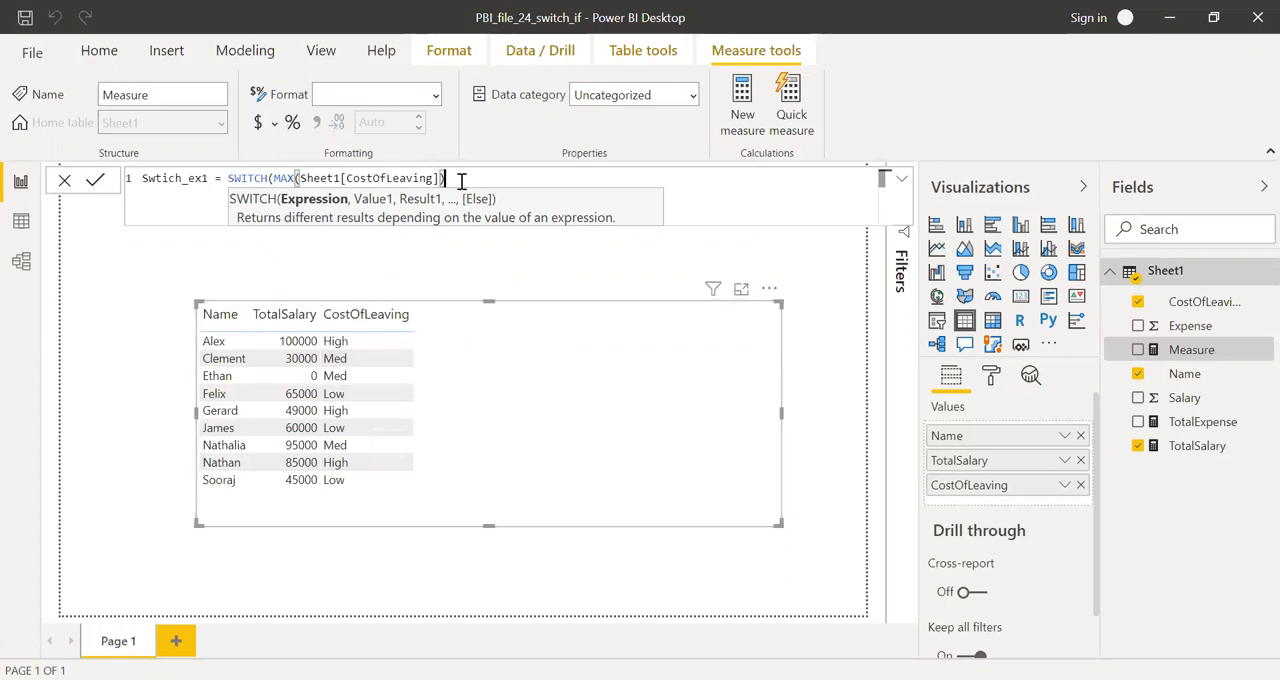
pyautogui.moveTo(478, 178)
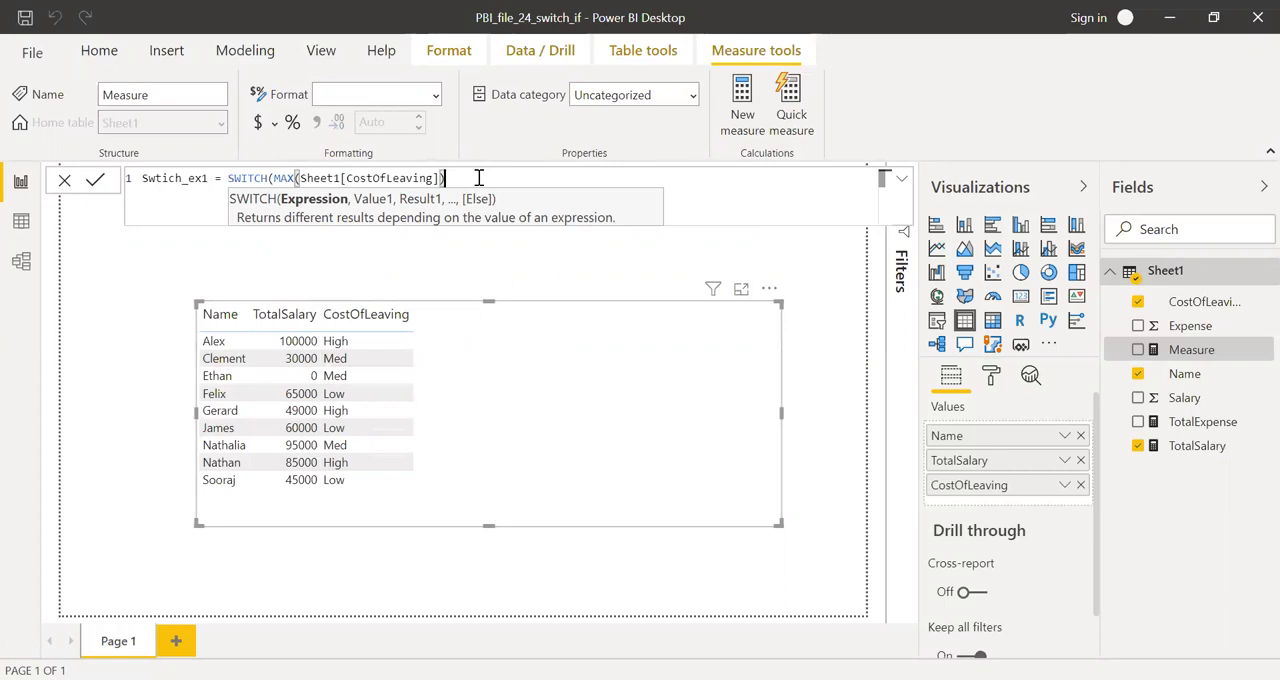
pyautogui.write(',')
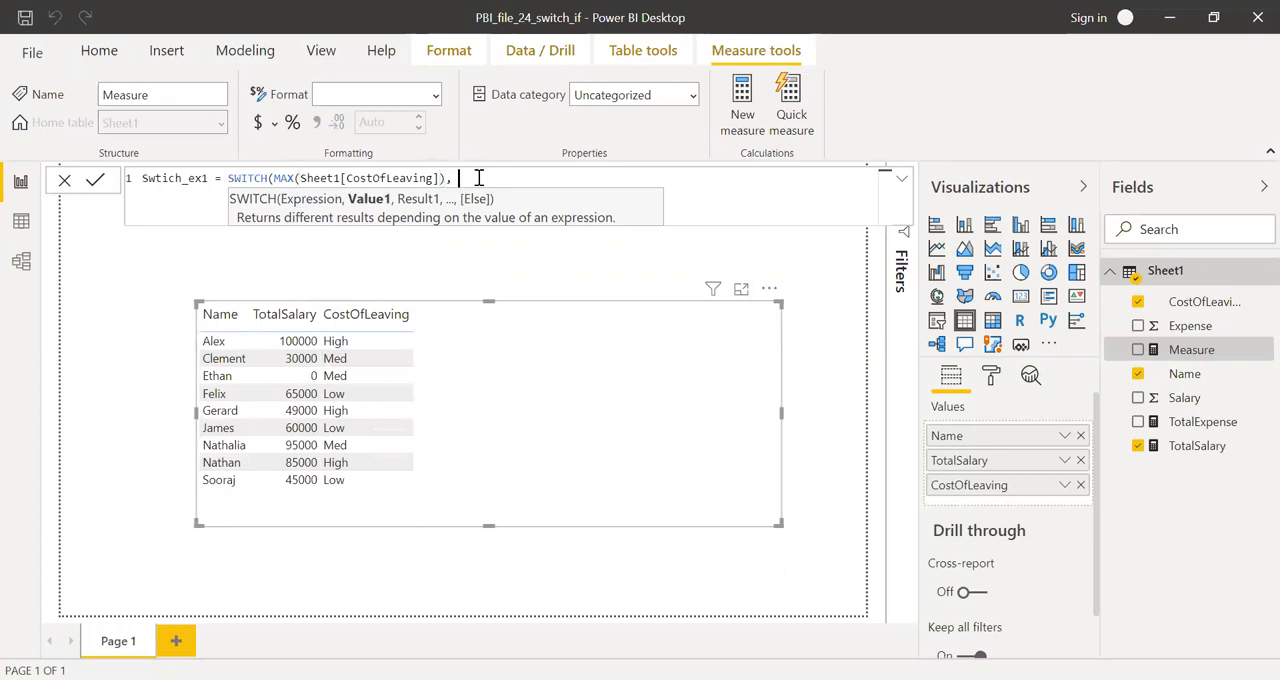
pyautogui.write('"')
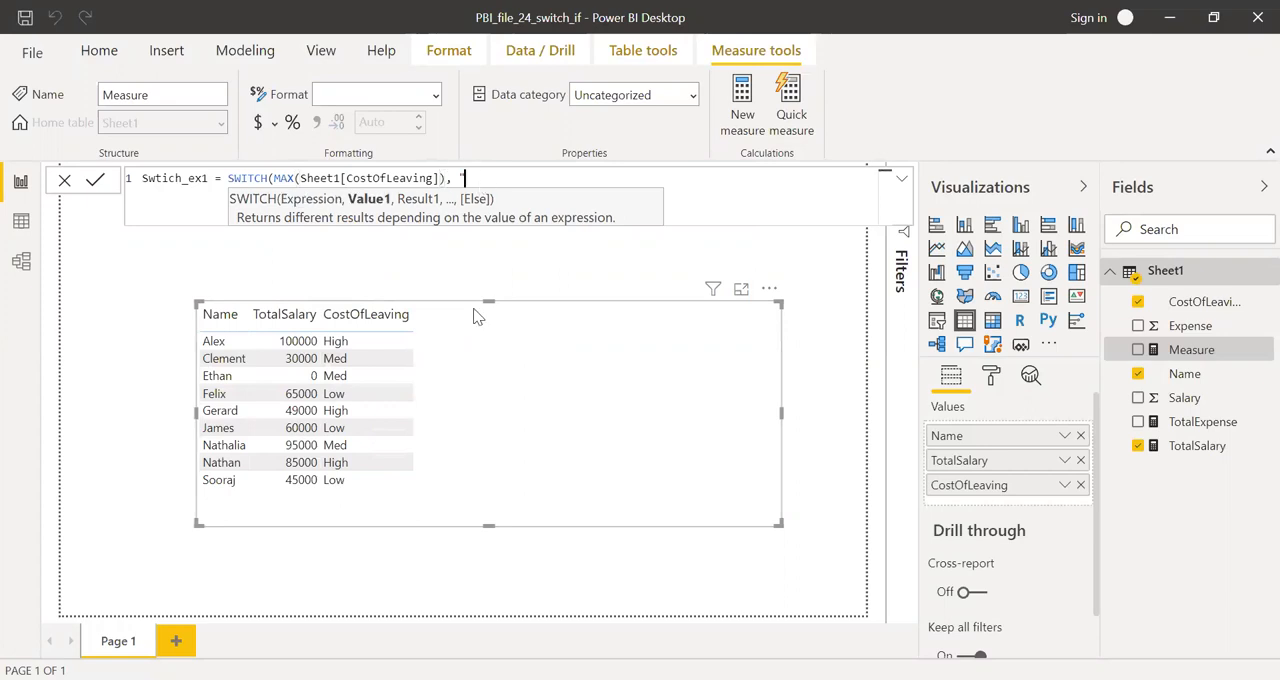
pyautogui.write('"Low')
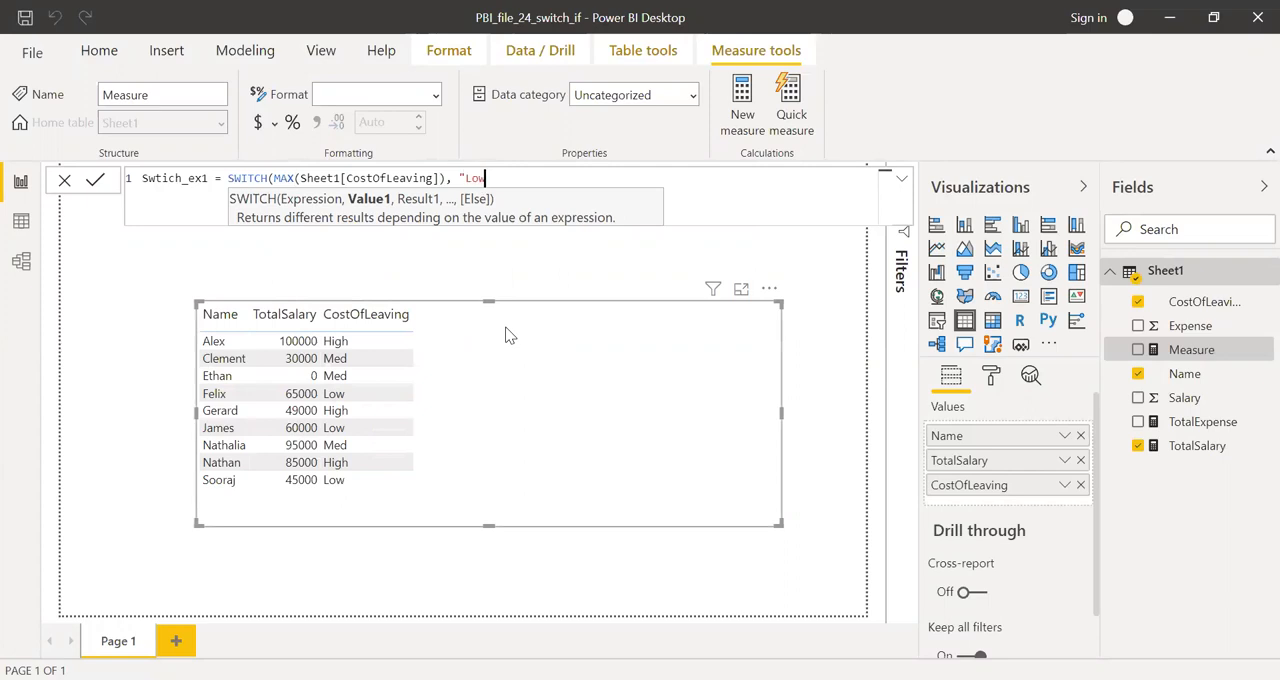
pyautogui.write('"')
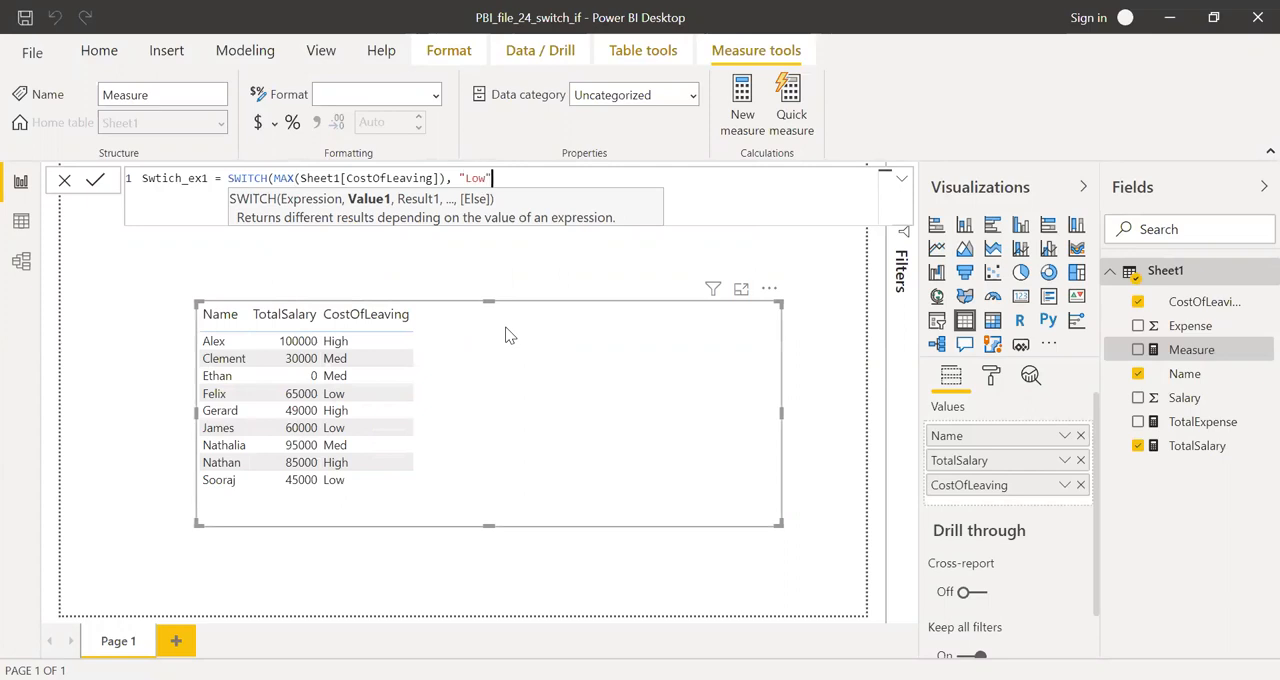
pyautogui.write(',')
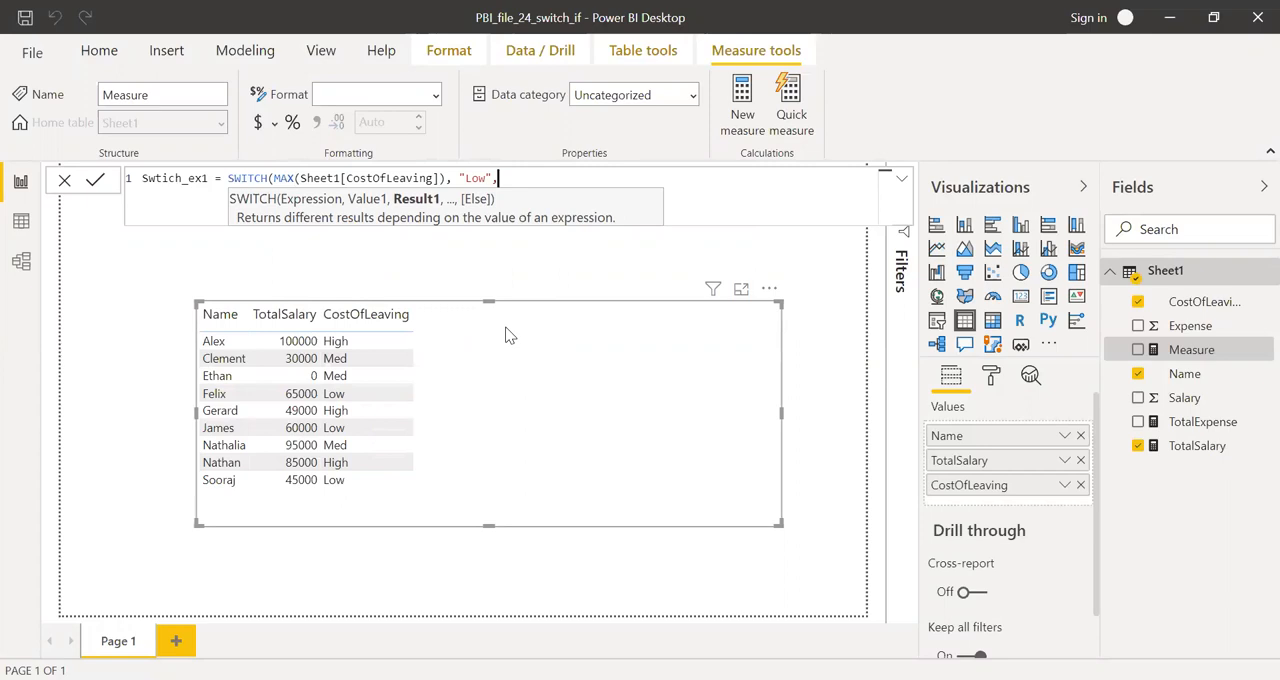
pyautogui.write('0')
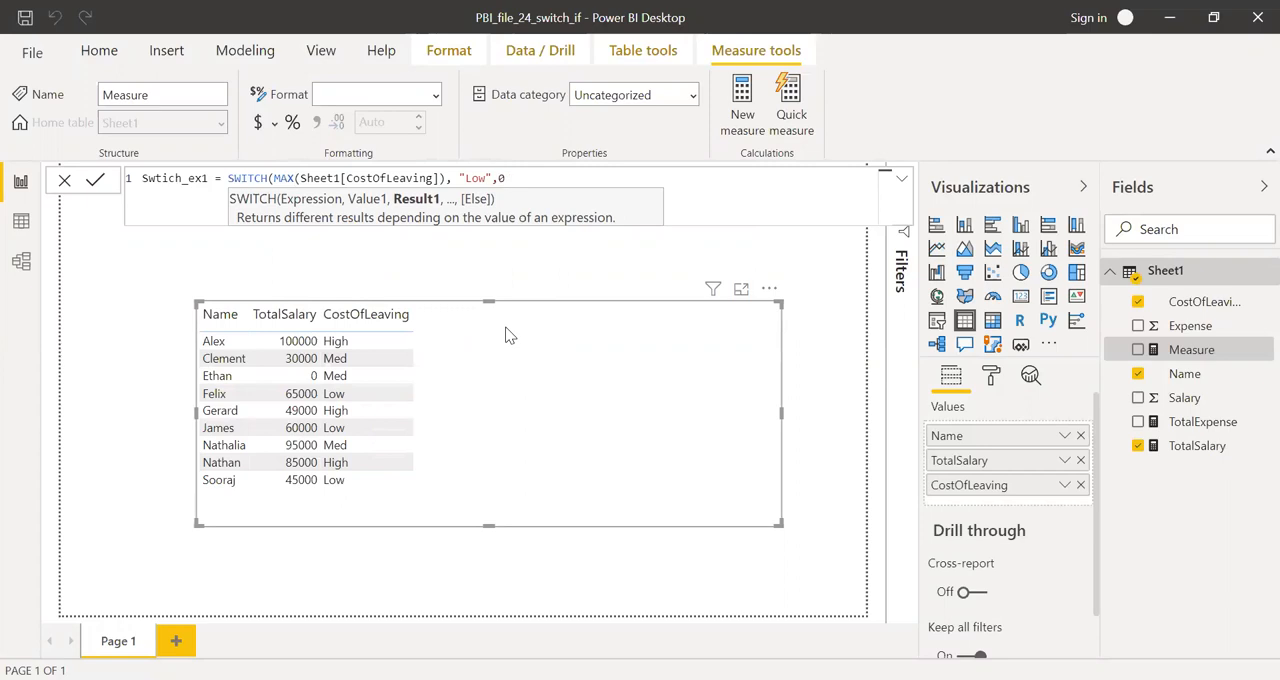
pyautogui.write('.8')
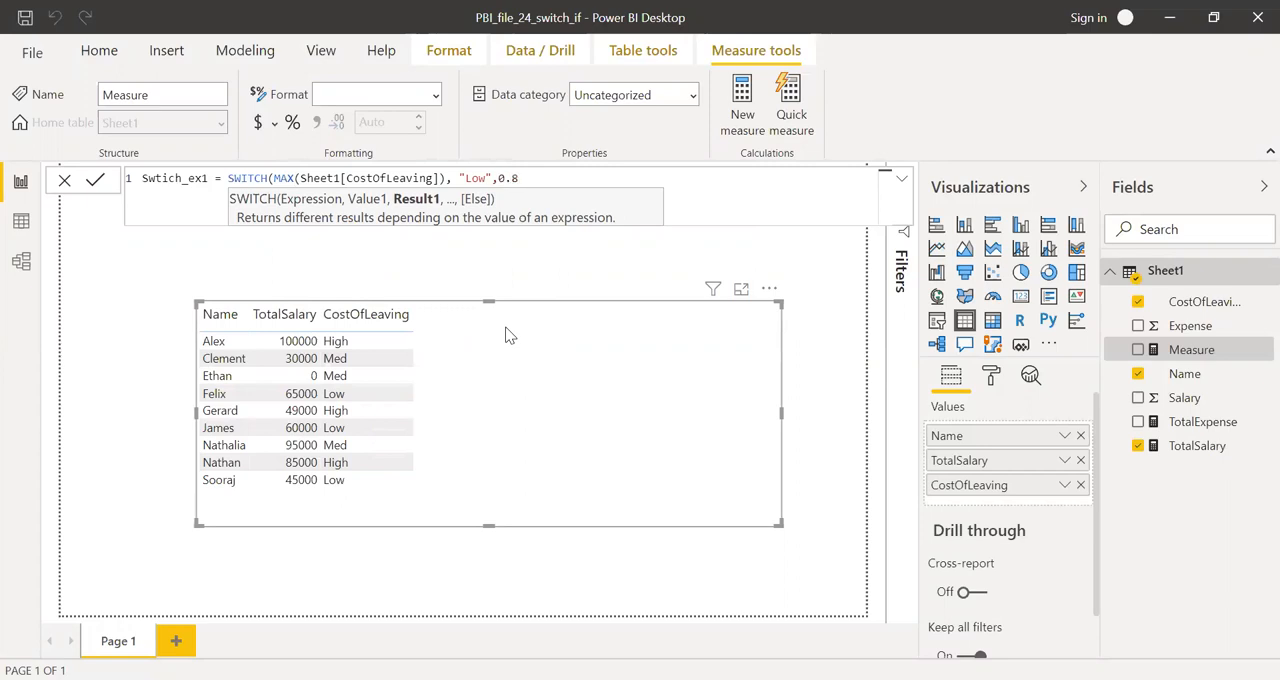
# Step: Add the remaining pairs mapping "Med" to 0.5 and "High" to 0.2
pyautogui.write(',')
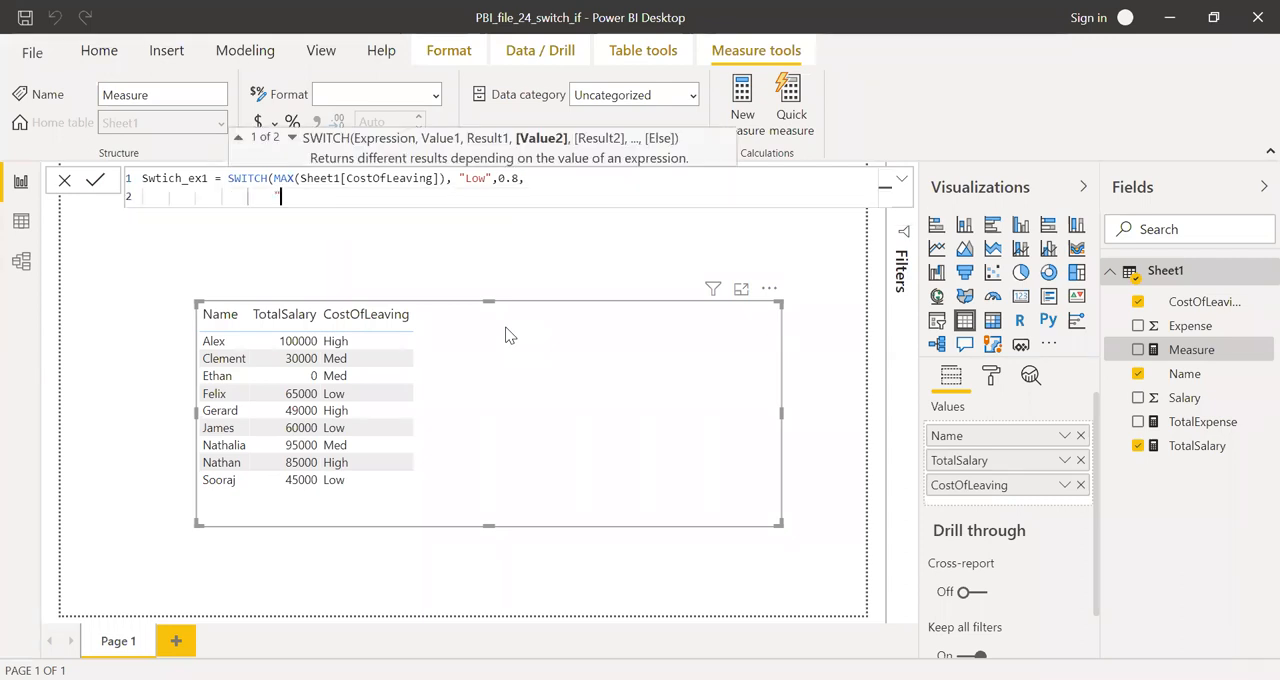
pyautogui.write('"Med"')
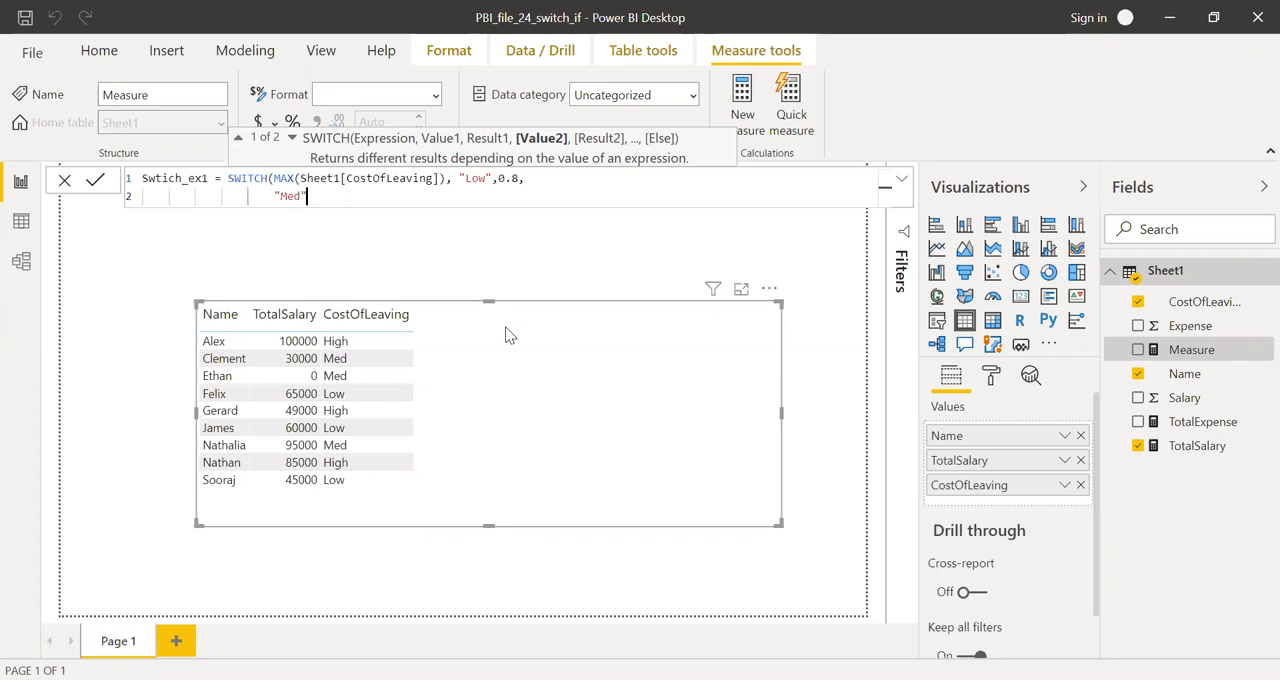
pyautogui.write(',')
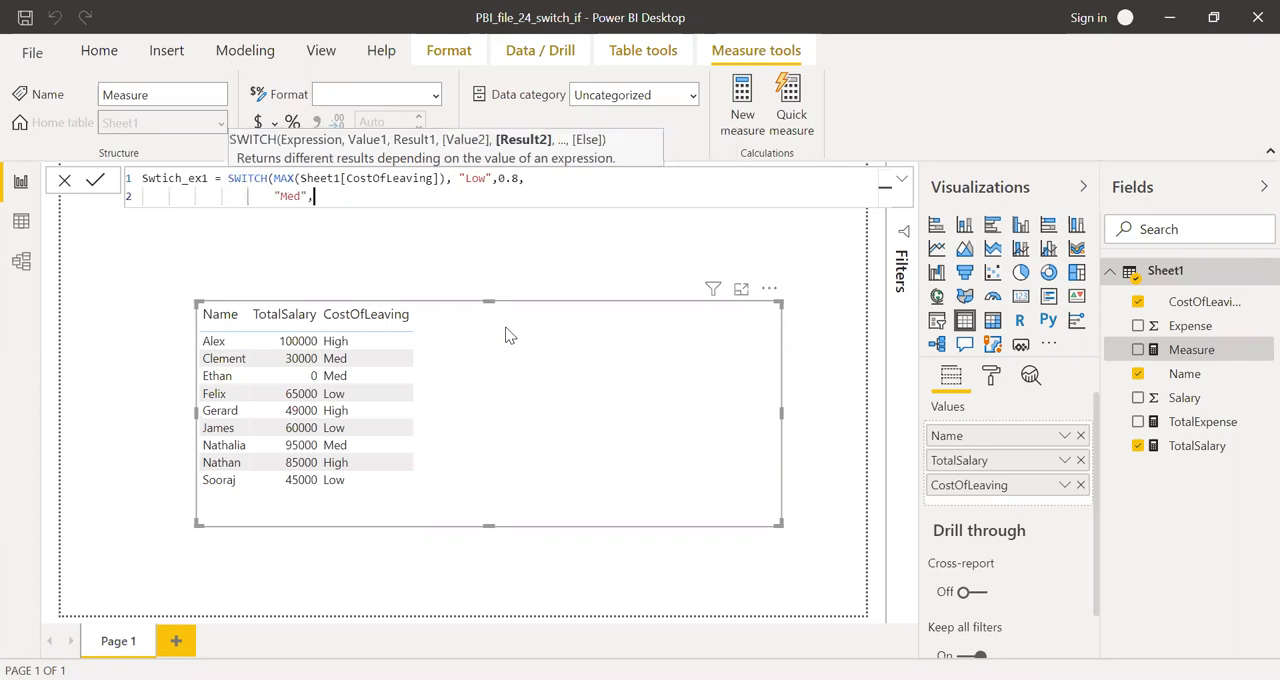
pyautogui.write('0.5,')
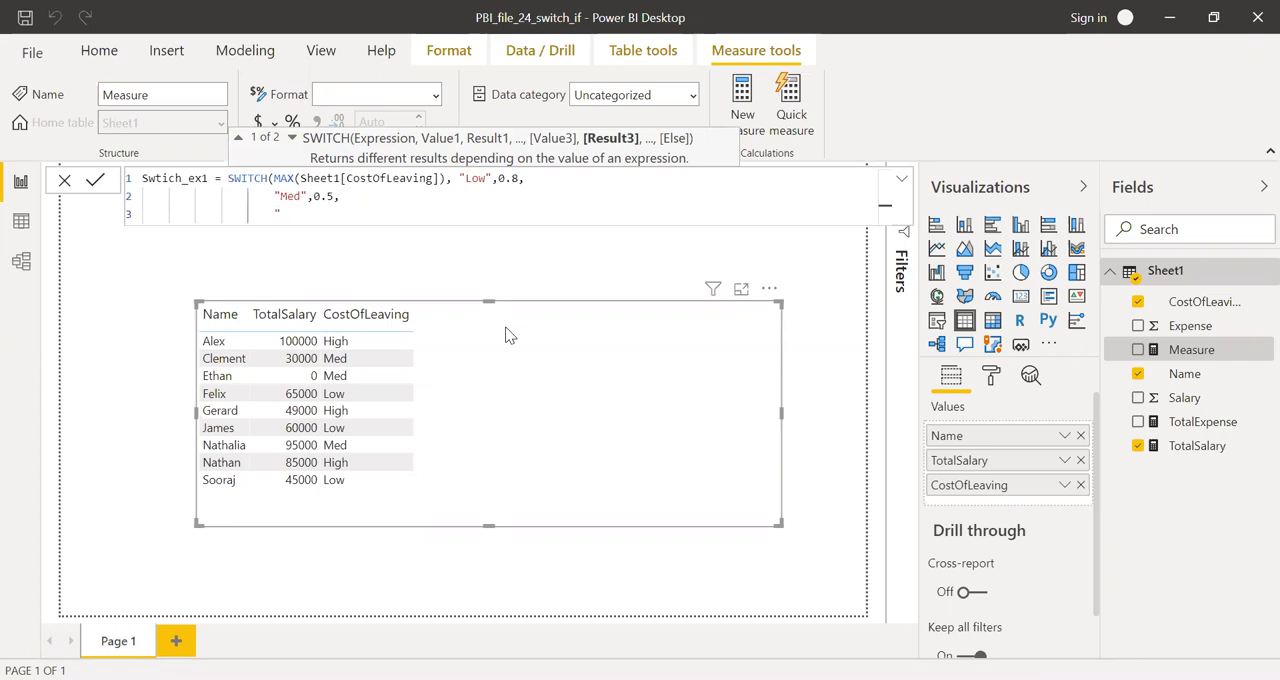
pyautogui.write('"High"')
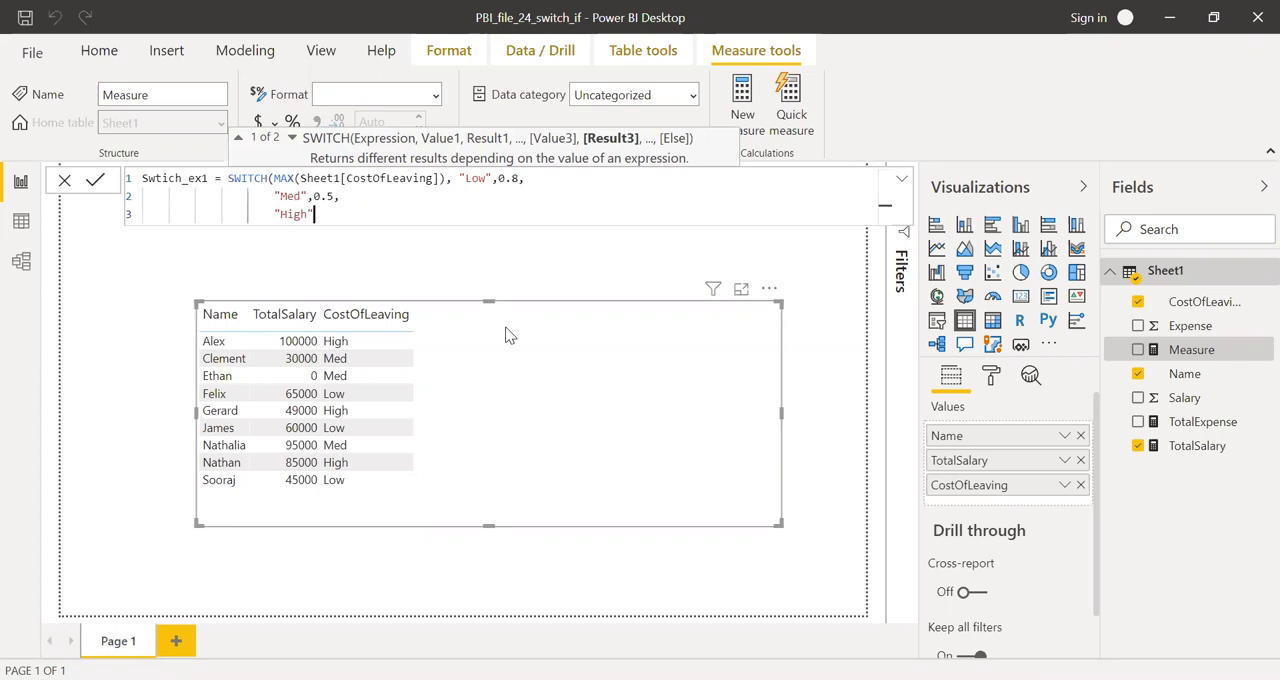
pyautogui.write('0')
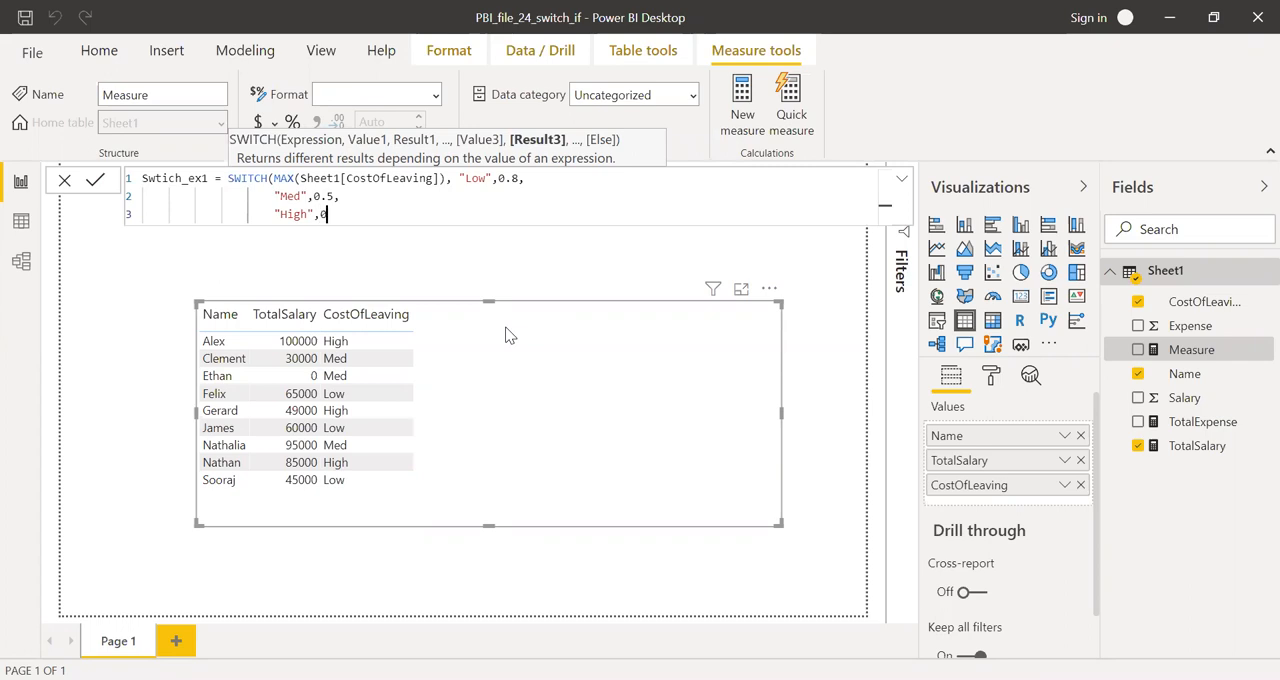
pyautogui.write('.2)')
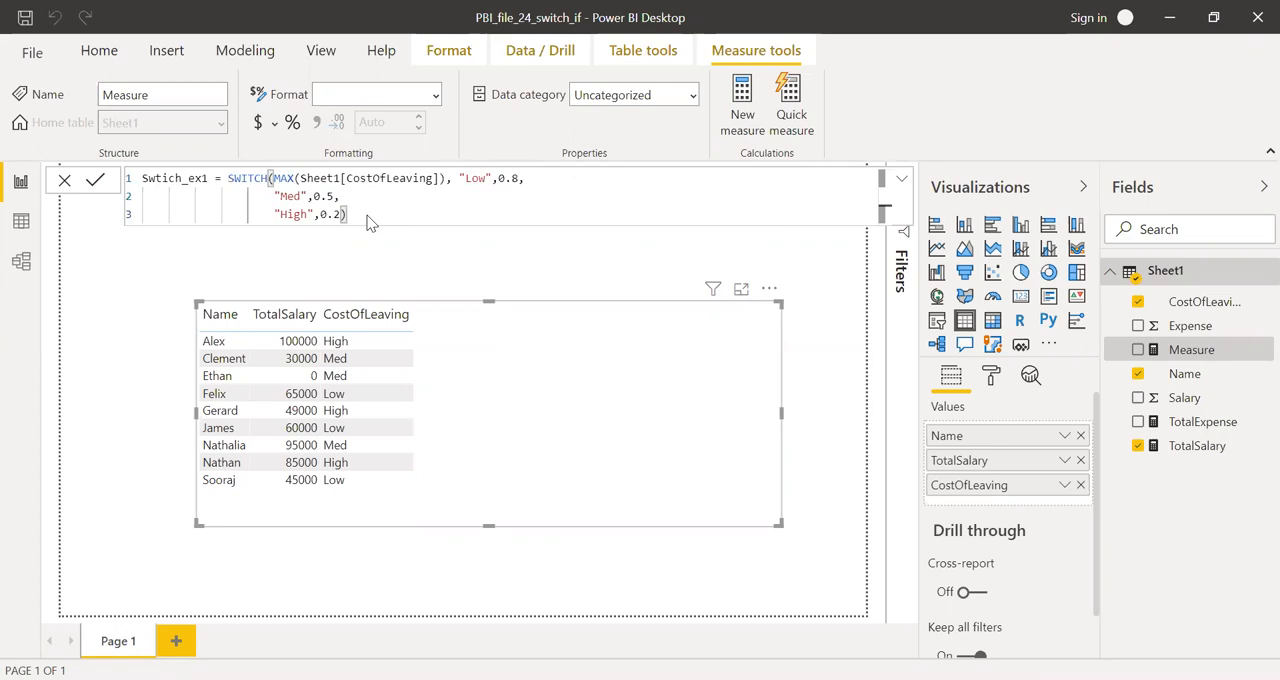
# Step: Commit Swtich_ex1, add it to the table and format its values as percentages
pyautogui.click(96, 180)
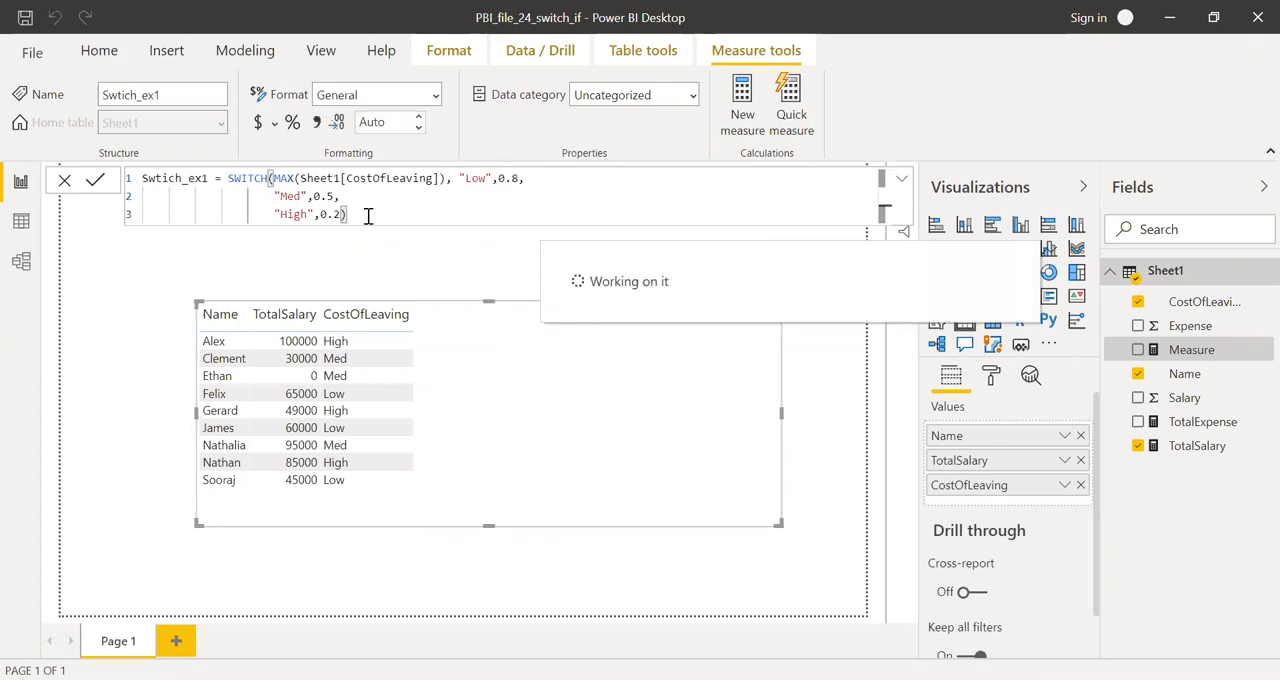
pyautogui.click(96, 180)
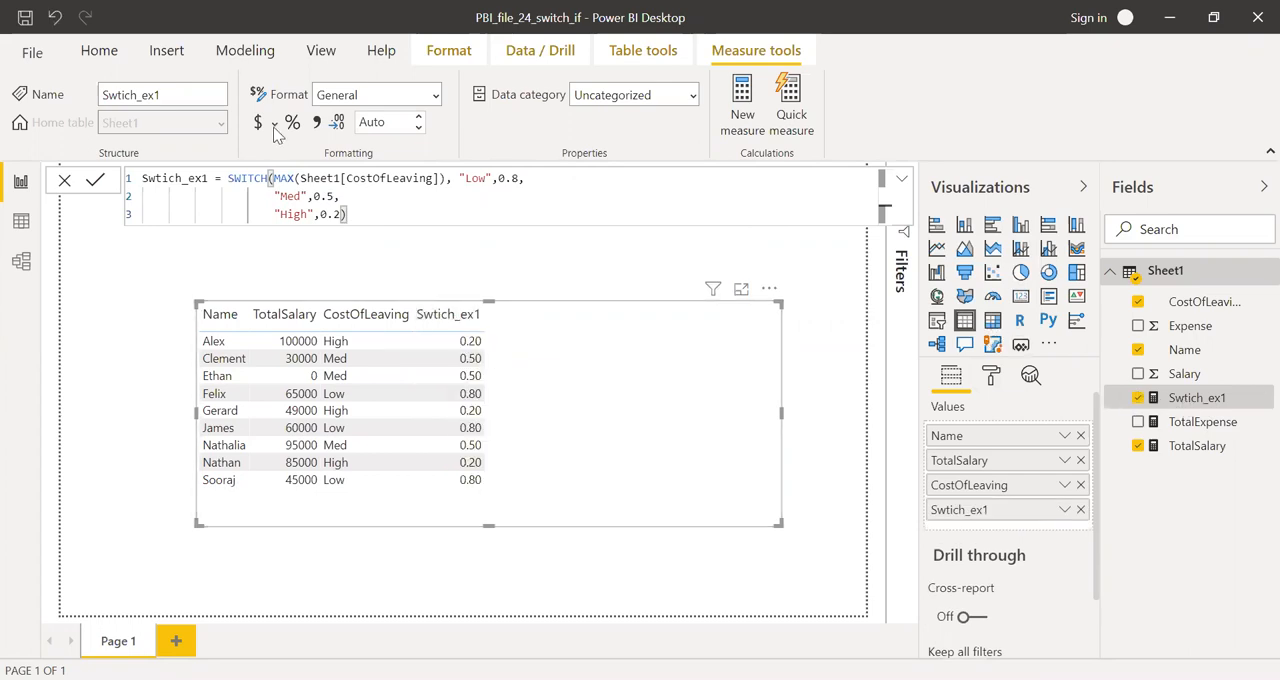
pyautogui.moveTo(520, 376)
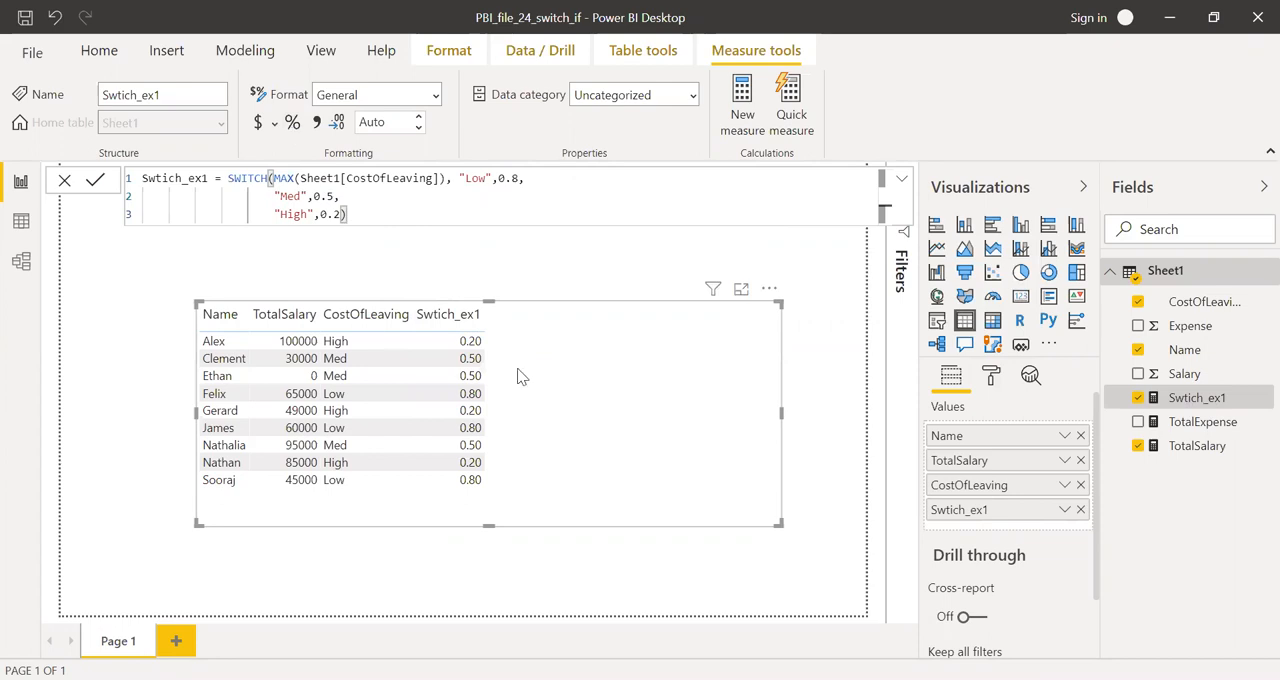
pyautogui.click(376, 94)
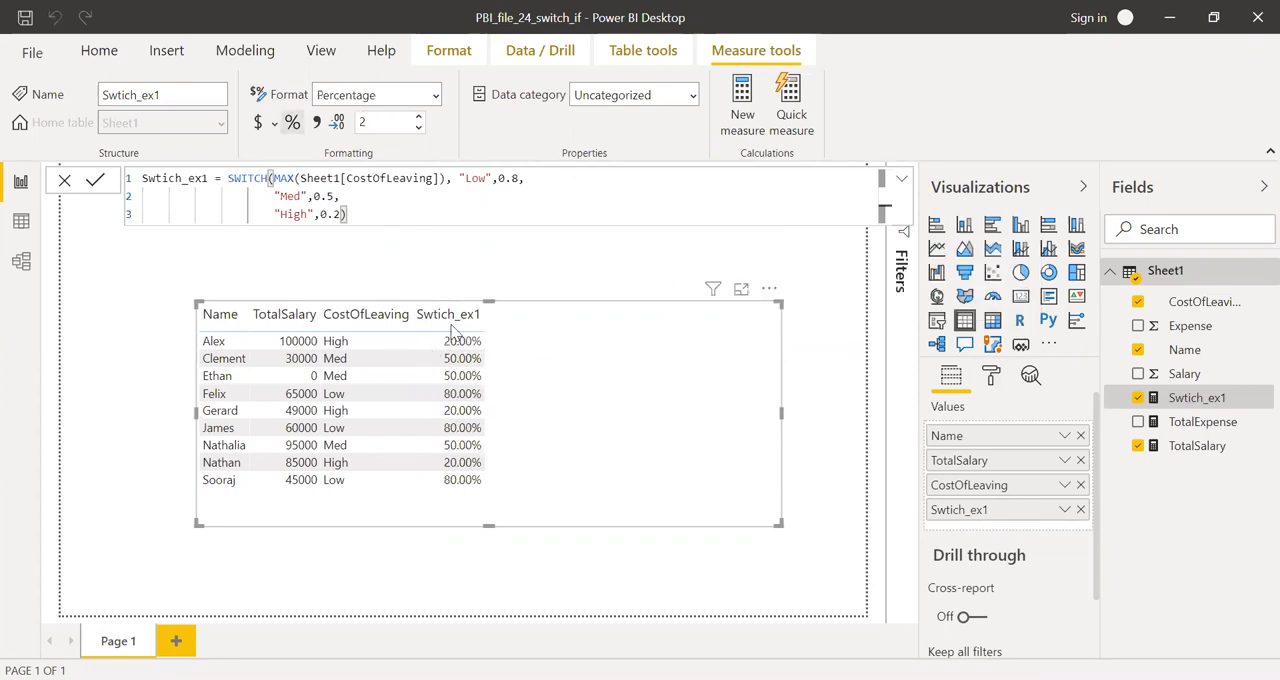
pyautogui.click(462, 376)
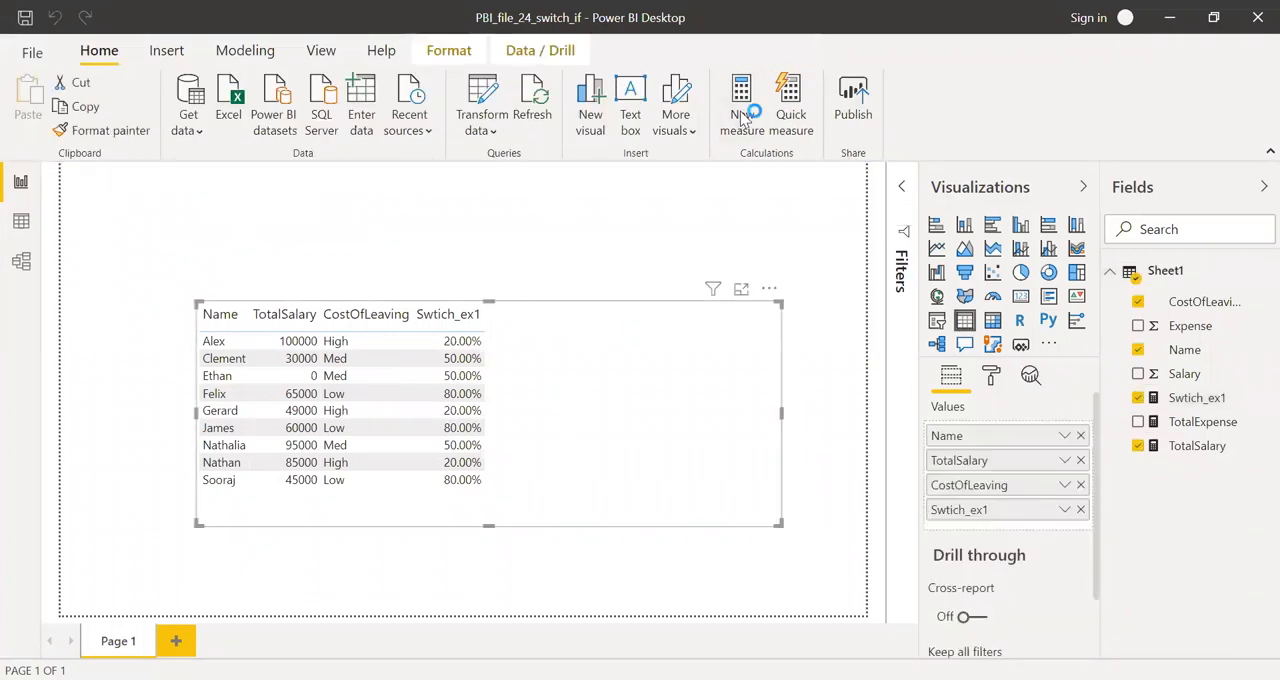
# Step: Create a new measure named Switch_ex2 and begin its formula with SWITCH
pyautogui.click(742, 112)
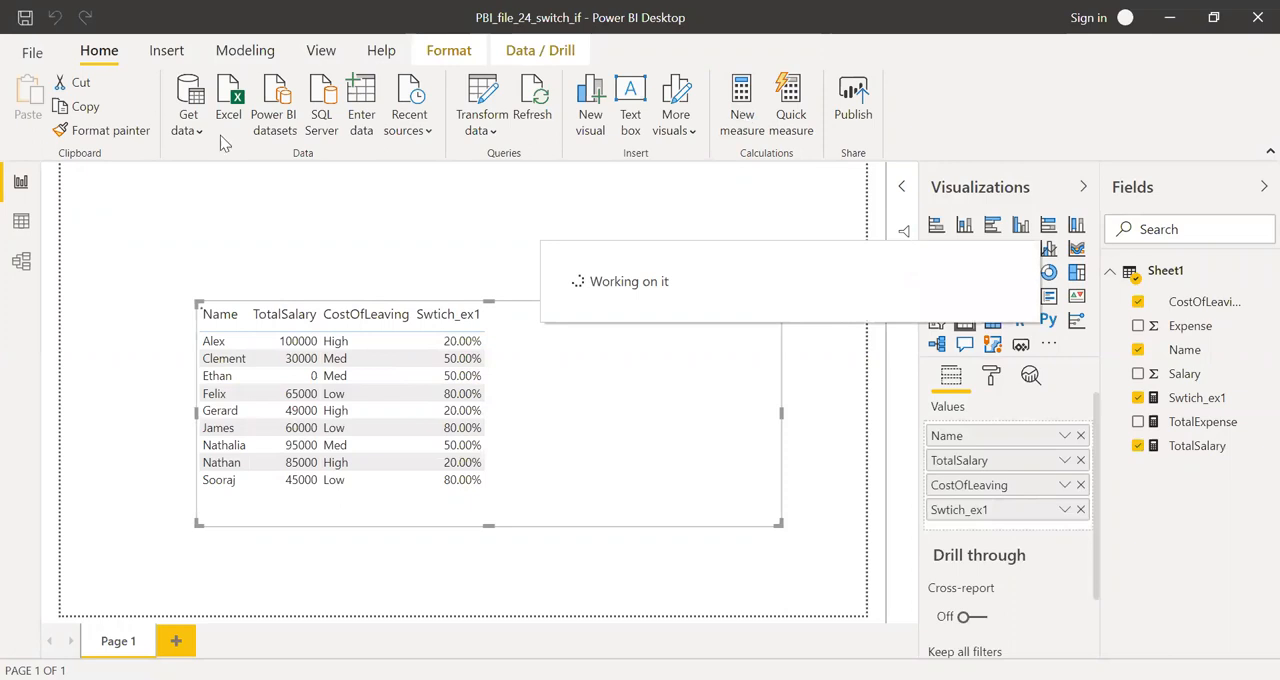
pyautogui.click(740, 100)
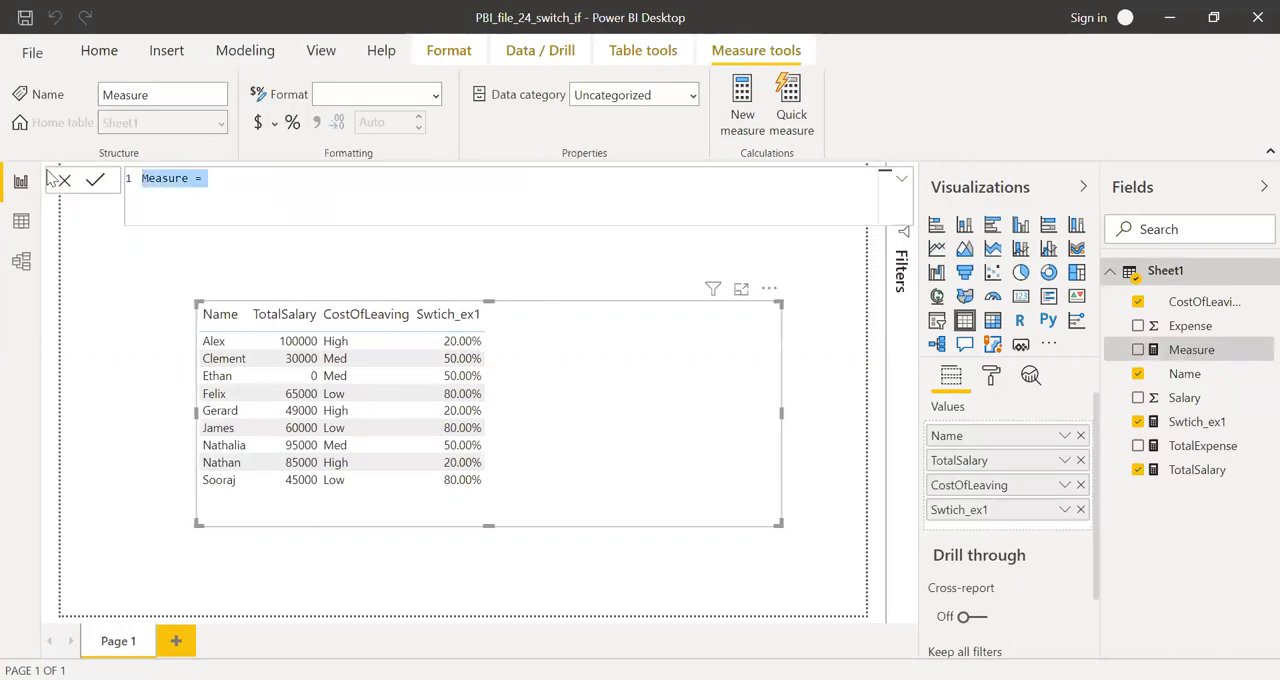
pyautogui.write('Switch')
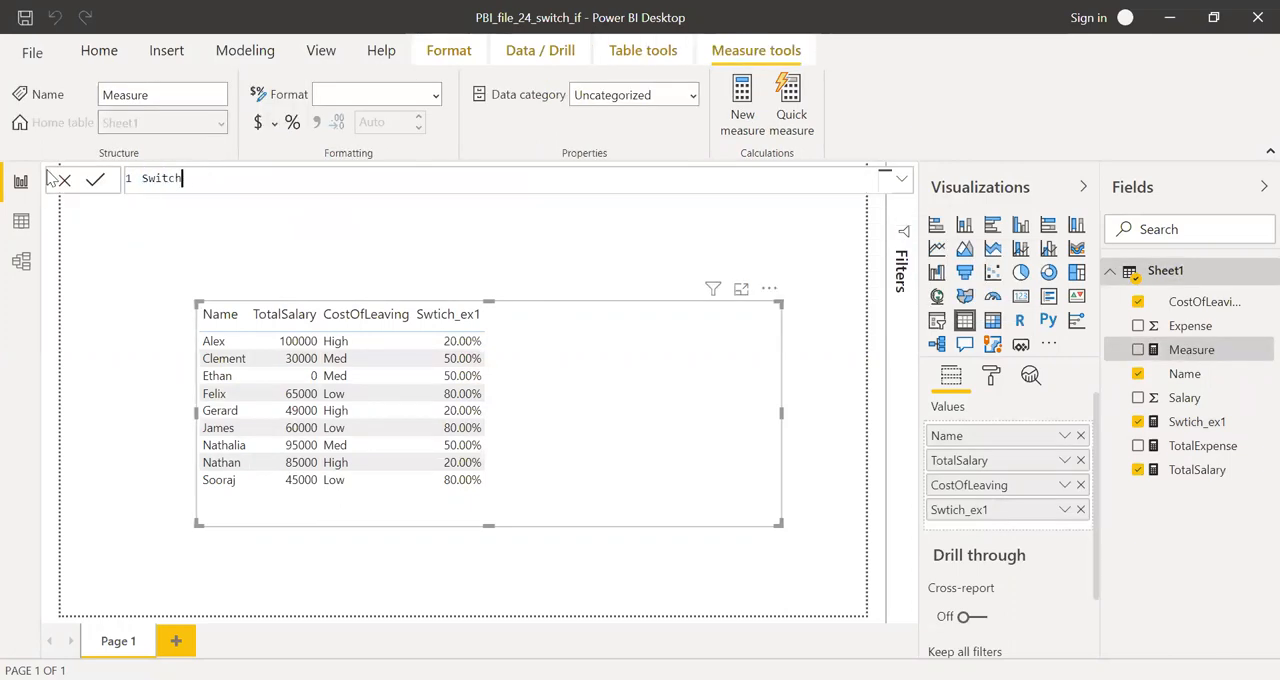
pyautogui.write('_ex2')
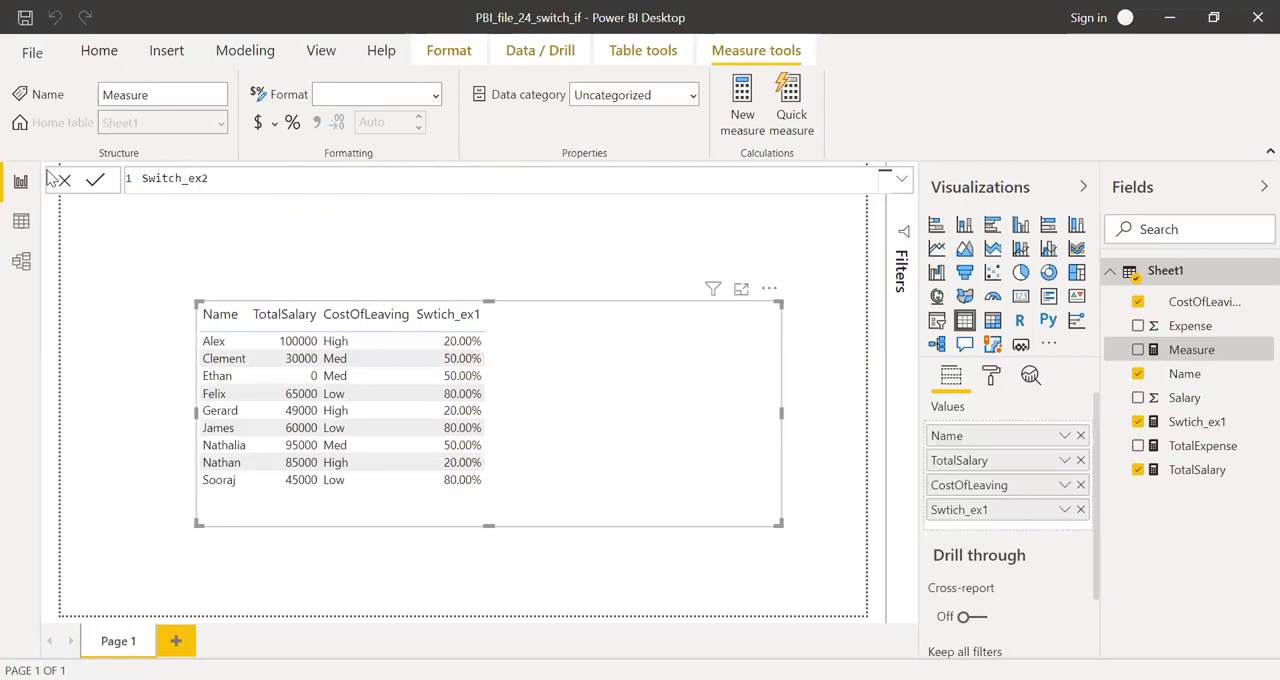
pyautogui.write('= s')
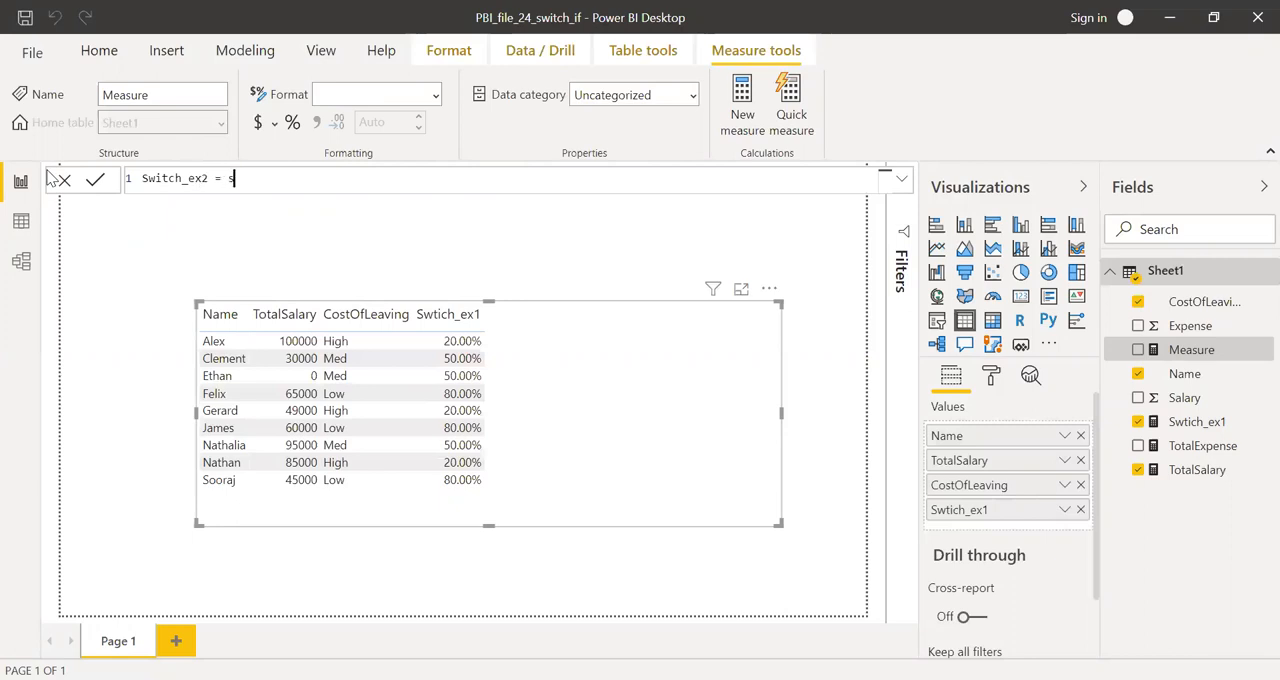
pyautogui.write('wi')
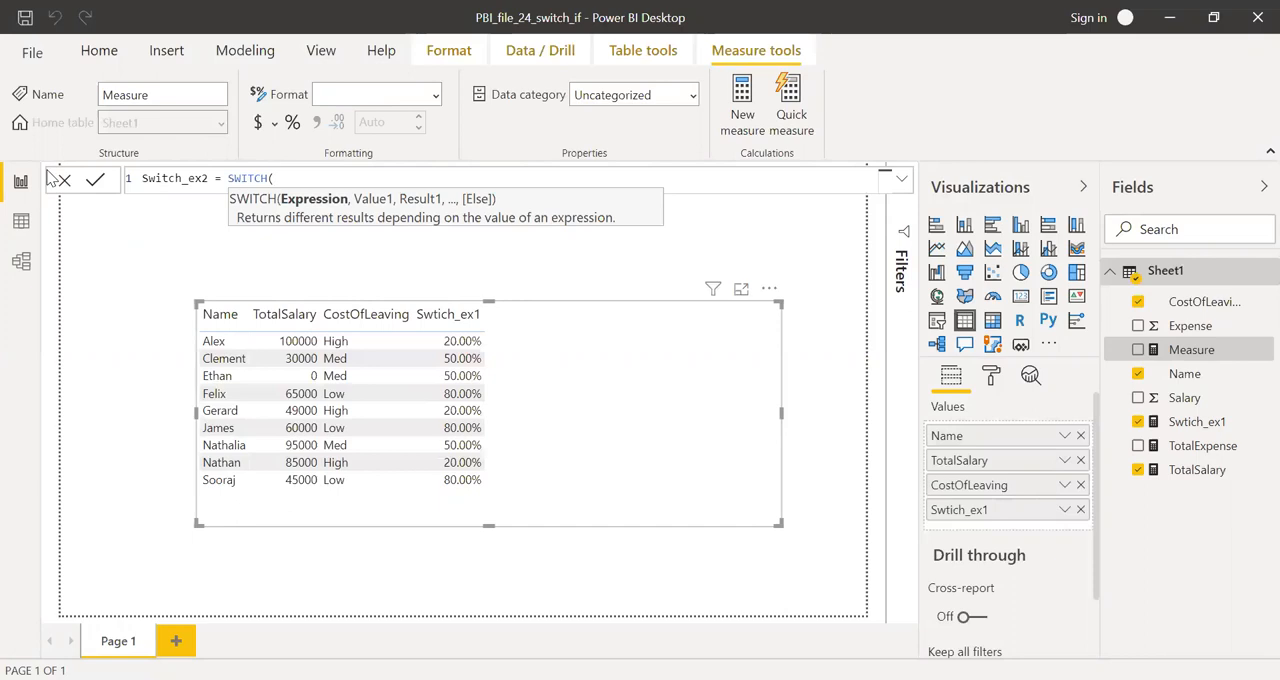
# Step: Write SWITCH(TRUE() with the first condition [TotalSalary]<25000 giving "Low Salary"
pyautogui.write('tot')
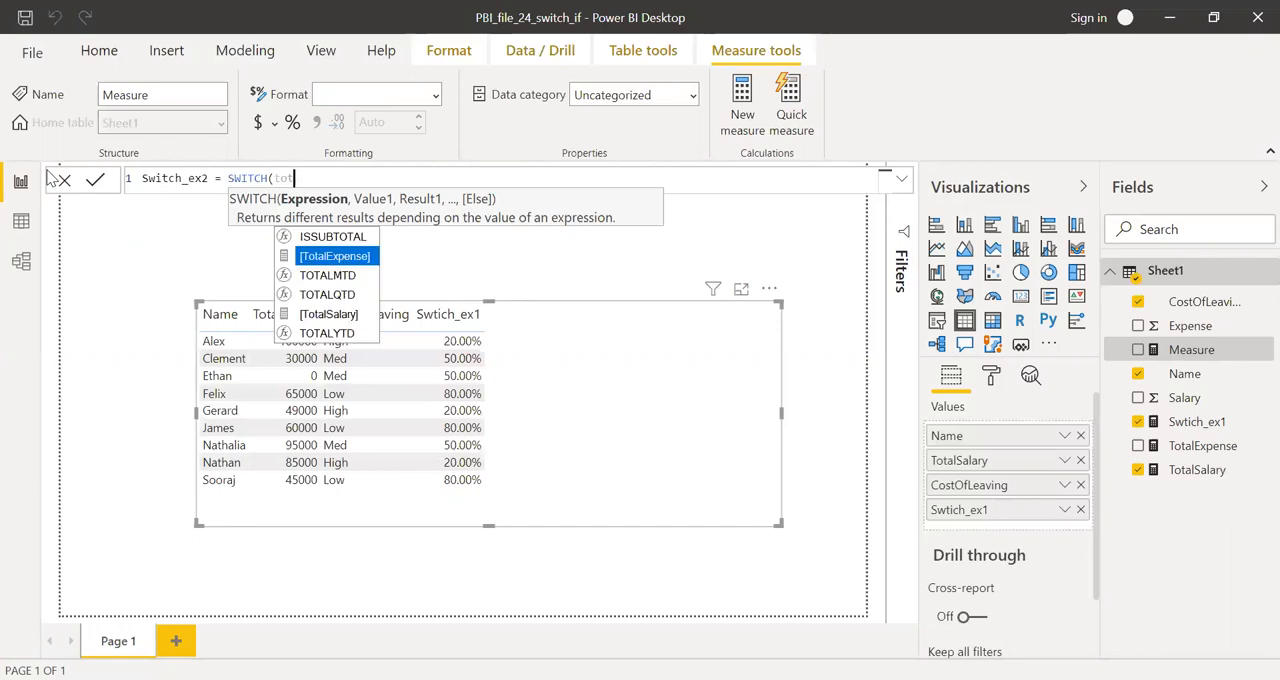
pyautogui.click(328, 312)
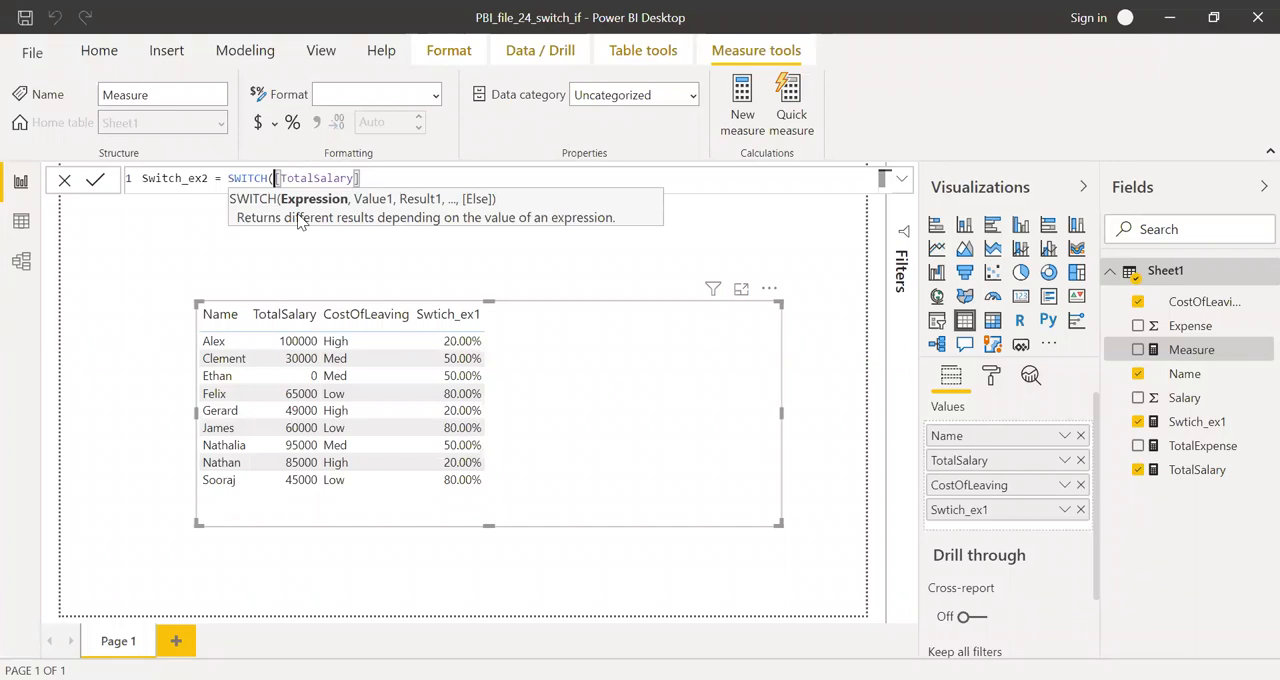
pyautogui.write('TRUE(),')
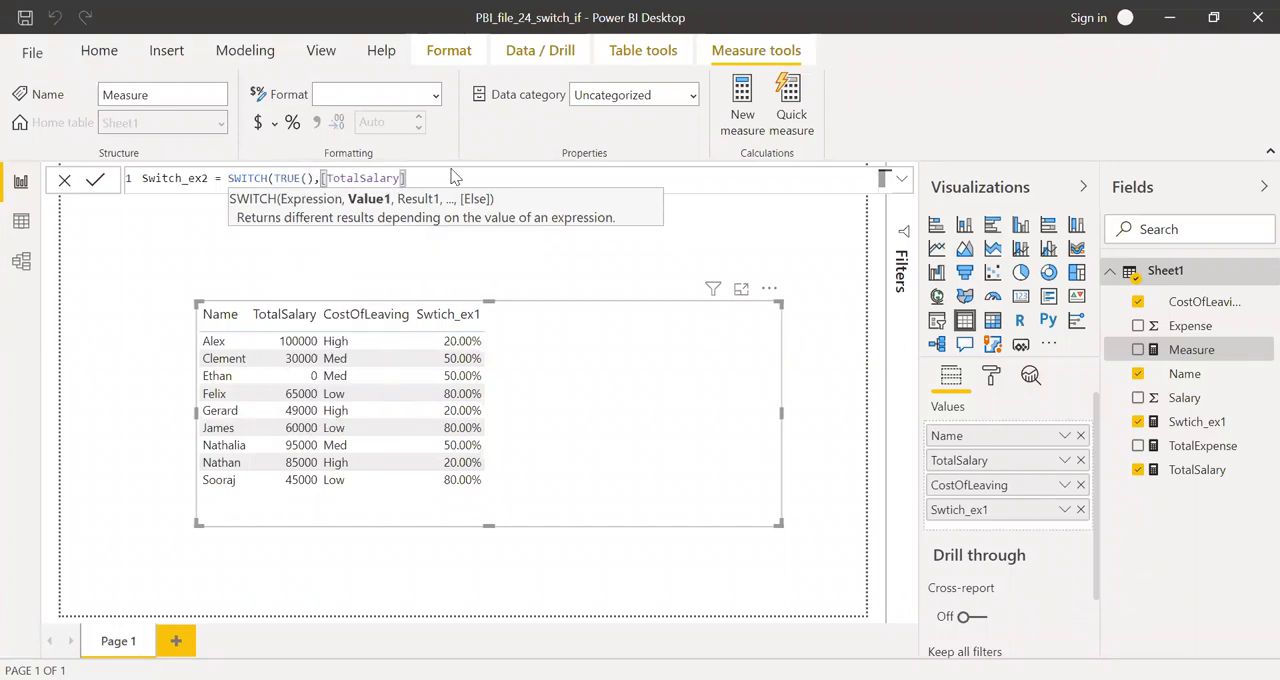
pyautogui.moveTo(530, 248)
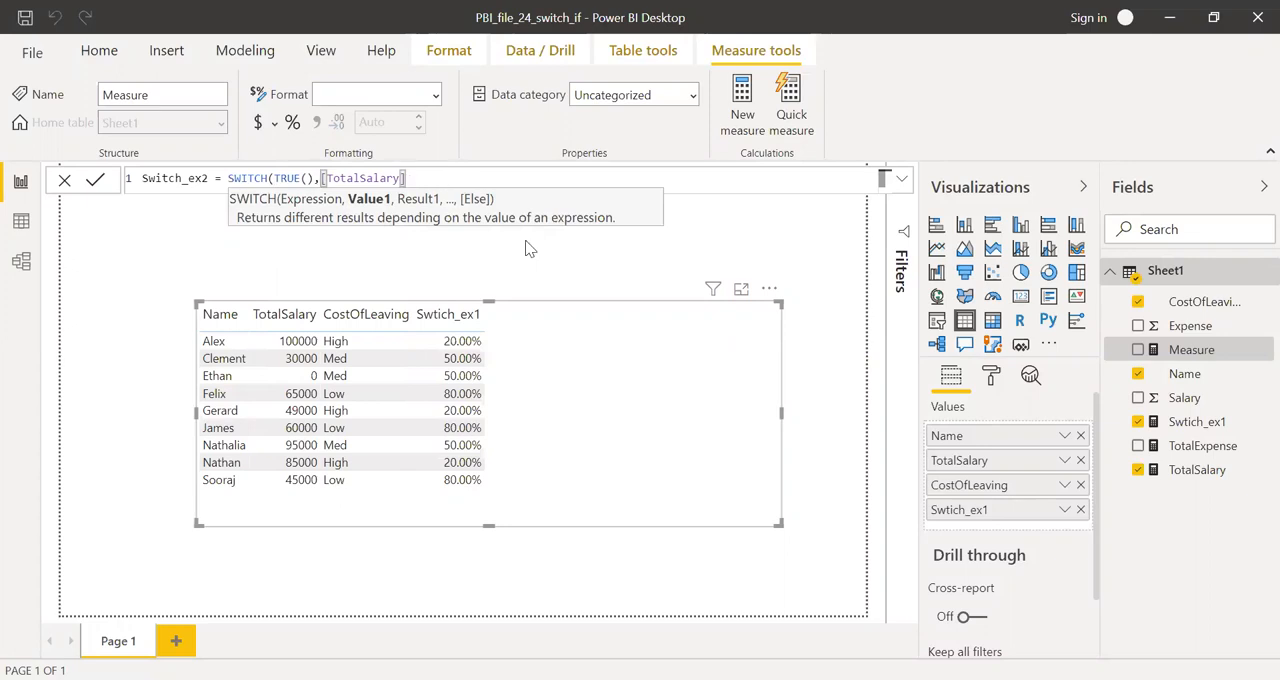
pyautogui.write('<')
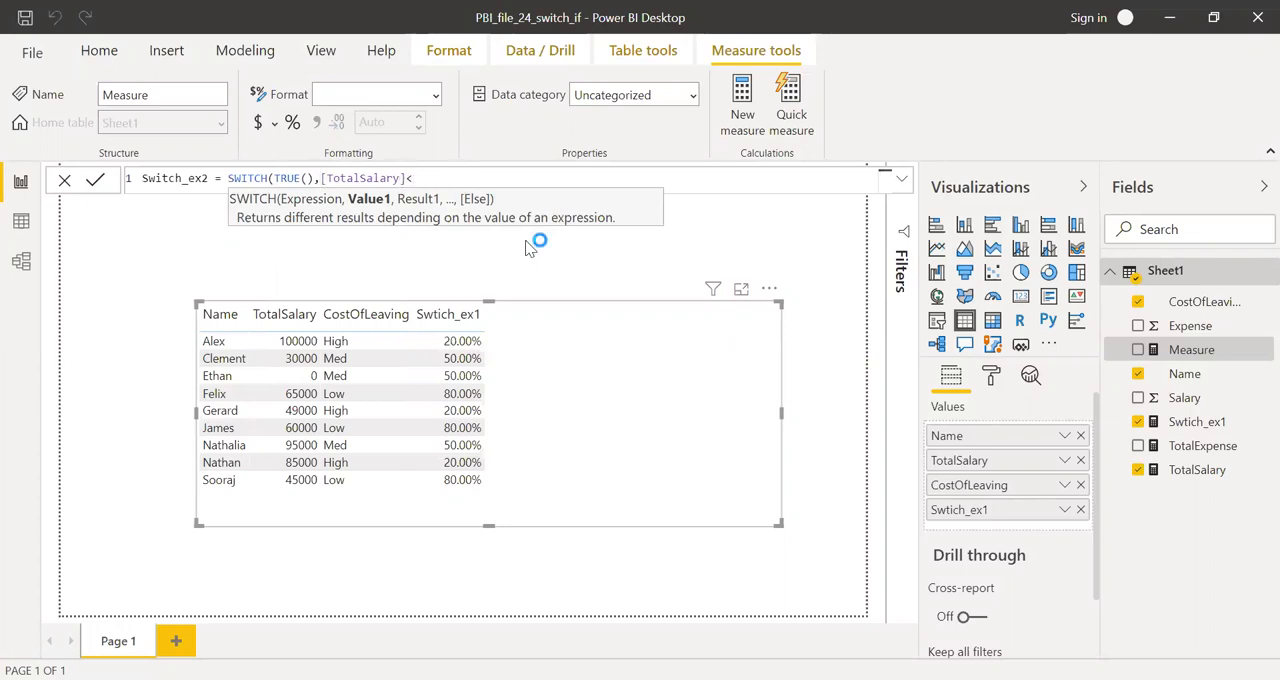
pyautogui.write('<25000')
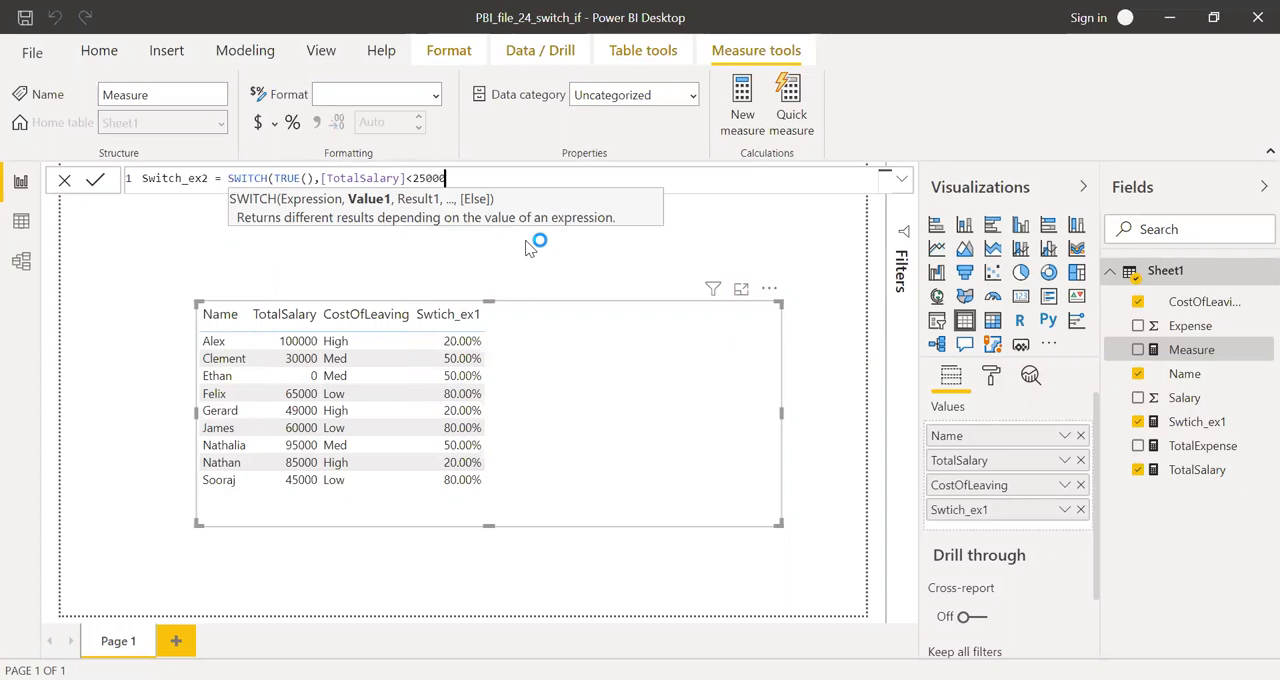
pyautogui.write(',')
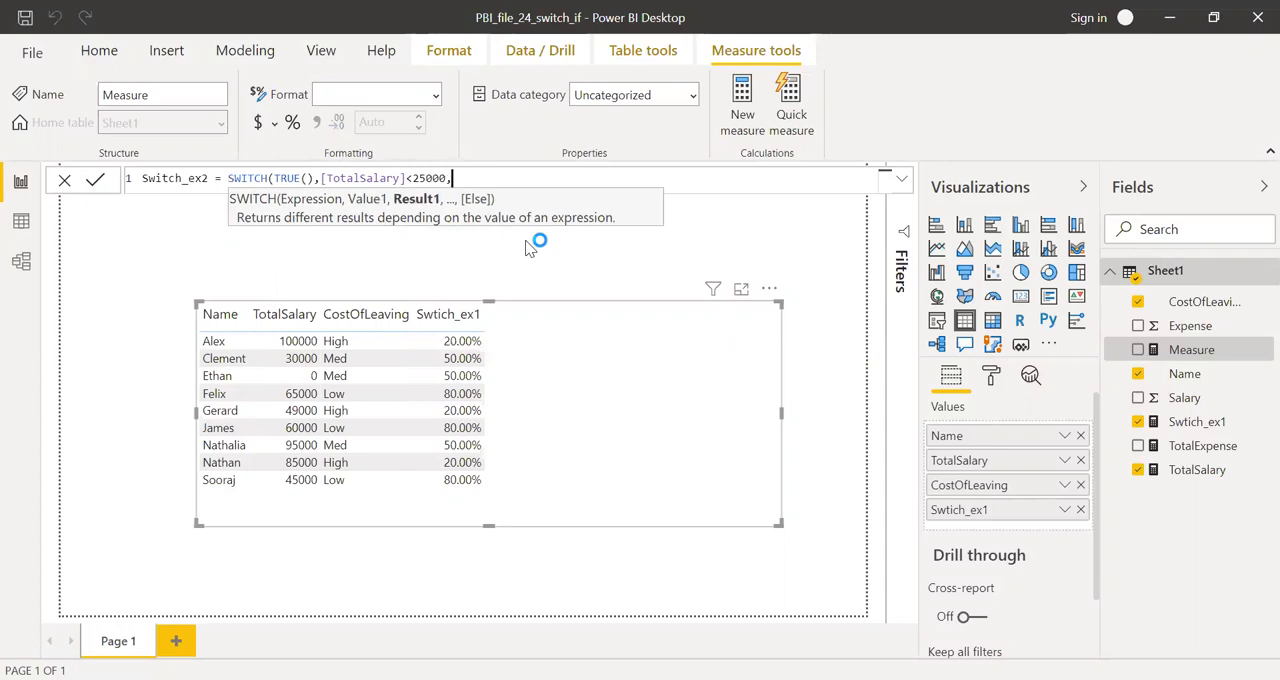
pyautogui.write('"Low')
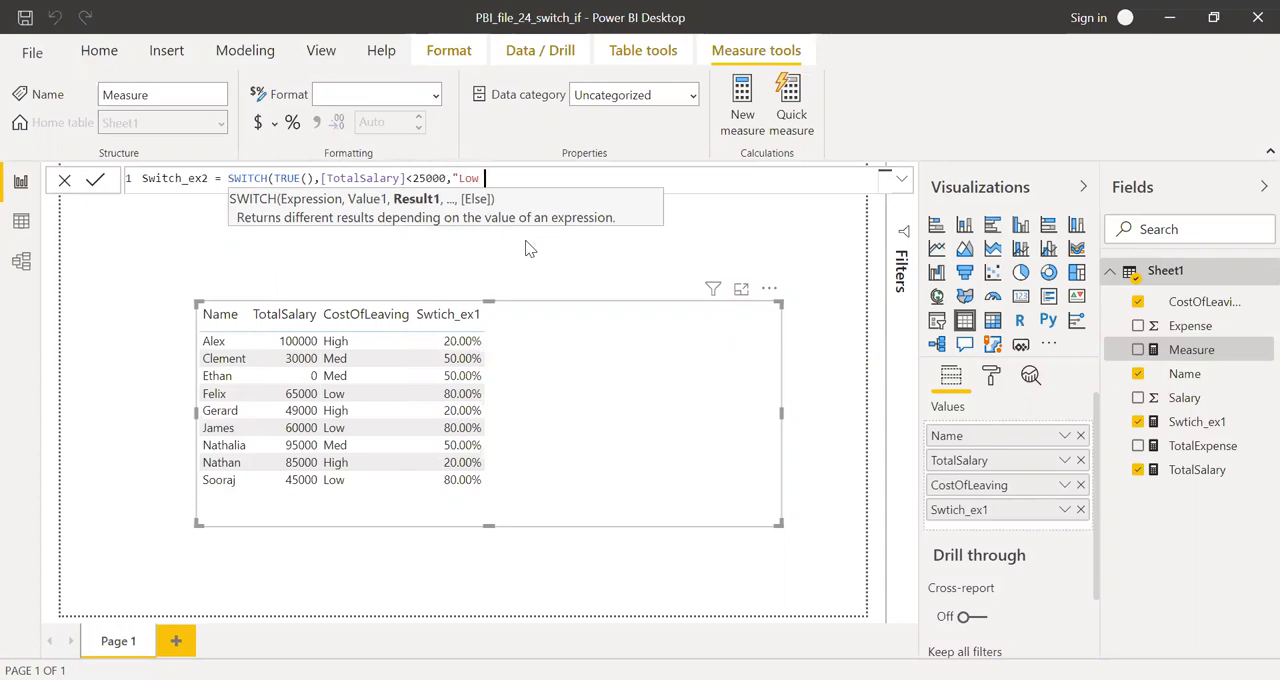
pyautogui.write('Salary",')
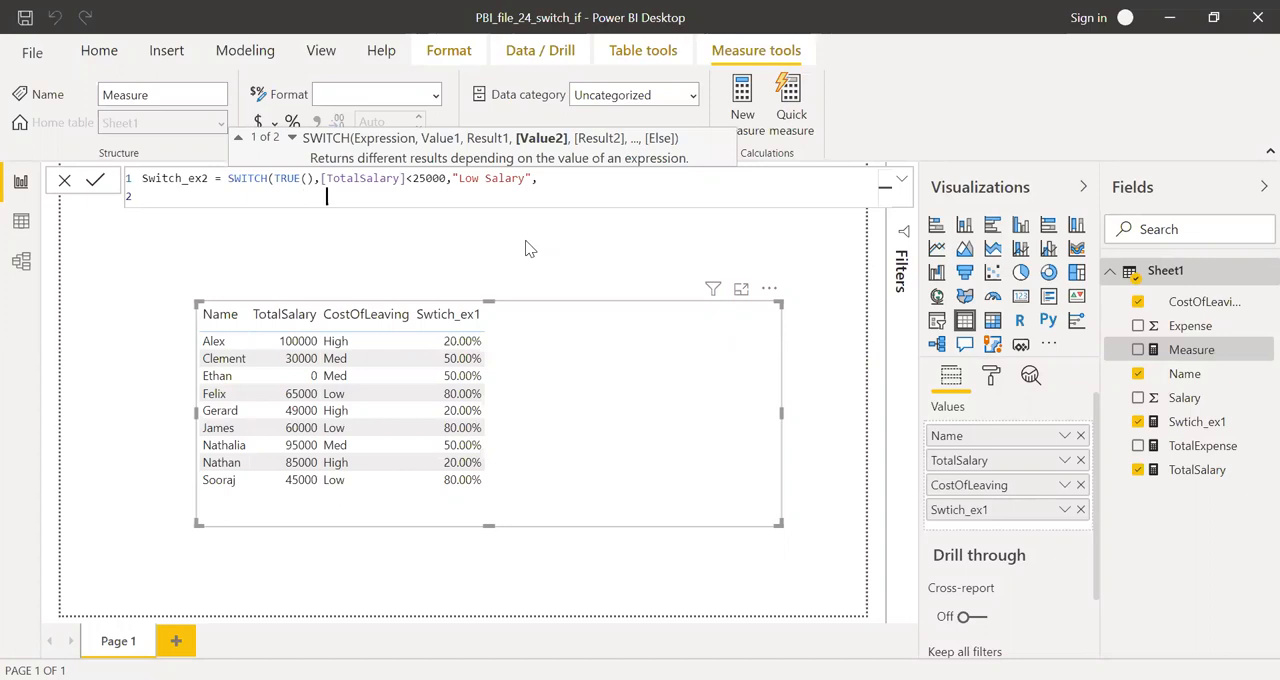
# Step: Add conditions [TotalSalary]<50000 for "Med Salary" and <=100000 for "High Salary" on new lines
pyautogui.write('tot')
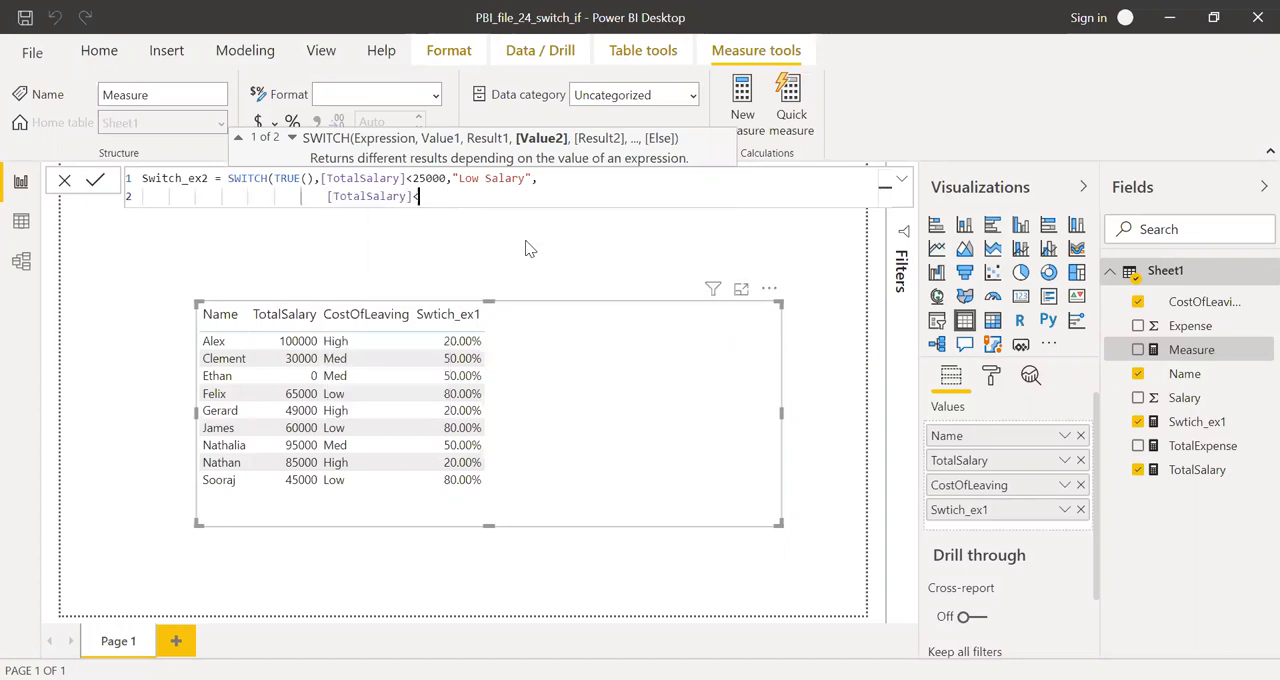
pyautogui.write('<5000')
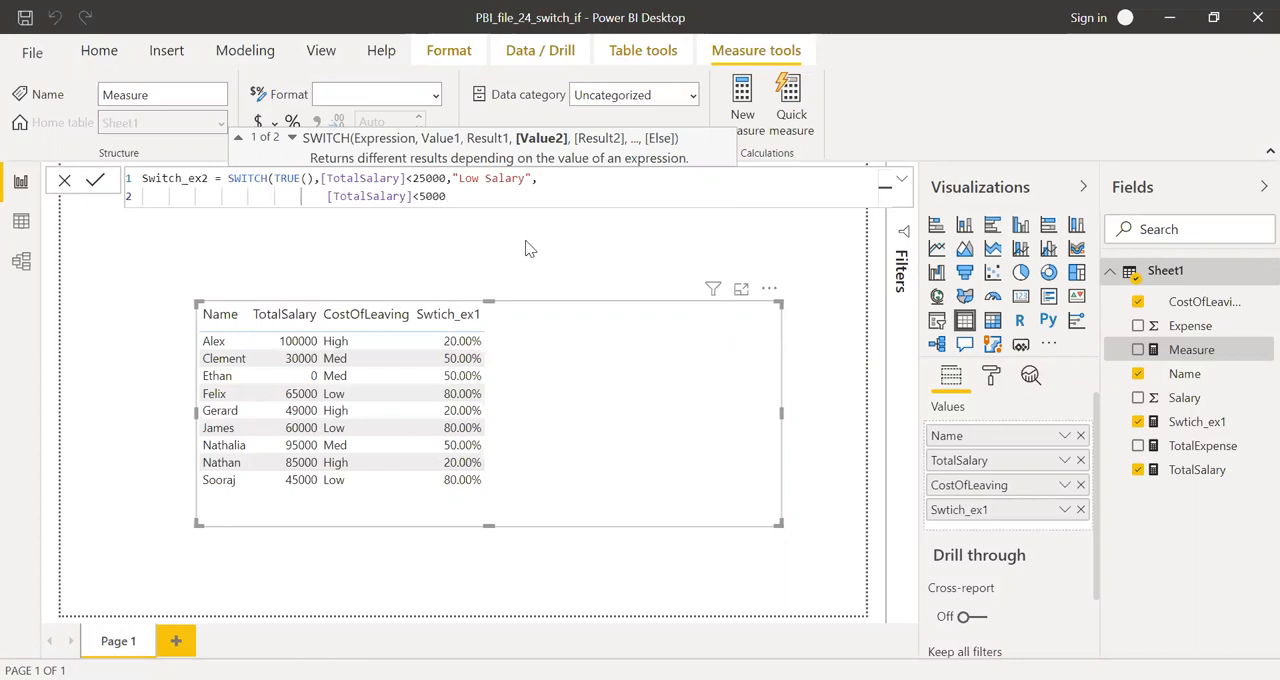
pyautogui.write('0,"Med S')
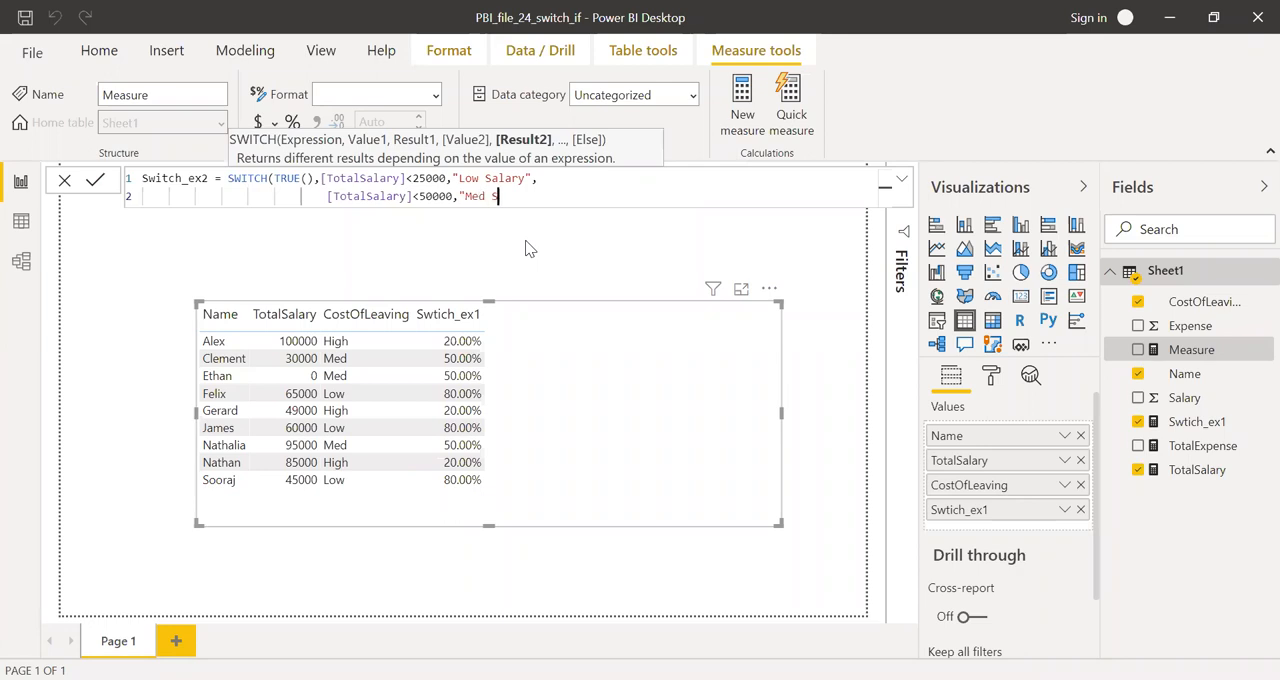
pyautogui.write('alary"')
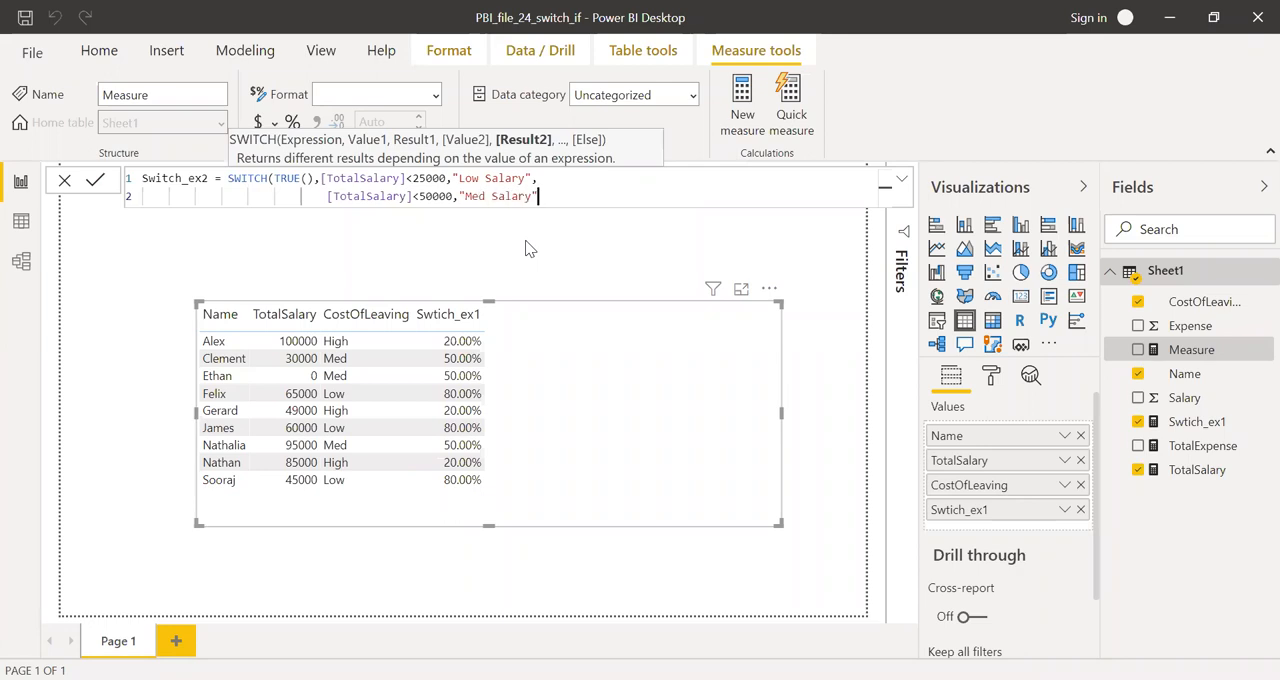
pyautogui.press('Return')
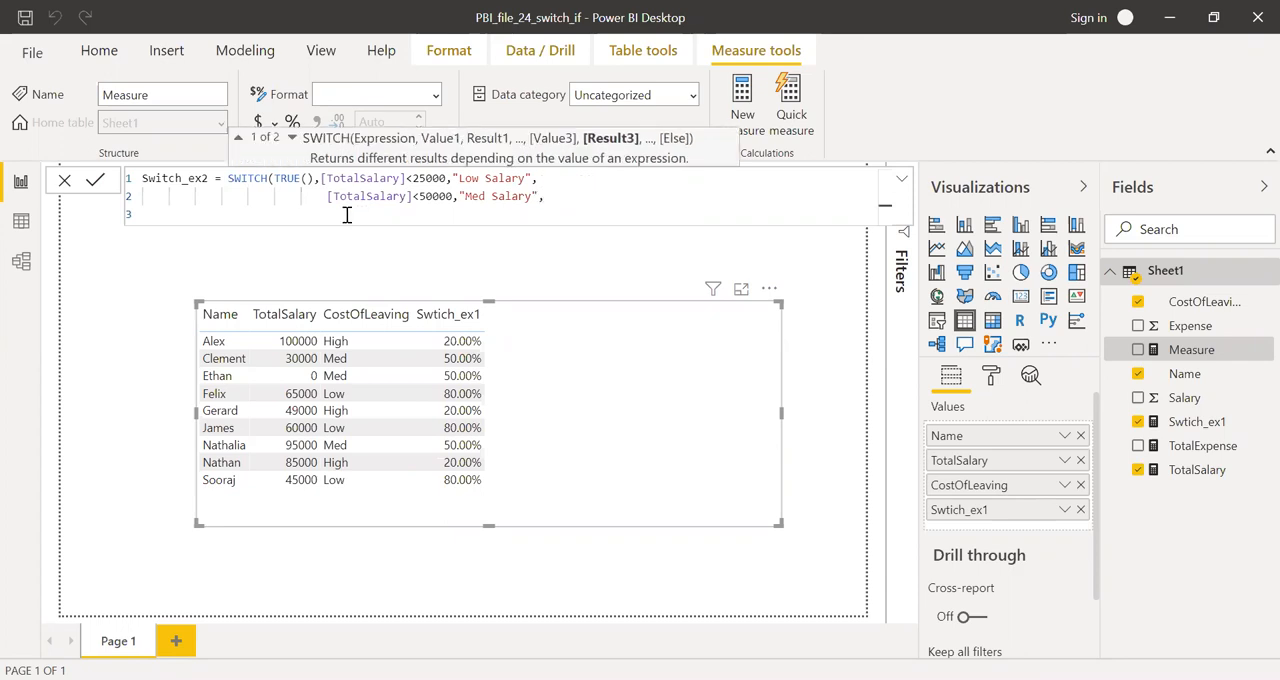
pyautogui.write('[TotalSalary]')
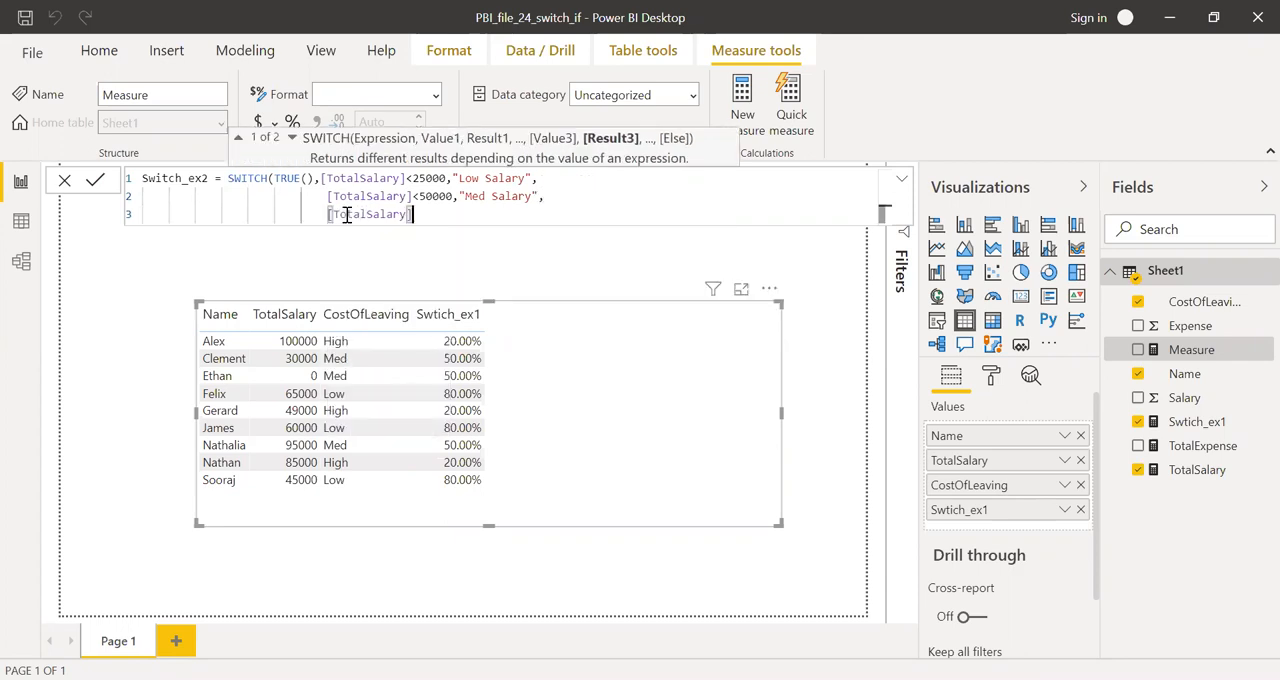
pyautogui.write('<=1')
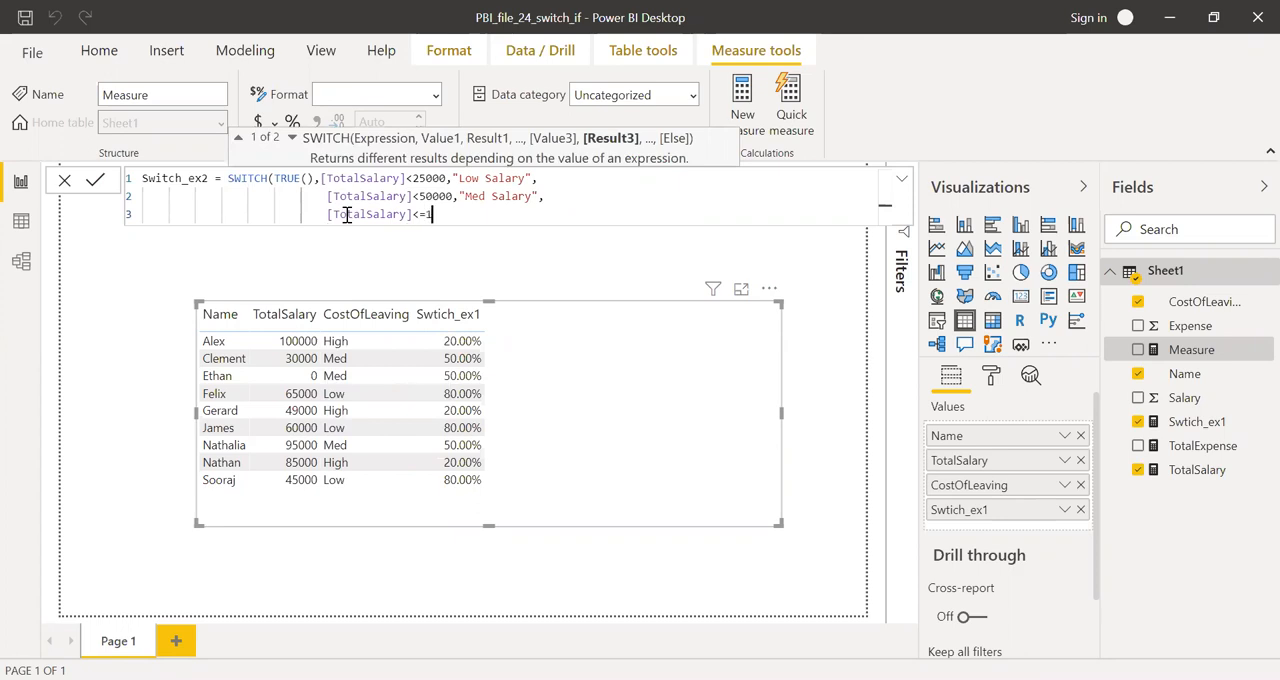
pyautogui.write('00000,"')
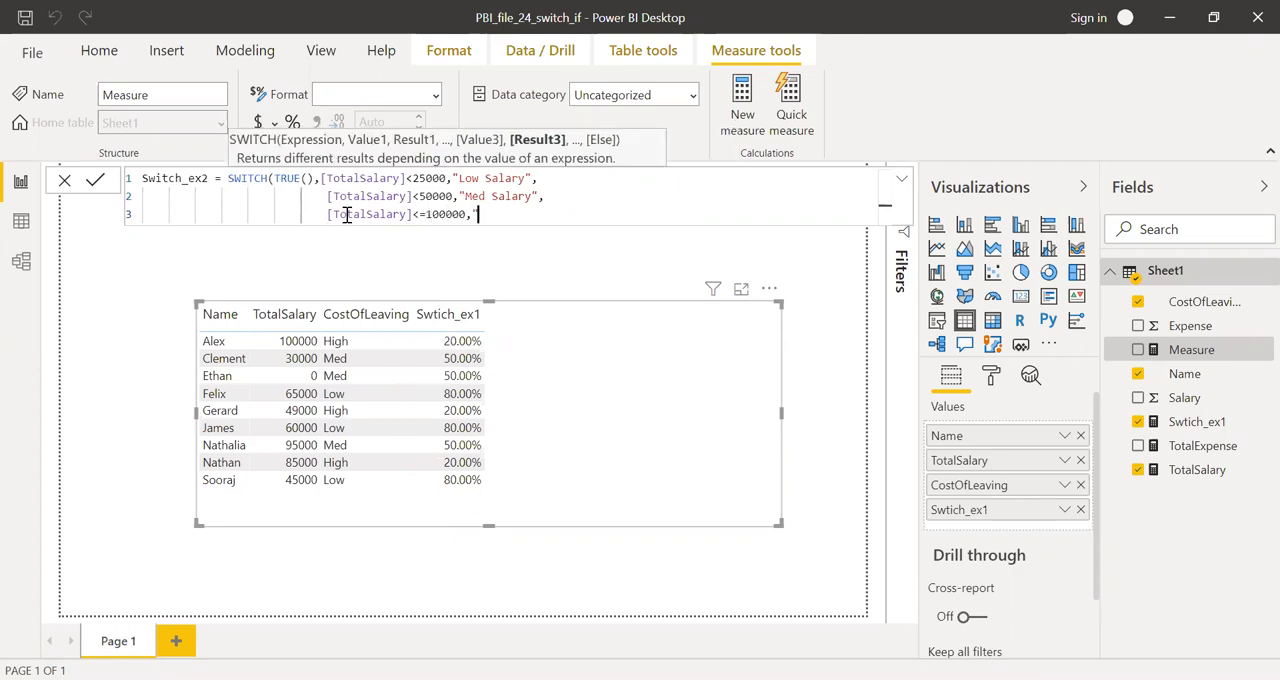
pyautogui.write('High Sala')
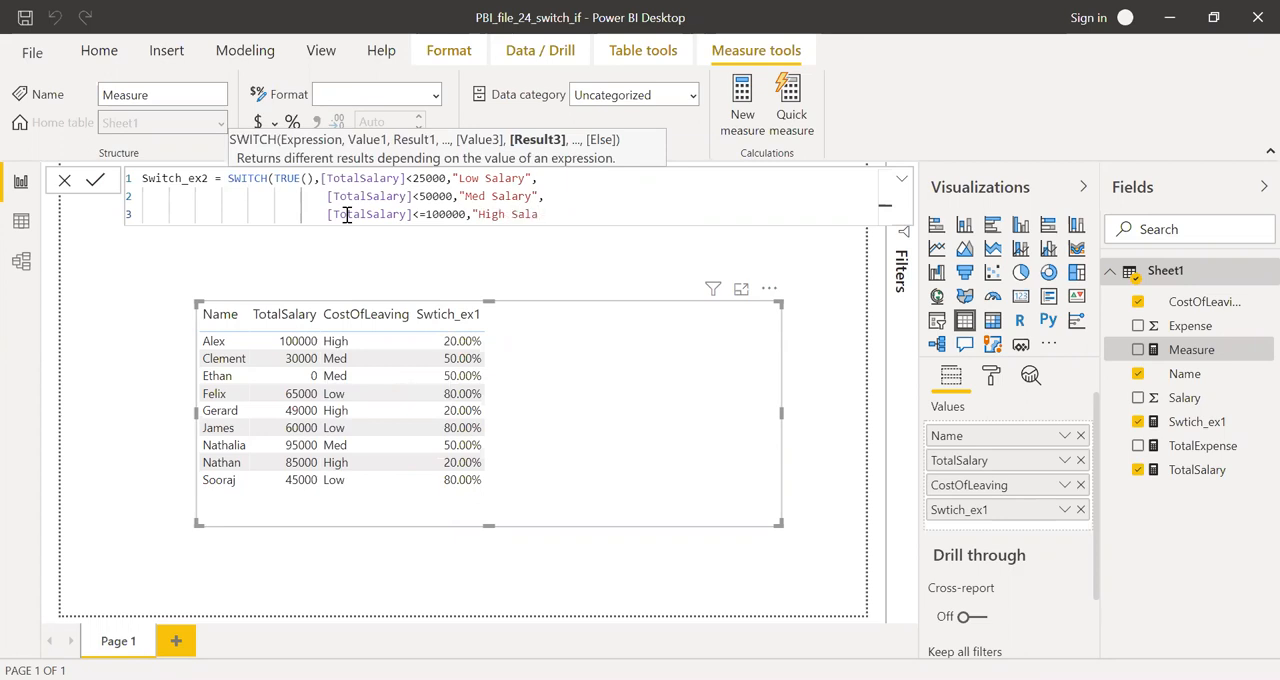
pyautogui.write('ry")')
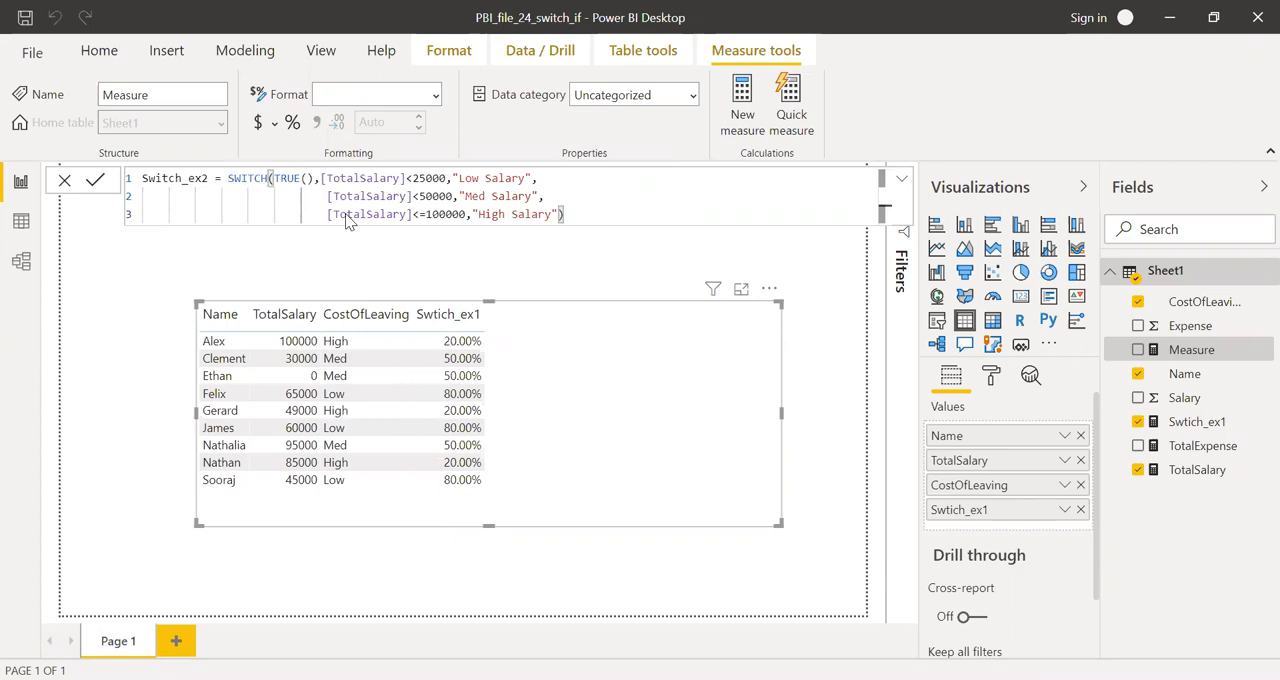
# Step: Commit Switch_ex2 and add it as a salary-band column in the table
pyautogui.click(96, 180)
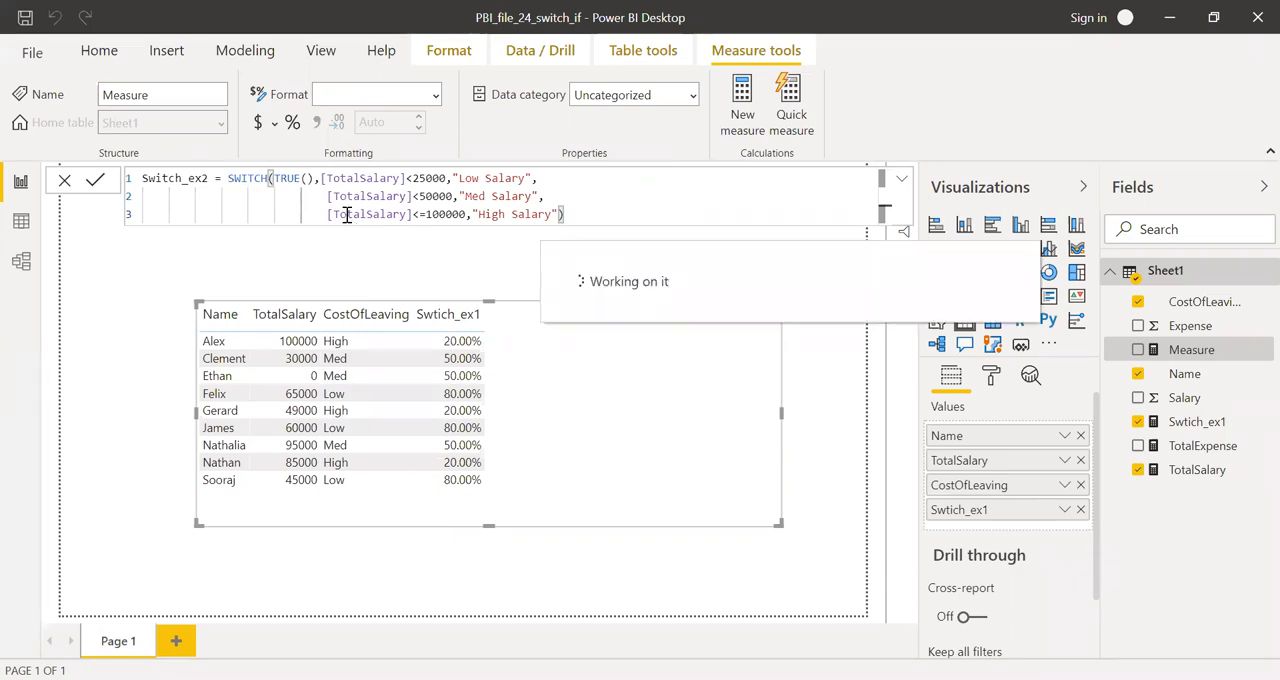
pyautogui.click(96, 180)
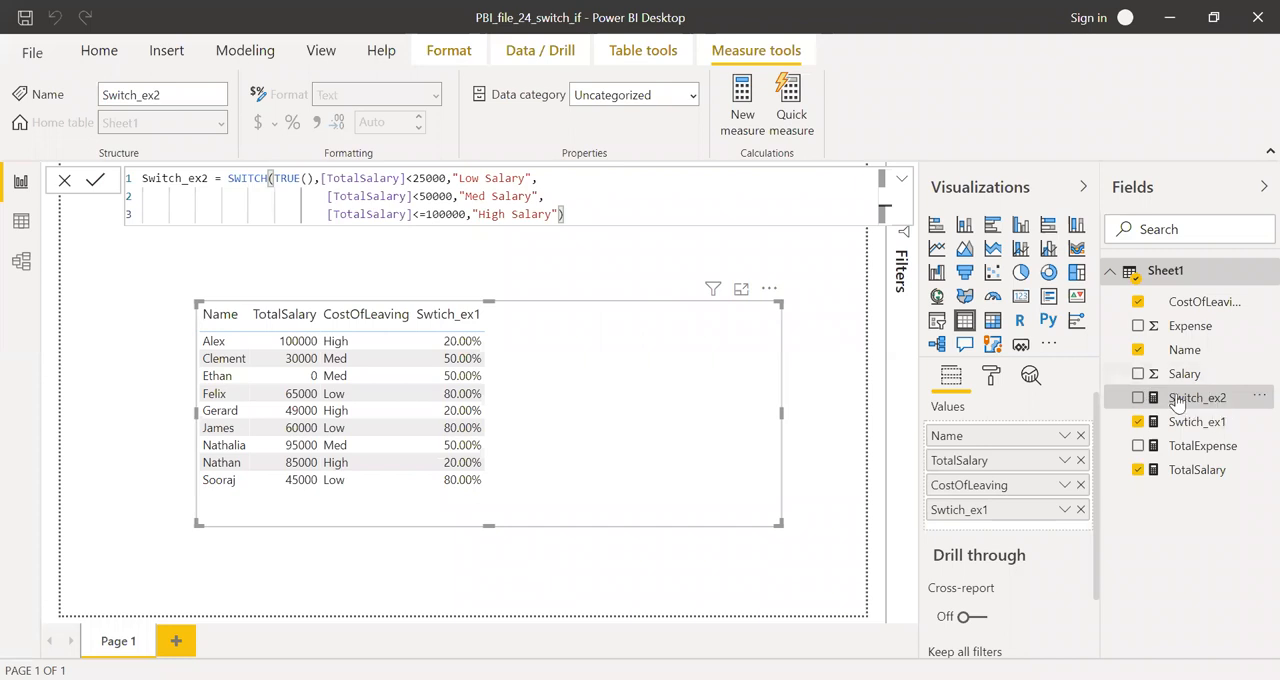
pyautogui.click(1136, 396)
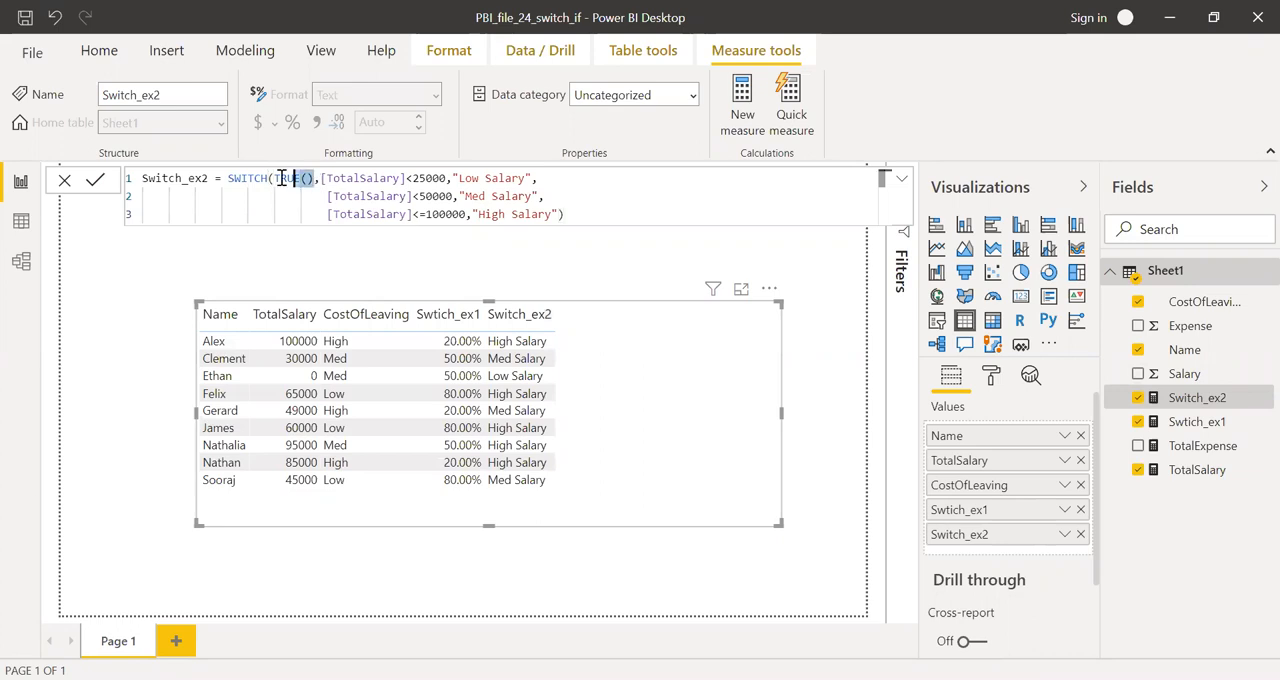
# Step: Inspect the Switch_ex2 formula's TRUE and Med Salary terms, then deselect to the canvas
pyautogui.doubleClick(288, 178)
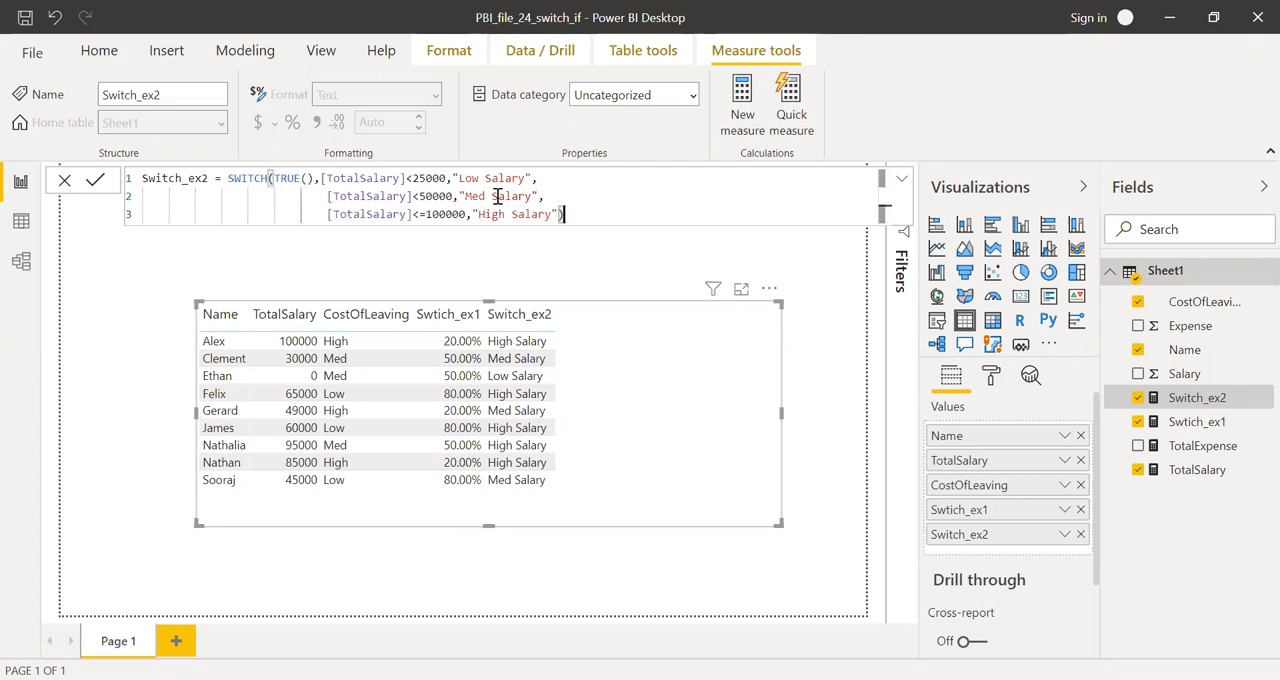
pyautogui.doubleClick(388, 178)
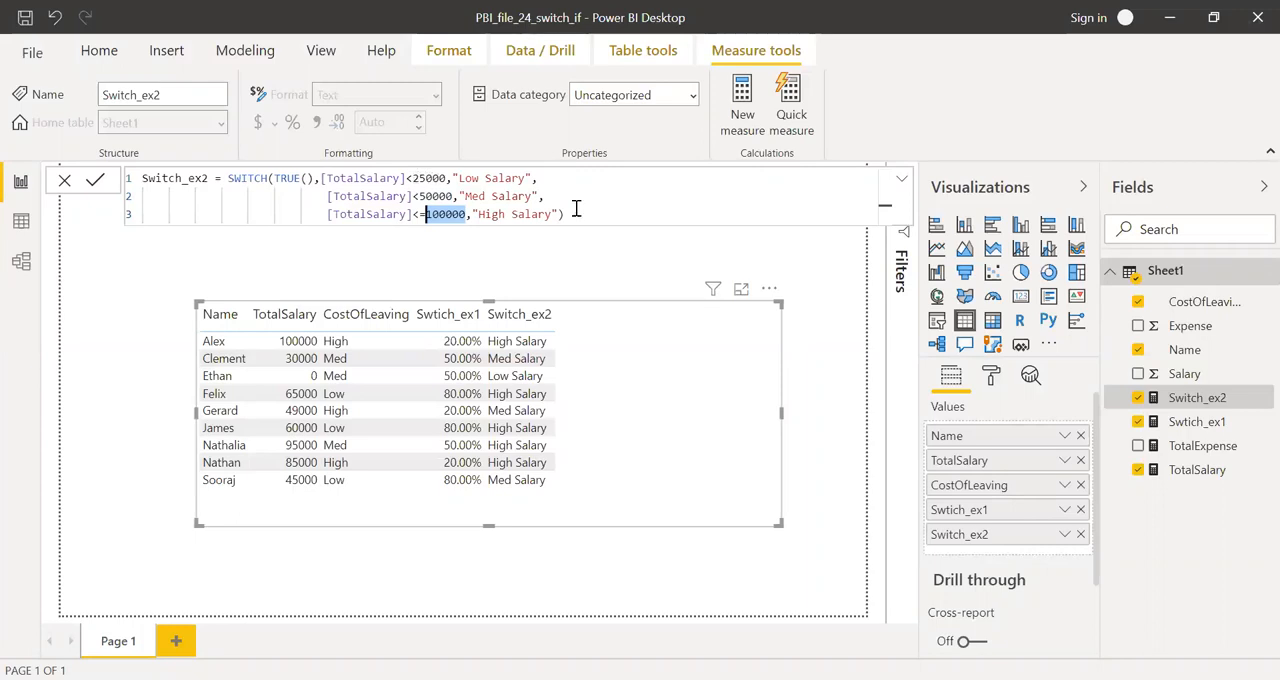
pyautogui.click(564, 214)
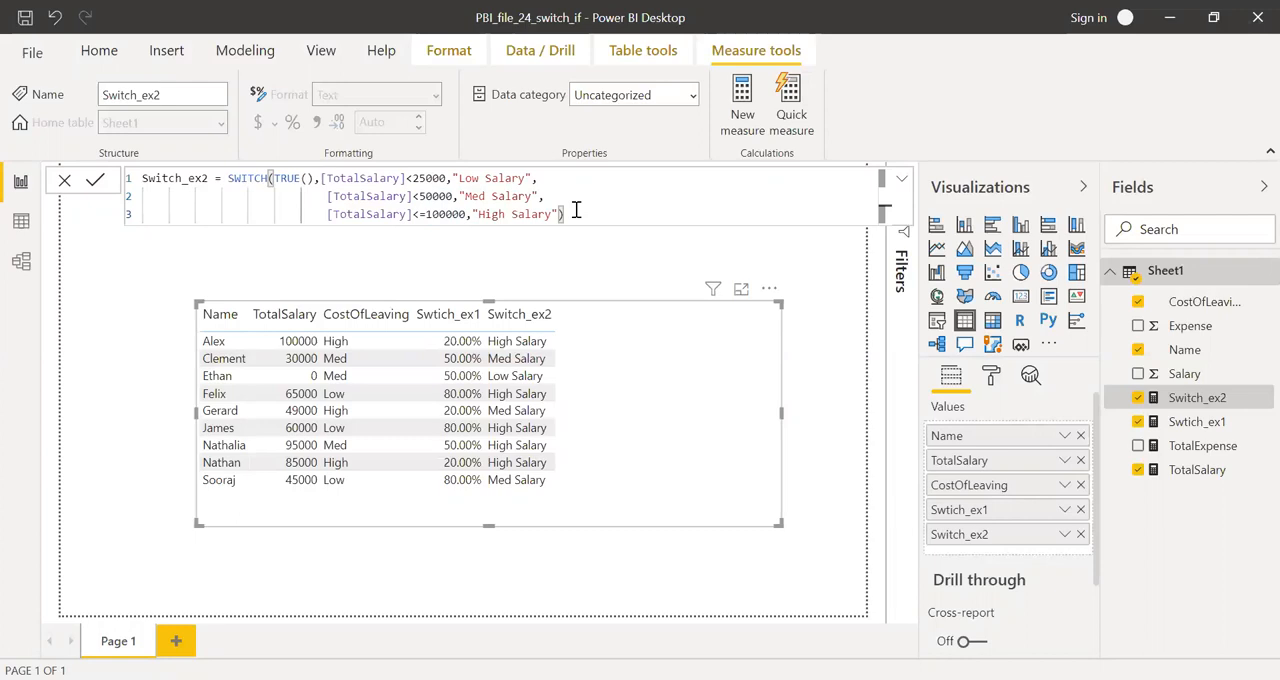
pyautogui.moveTo(876, 368)
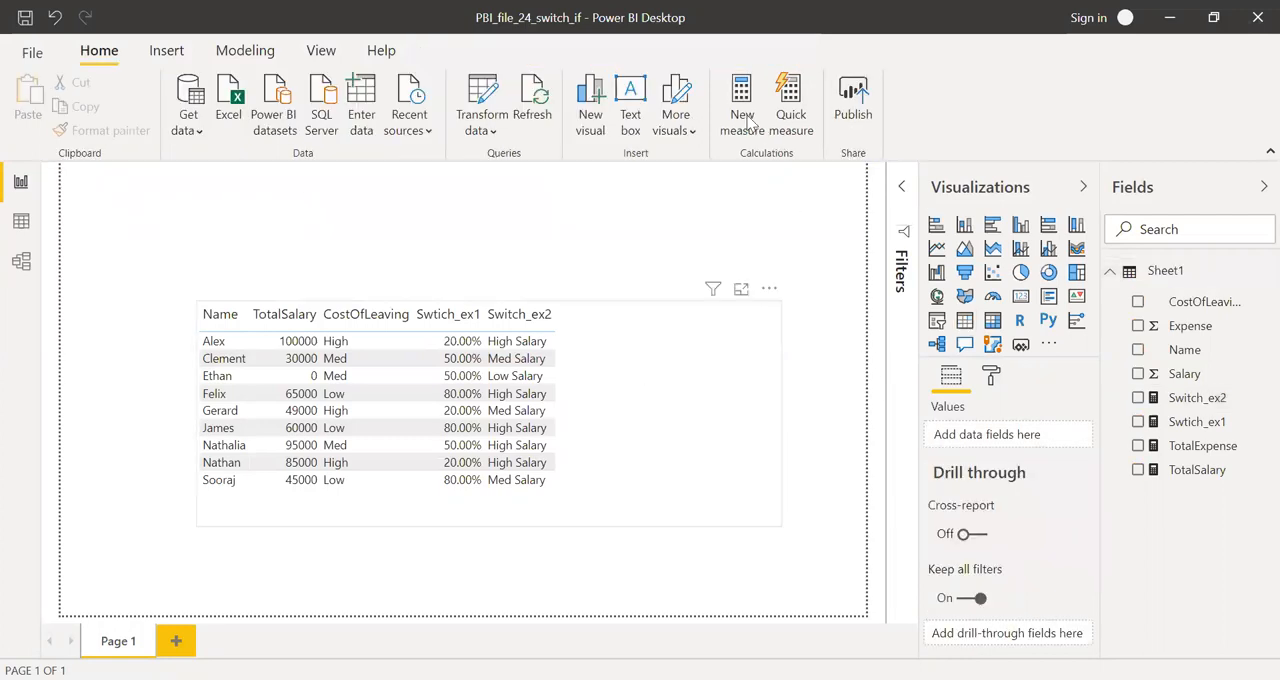
# Step: Create measure If_Ex1 starting IF([TotalSalary]<25000,"Low Salary",
pyautogui.click(400, 410)
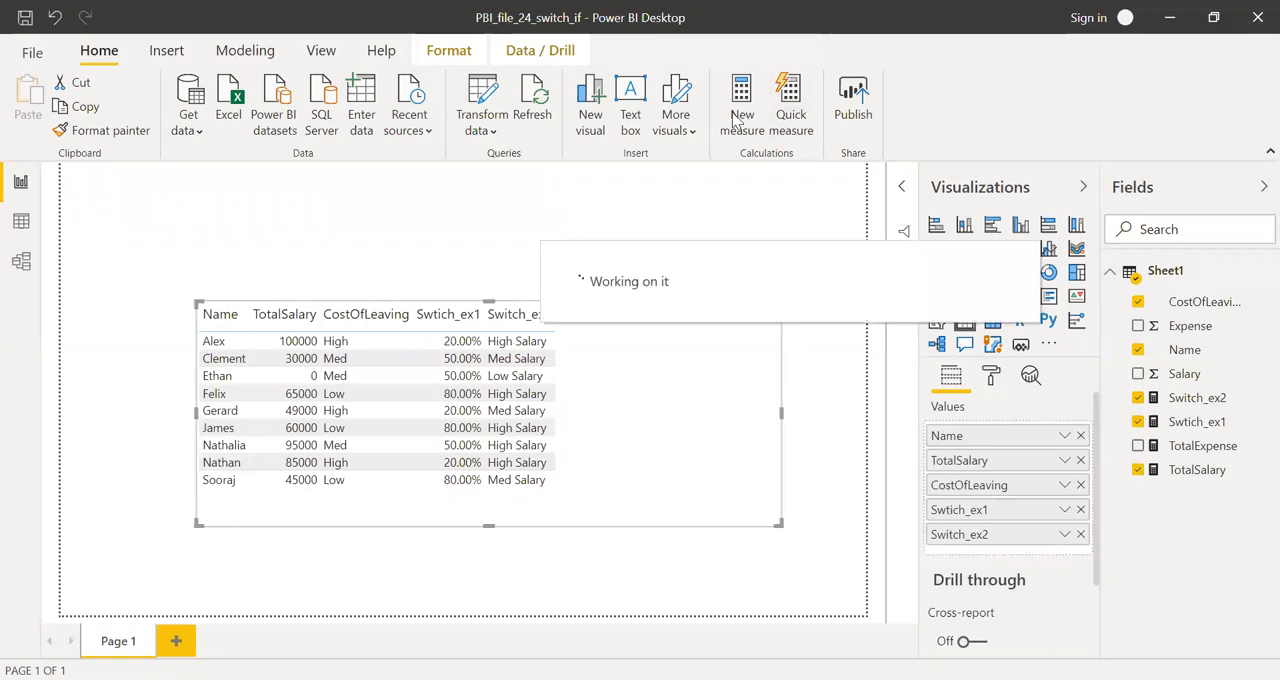
pyautogui.click(742, 100)
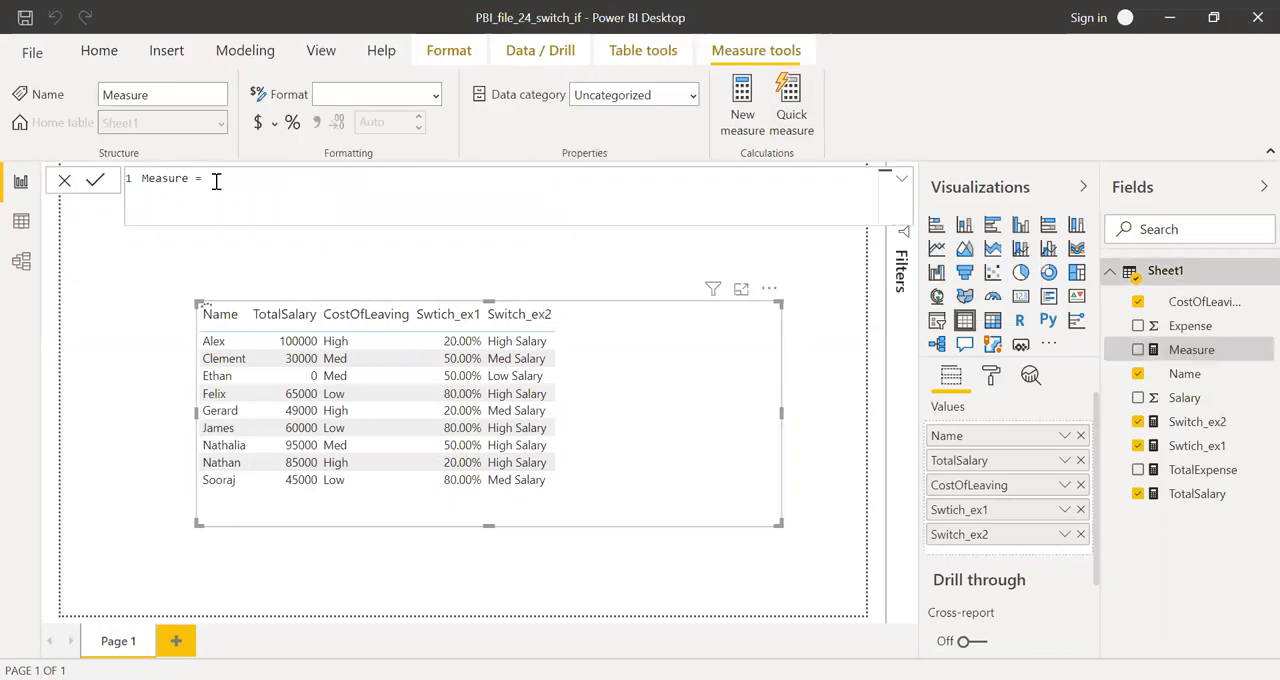
pyautogui.write('If.')
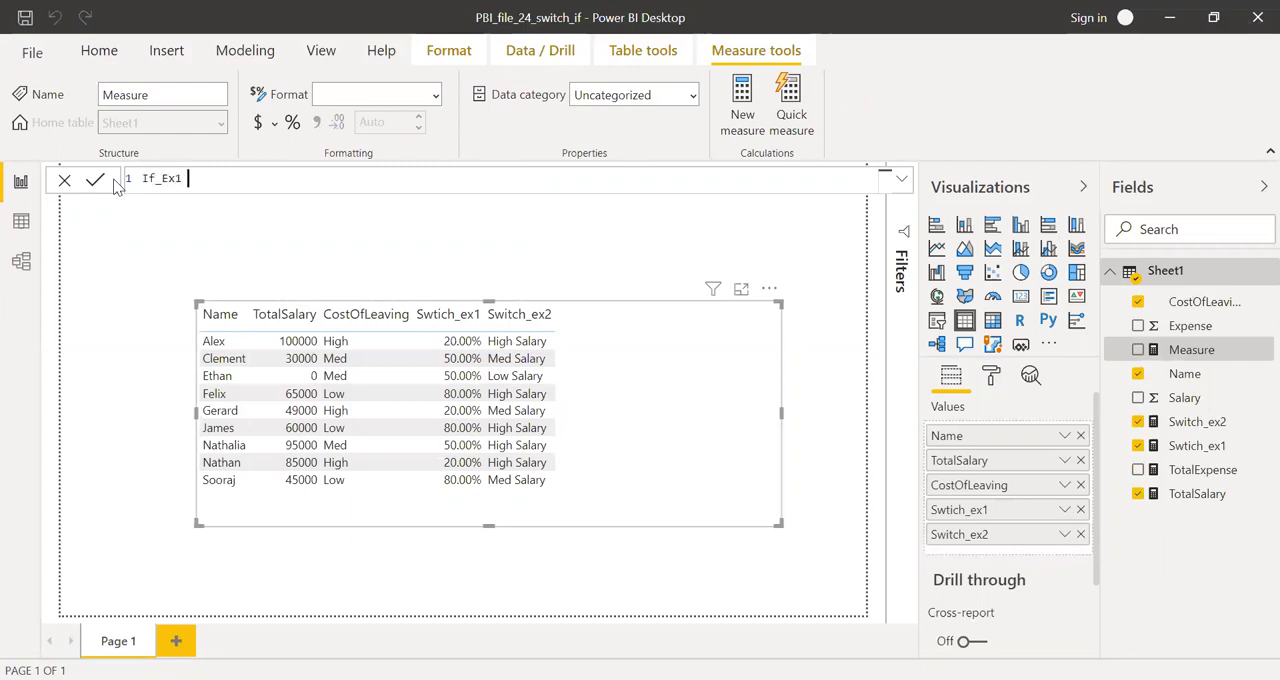
pyautogui.write('= if')
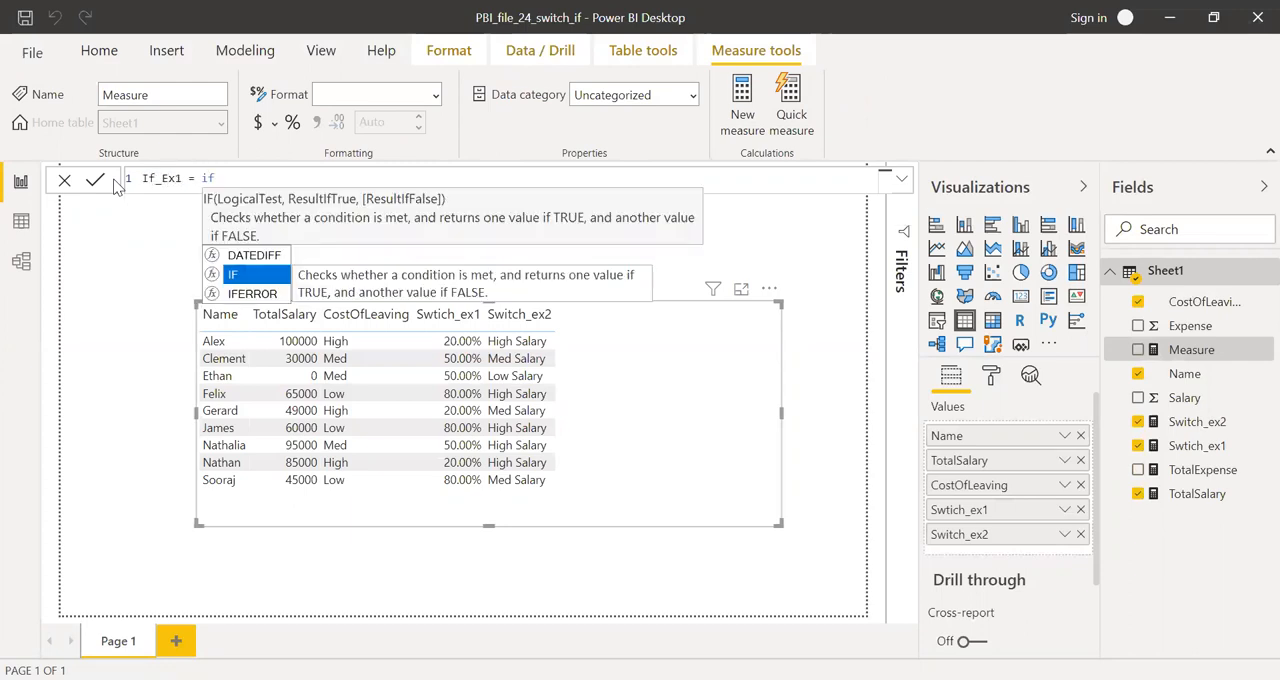
pyautogui.click(232, 274)
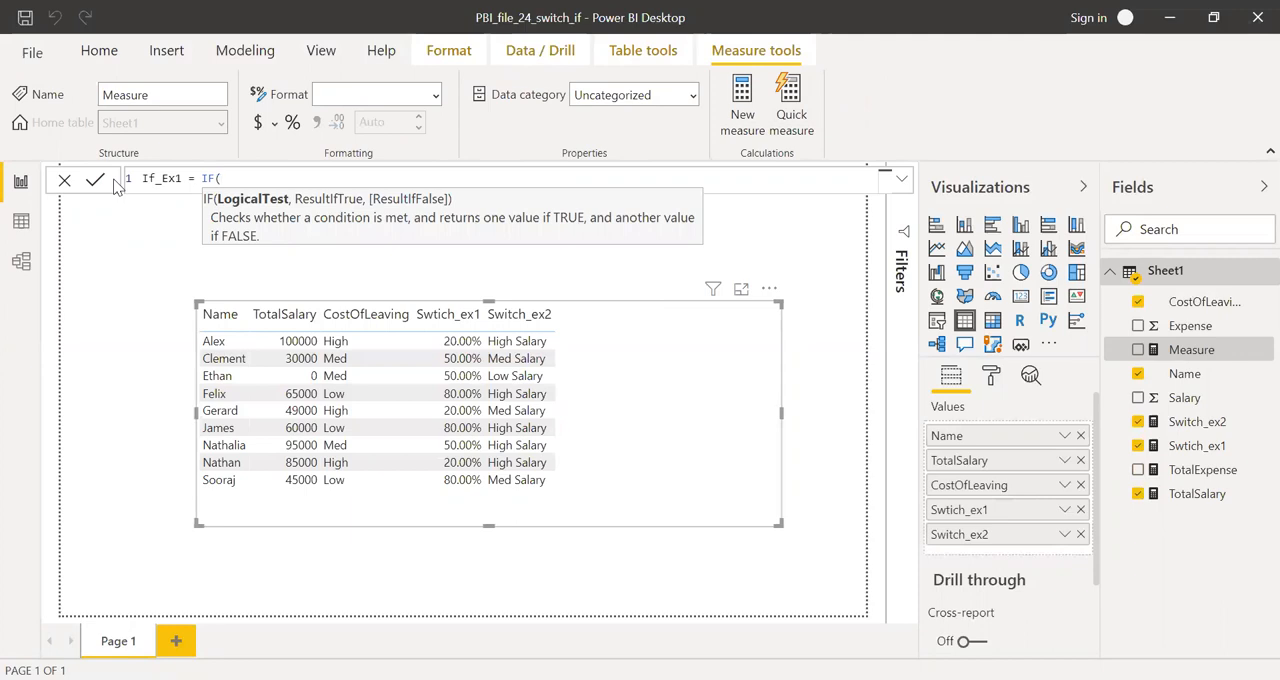
pyautogui.write('sal')
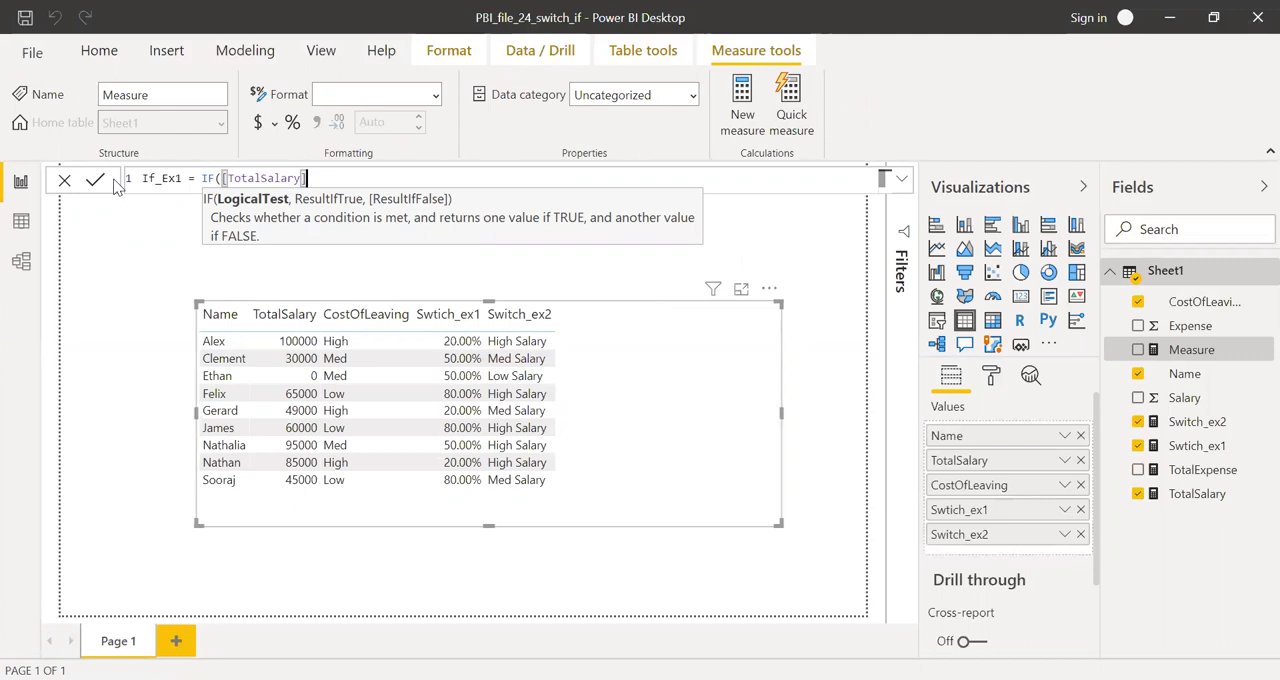
pyautogui.write('<')
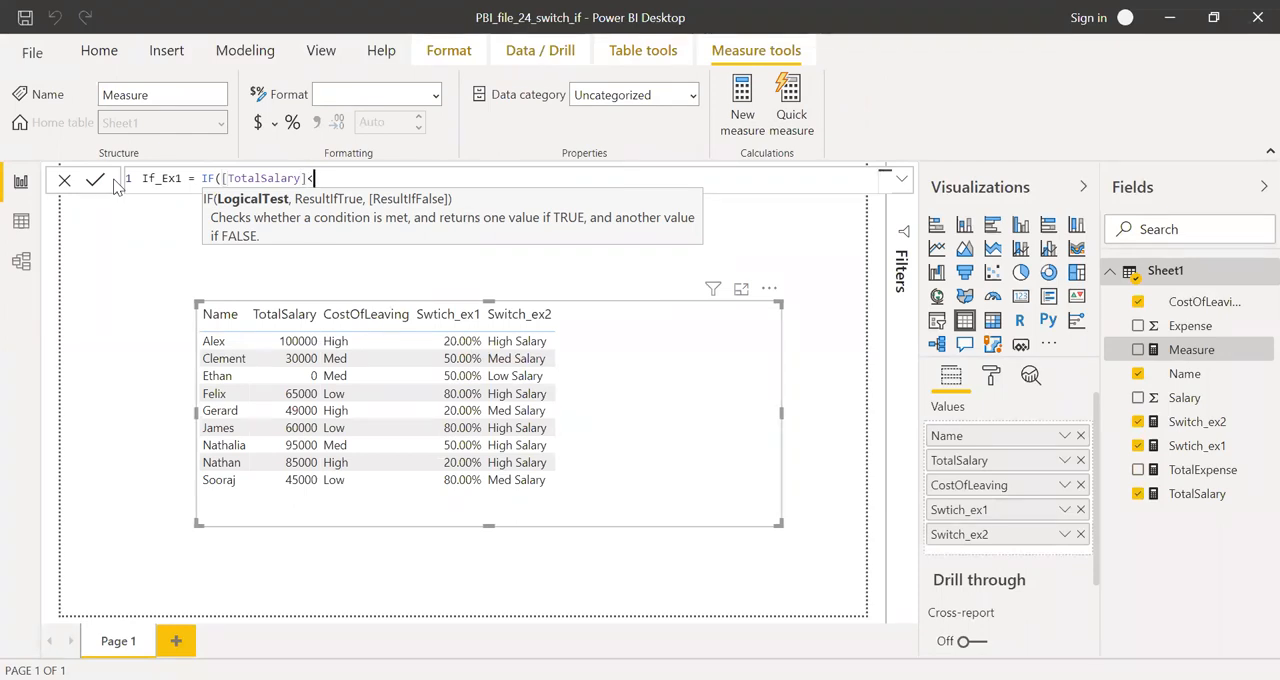
pyautogui.write('25000')
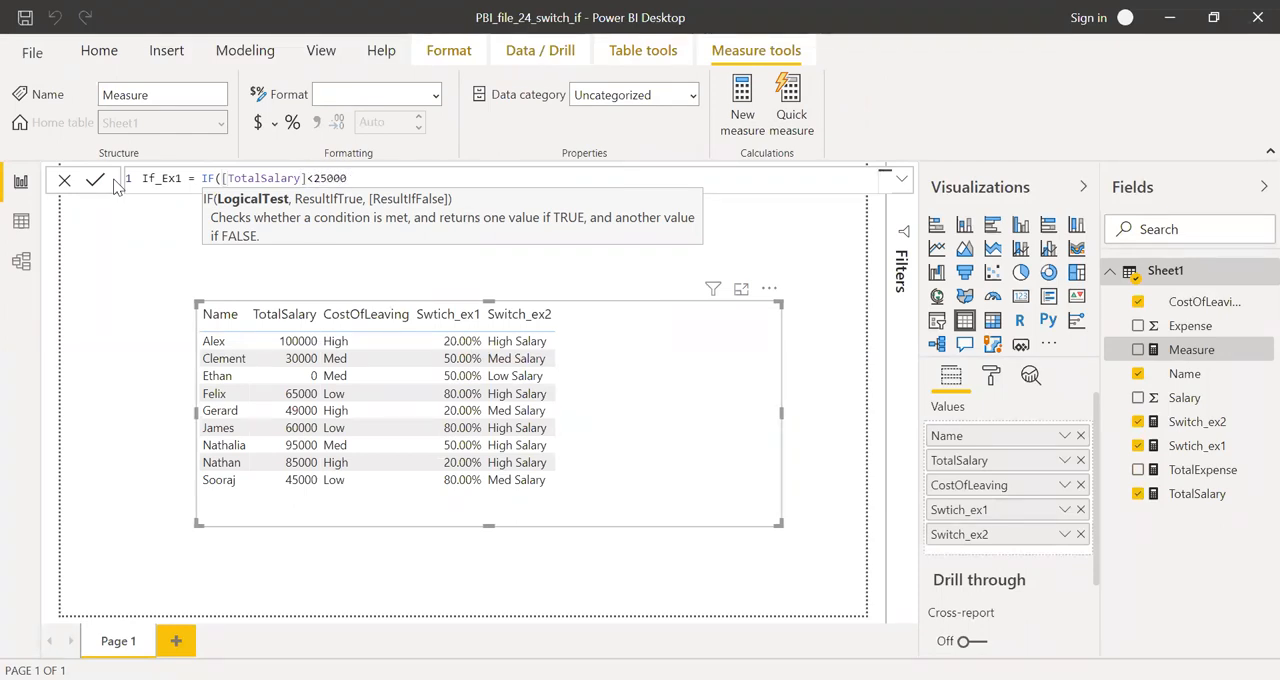
pyautogui.write(',"Low Salary",')
pyautogui.write('if')
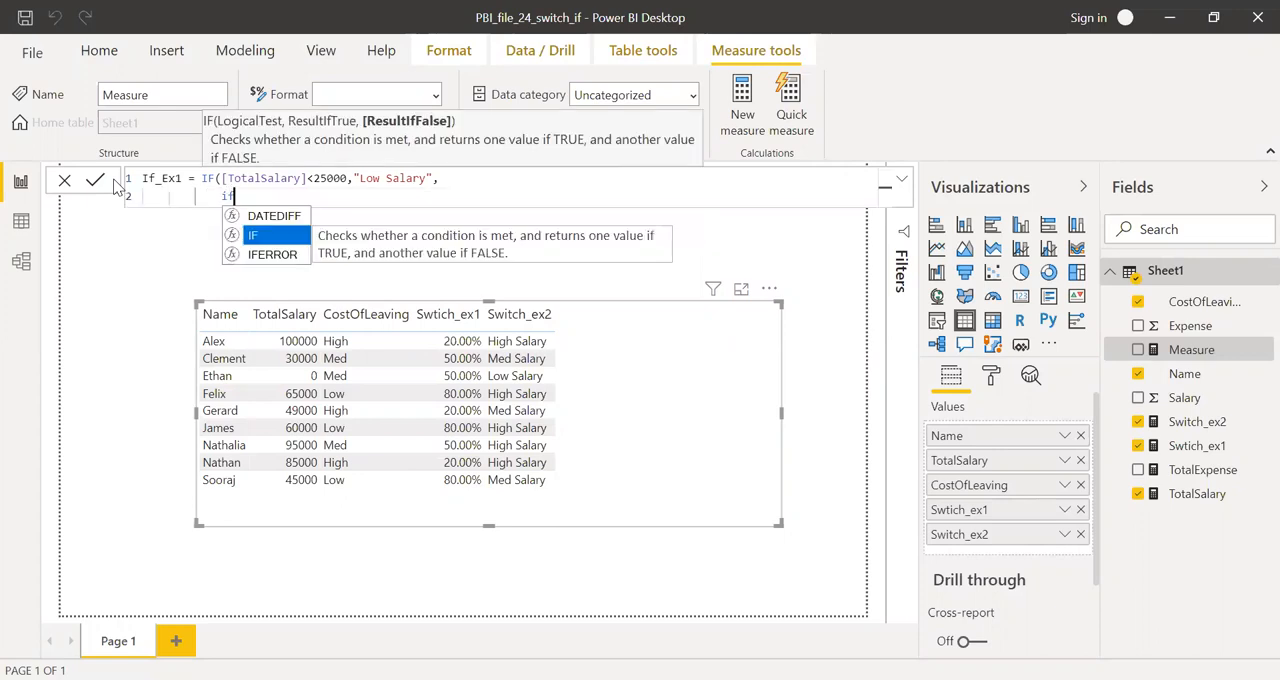
# Step: Nest a second IF labelling [TotalSalary]<50000 as "Medium Salary"
pyautogui.write('to')
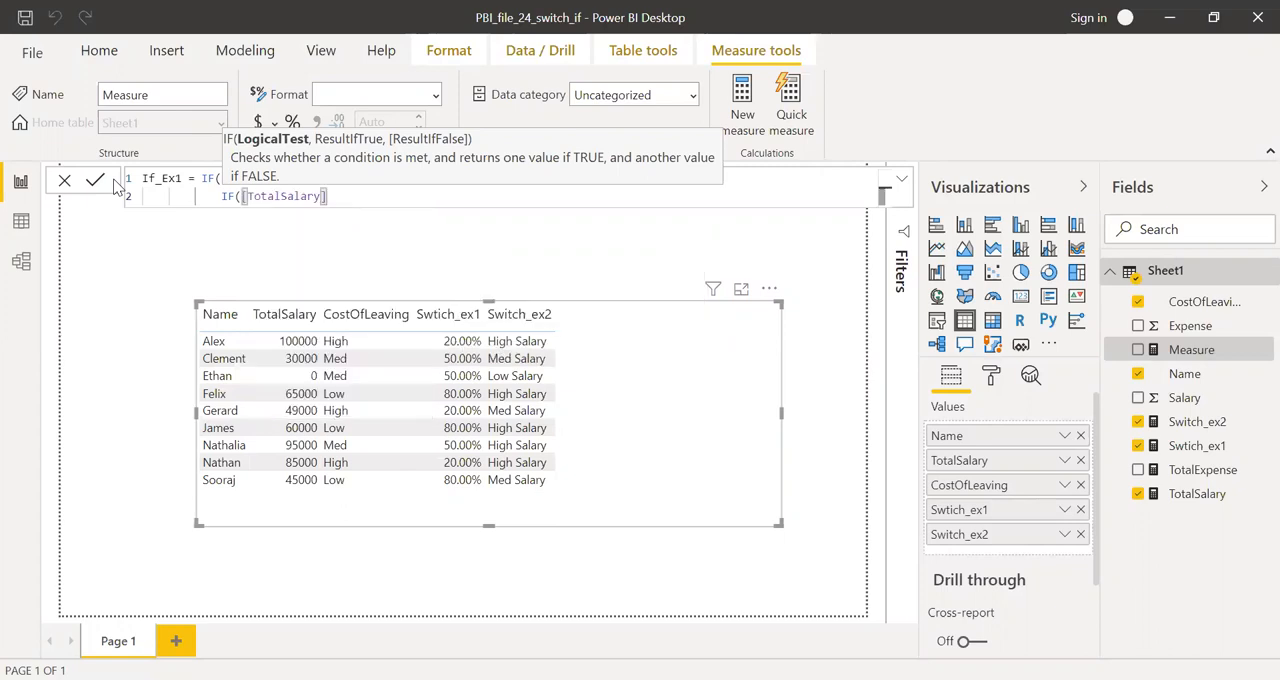
pyautogui.write('<50')
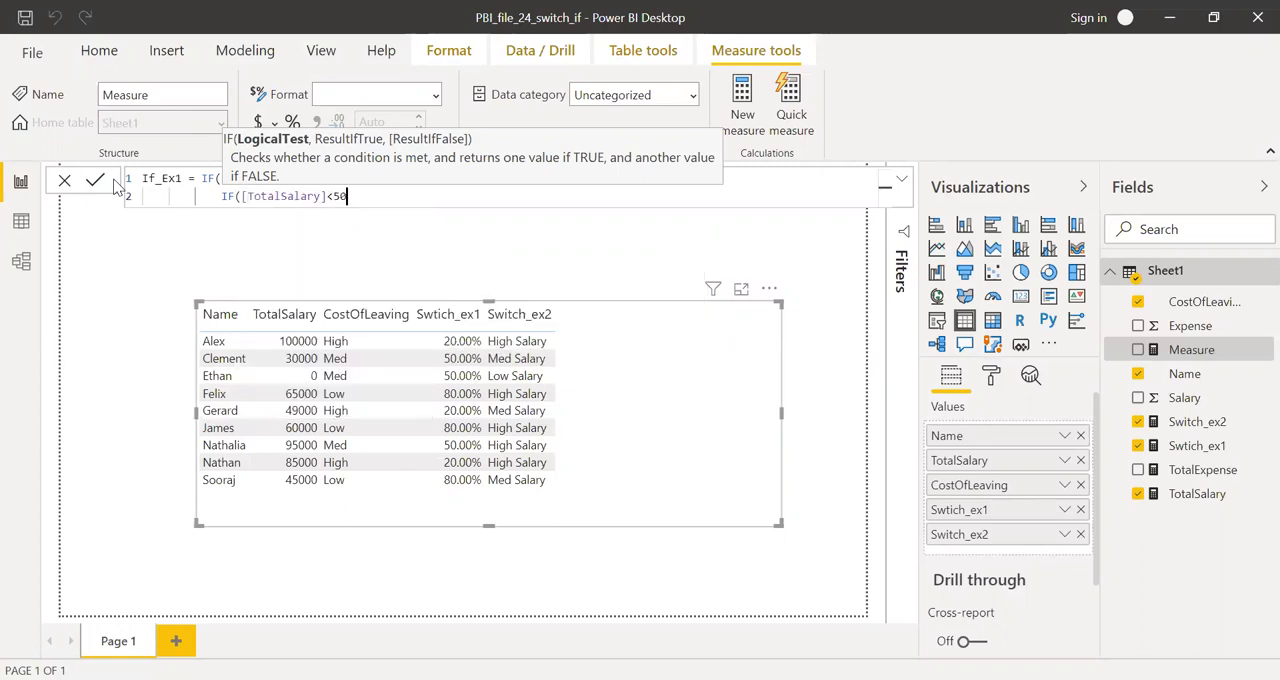
pyautogui.write('000')
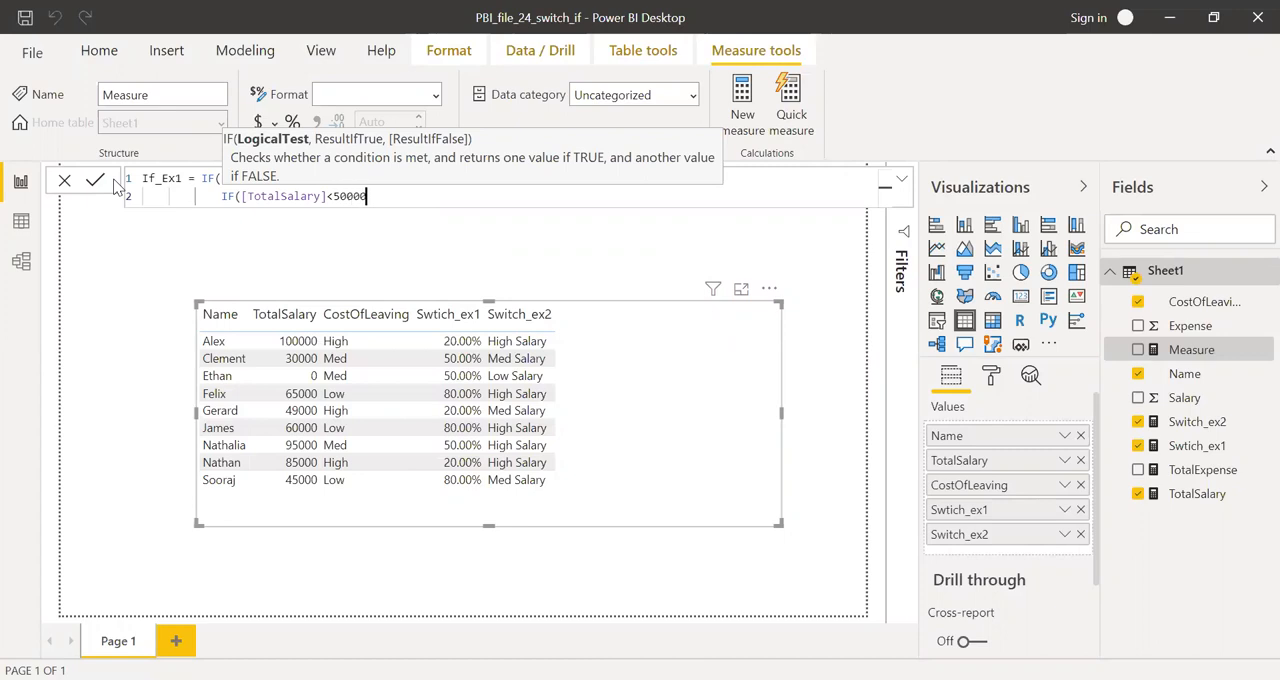
pyautogui.write(',"')
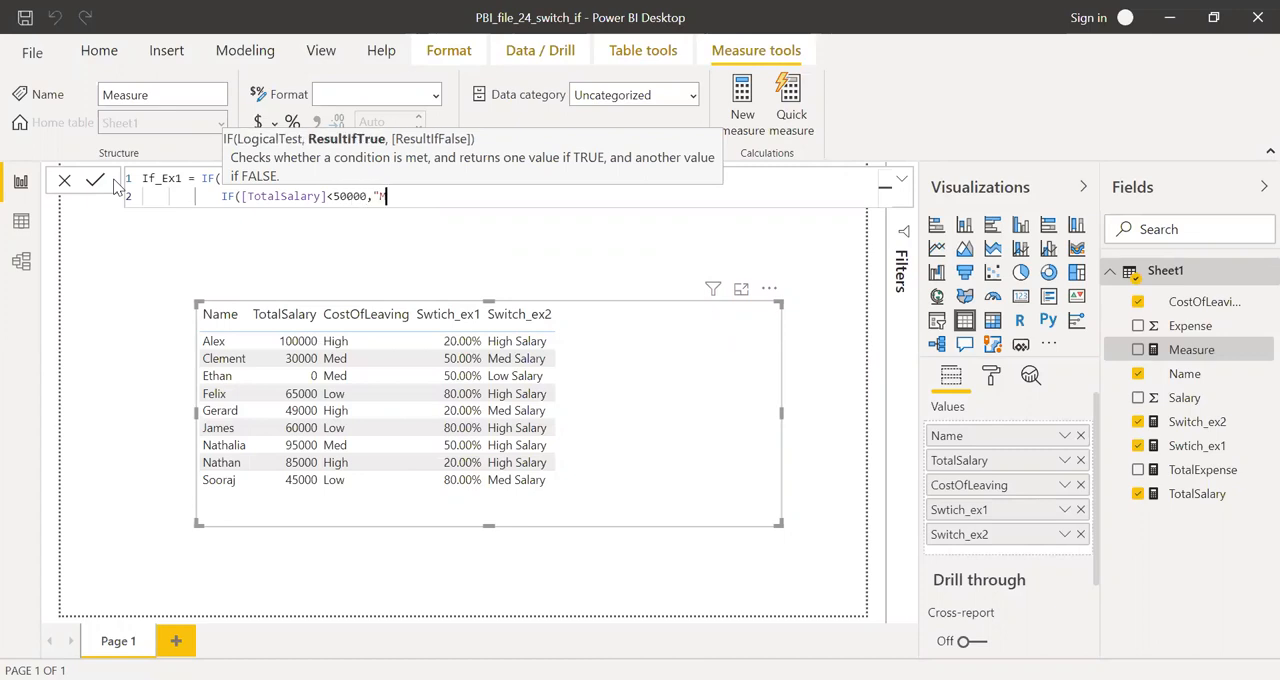
pyautogui.write('Medium Sa')
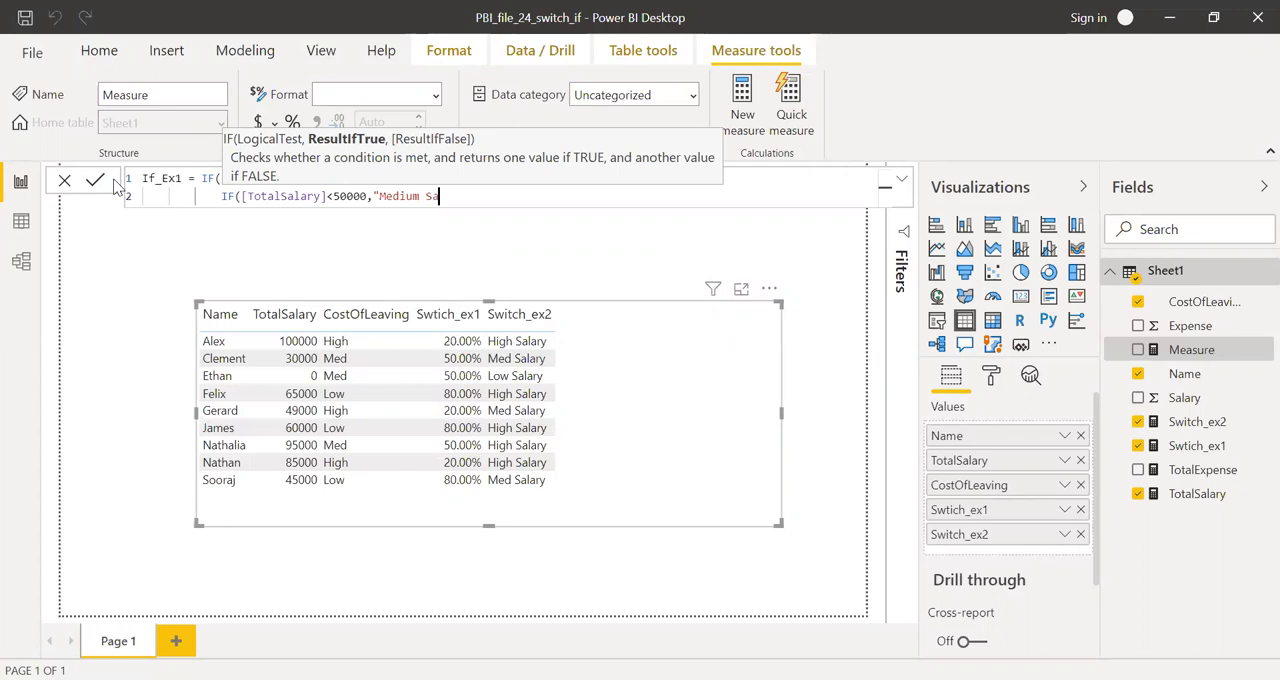
pyautogui.write('lary",')
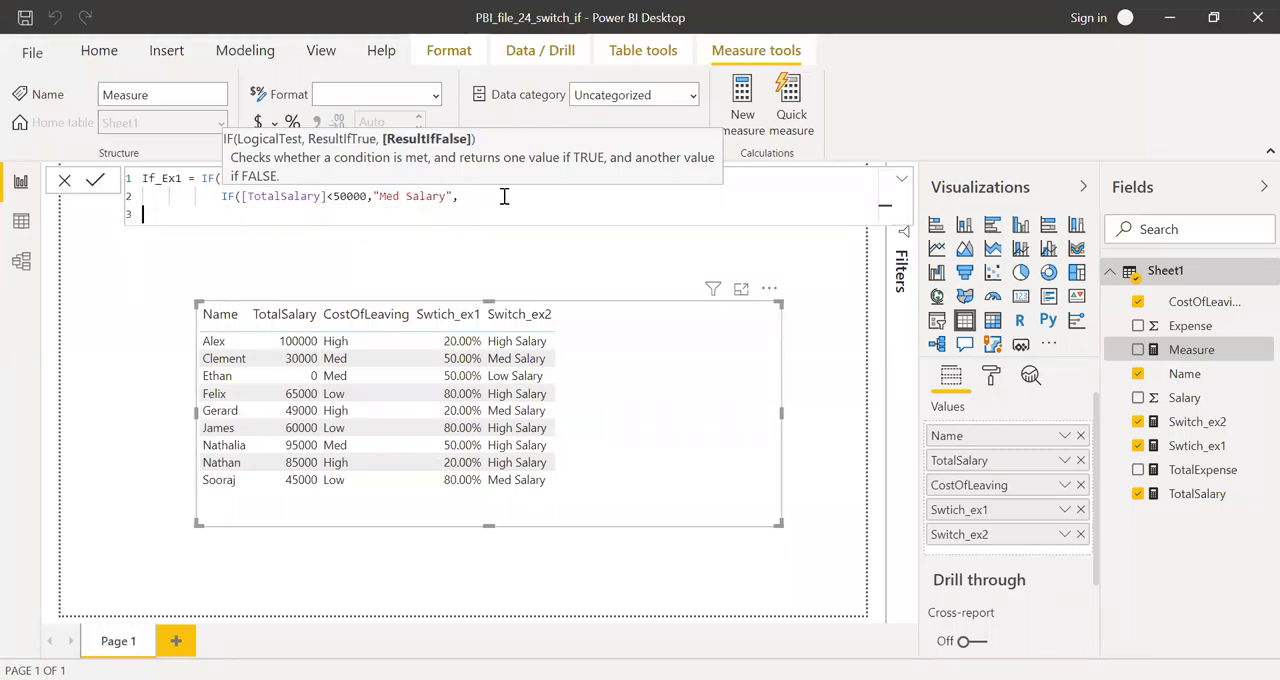
# Step: Nest a third IF for [TotalSalary]<=100000 beginning the "High Salary" label
pyautogui.write('IF(')
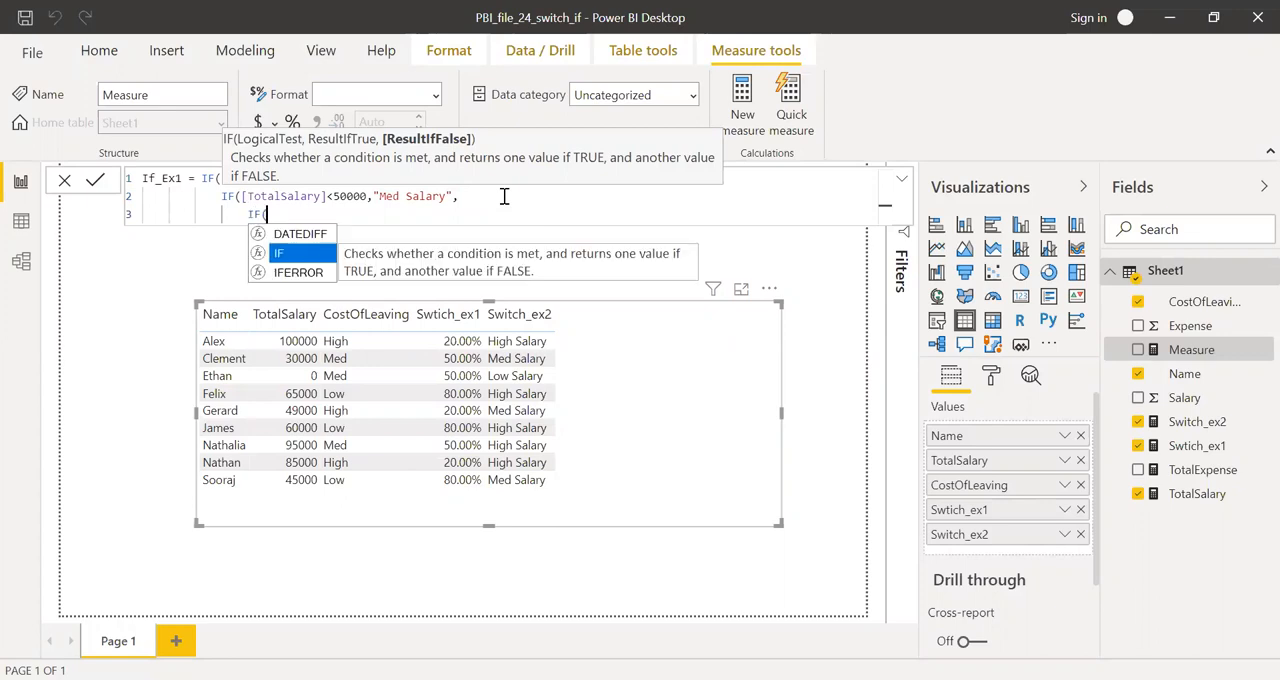
pyautogui.write('tot')
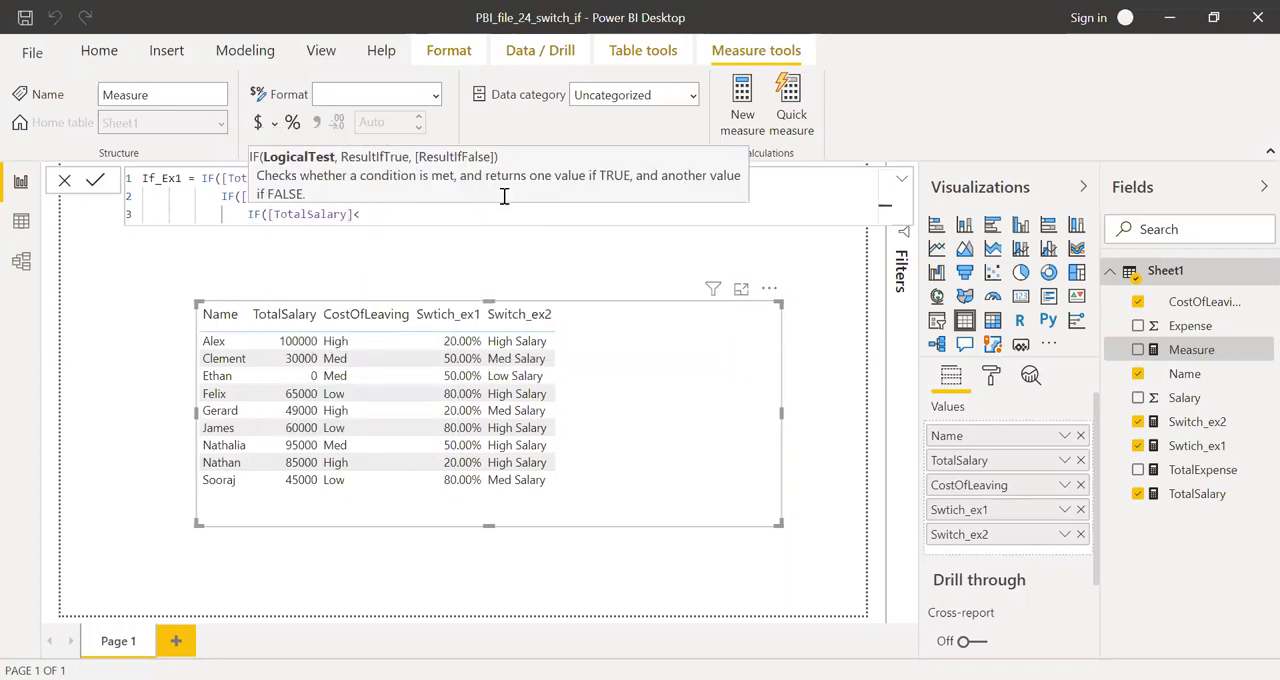
pyautogui.write('=100000')
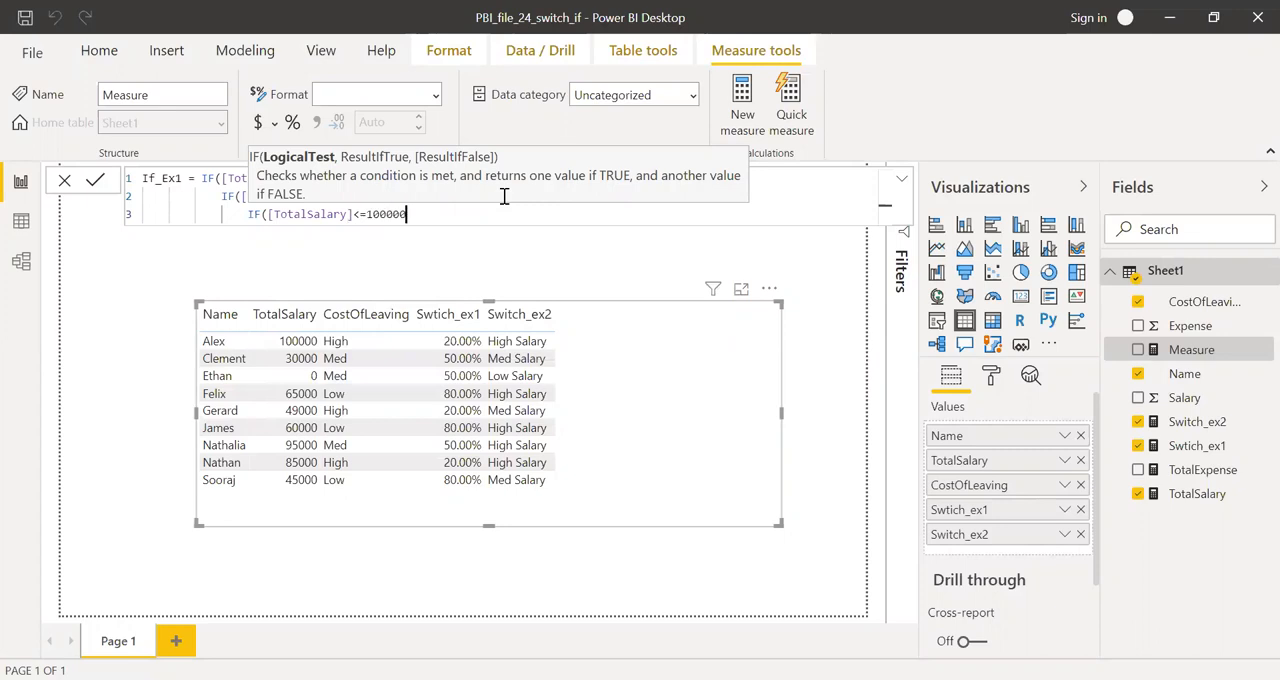
pyautogui.write(',"')
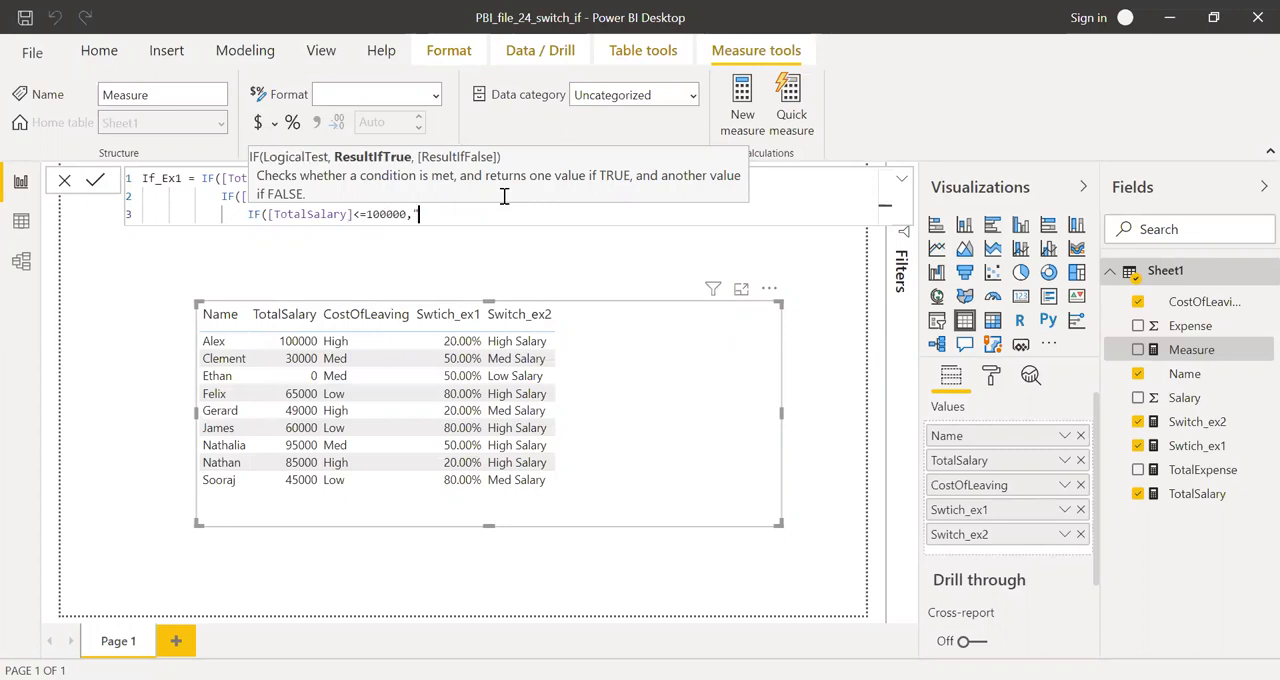
pyautogui.write('High Salary")))')
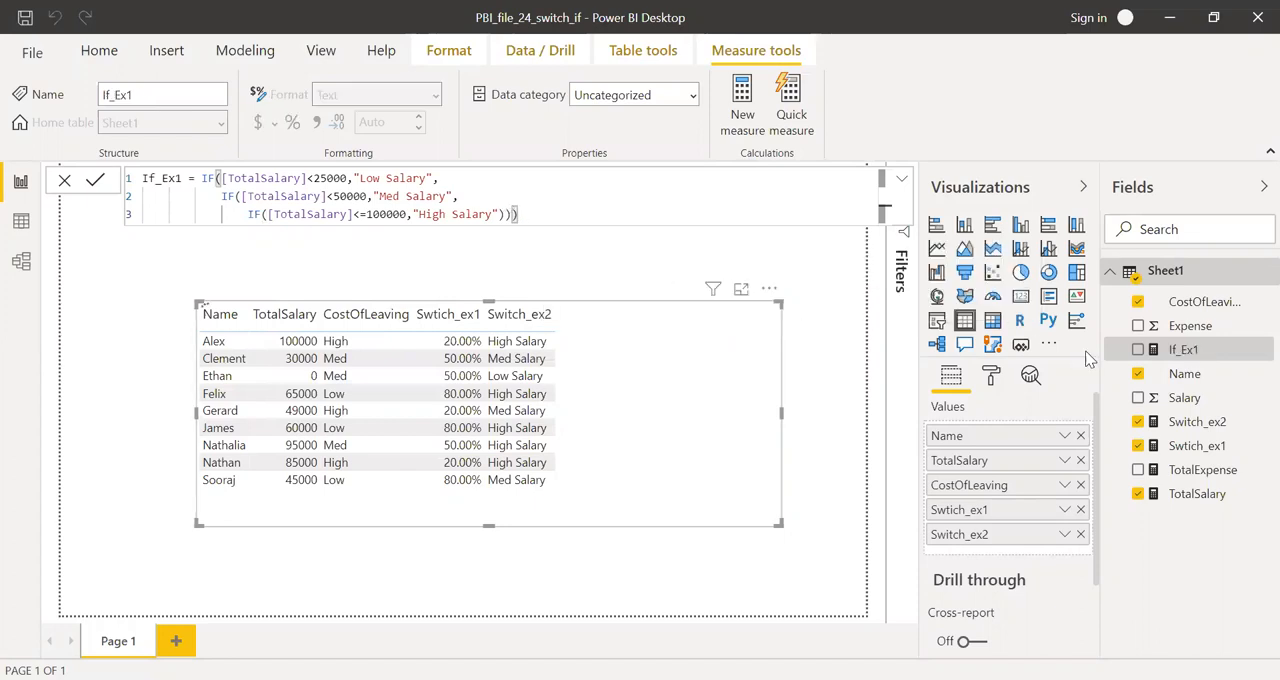
pyautogui.moveTo(1188, 348)
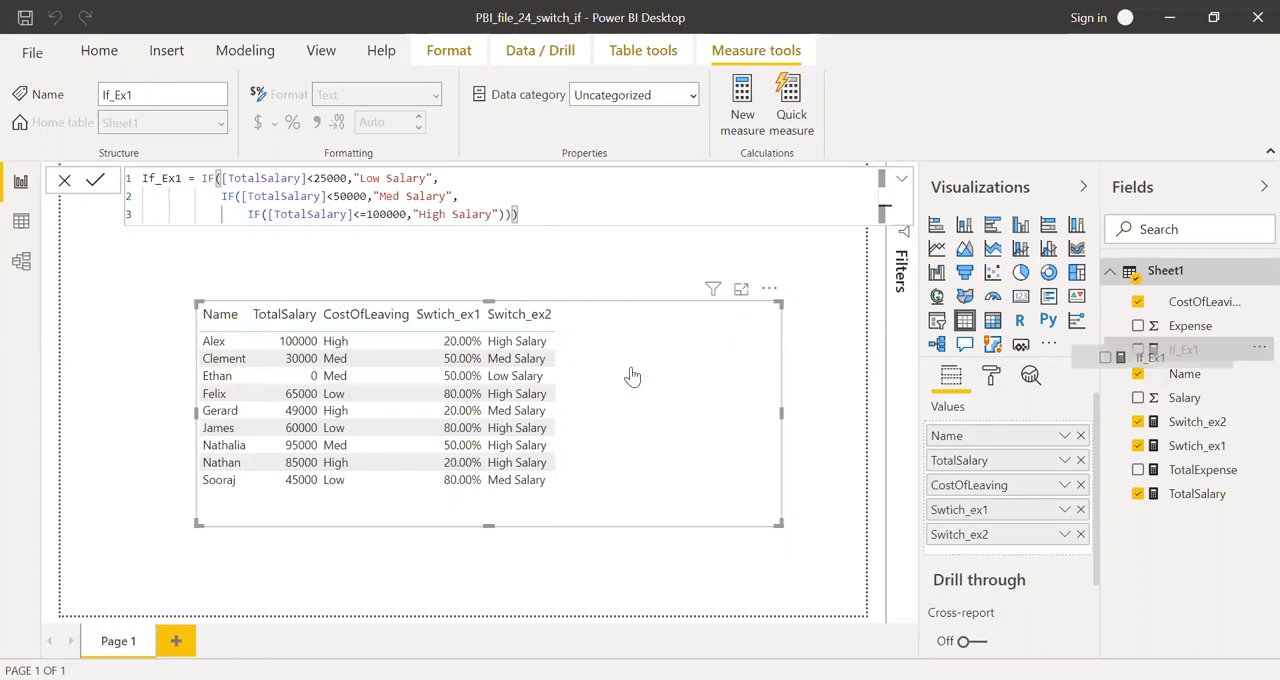
# Step: Add the If_Ex1 measure to the table visual as a salary-band column
pyautogui.click(1138, 348)
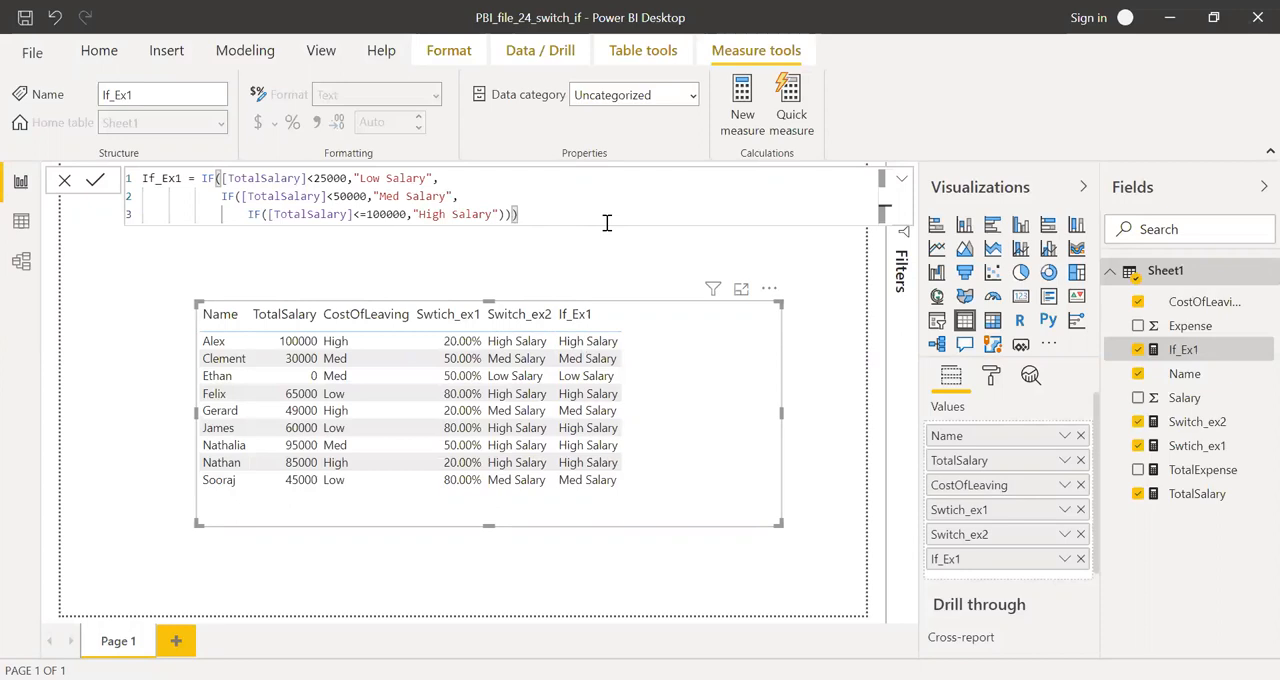
pyautogui.moveTo(652, 252)
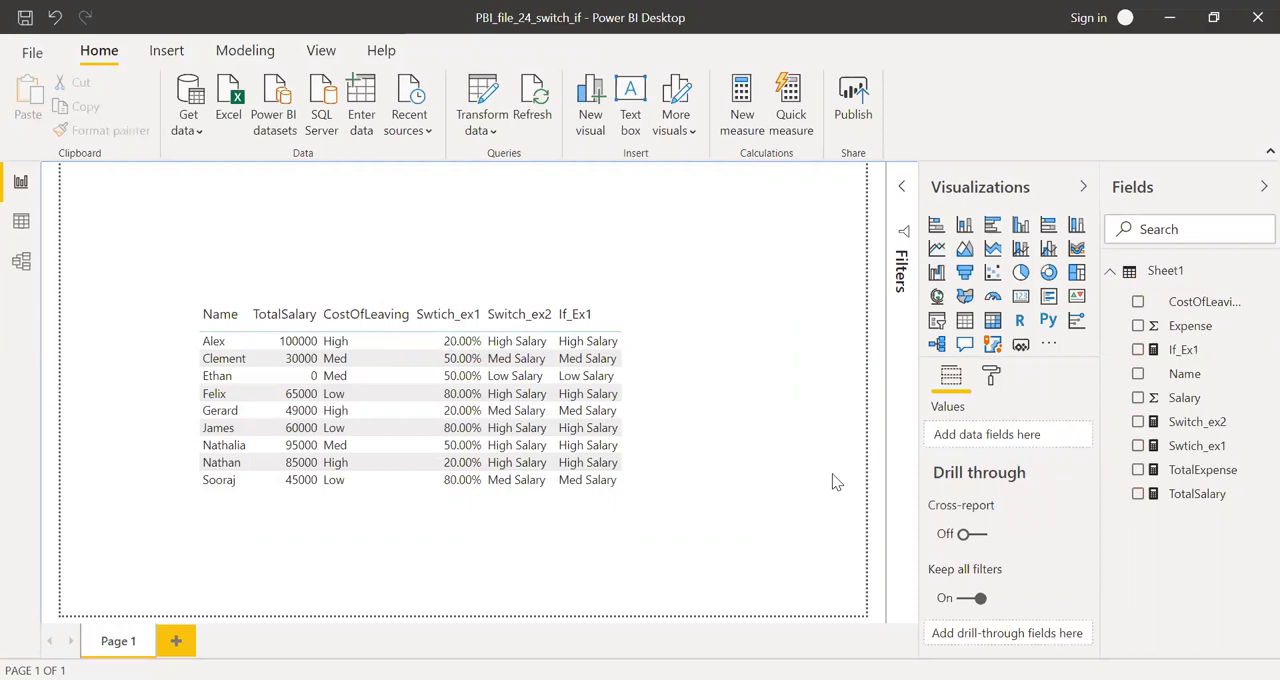
pyautogui.moveTo(832, 536)
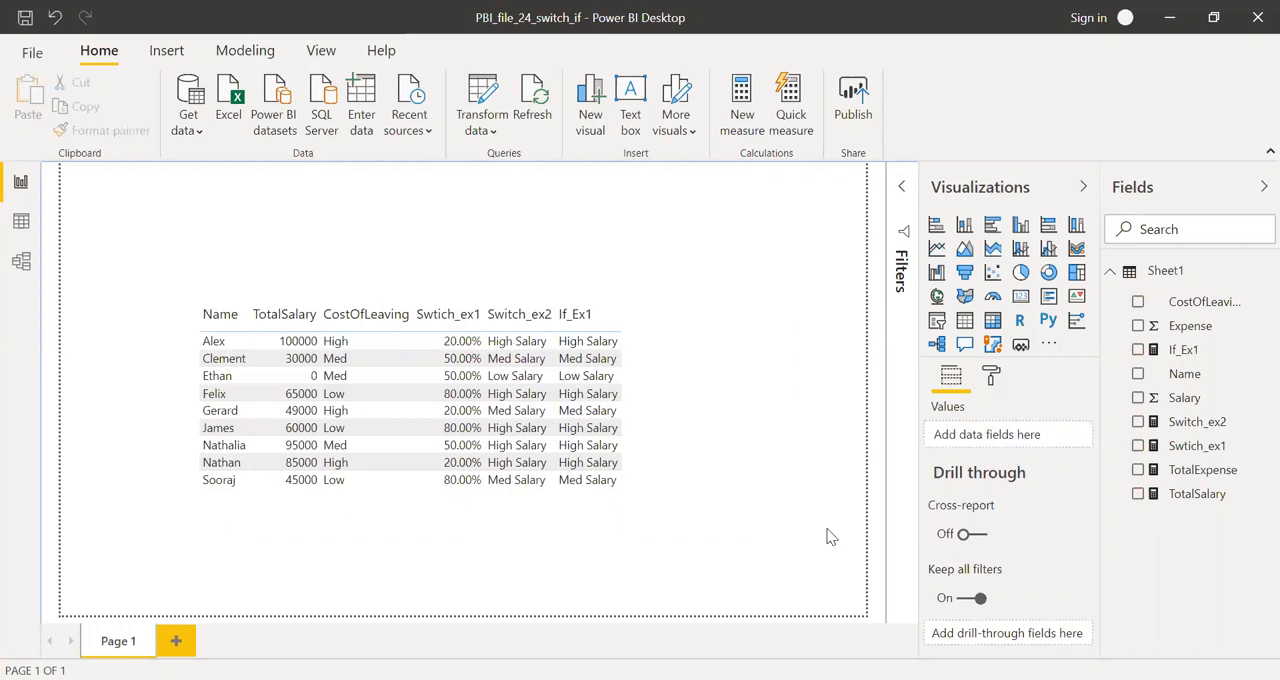